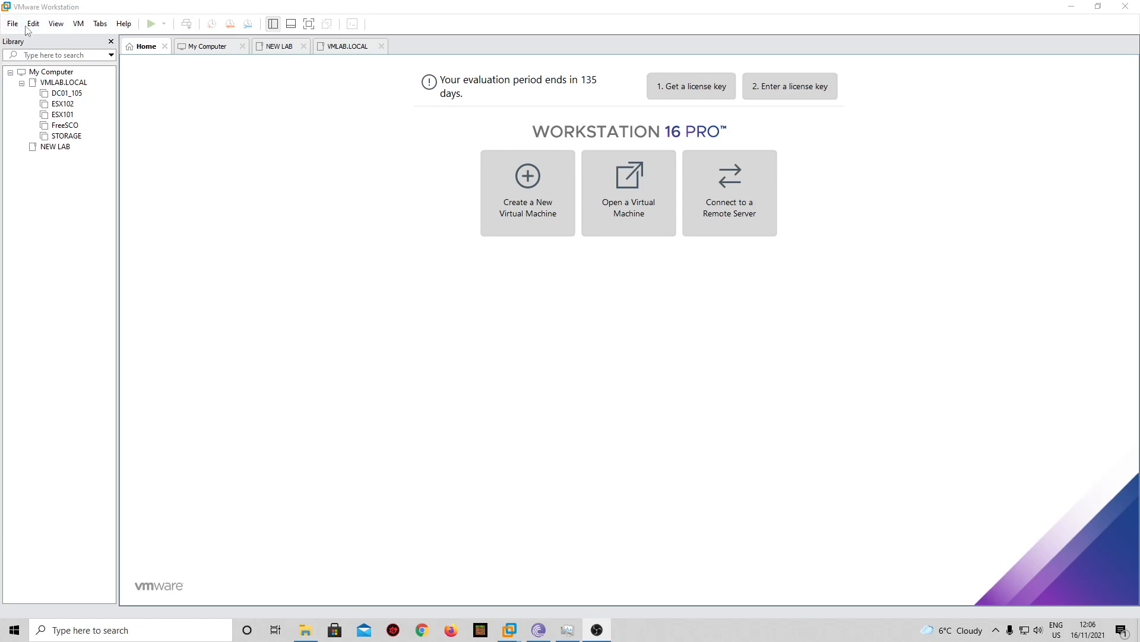
mouse_move(33, 24)
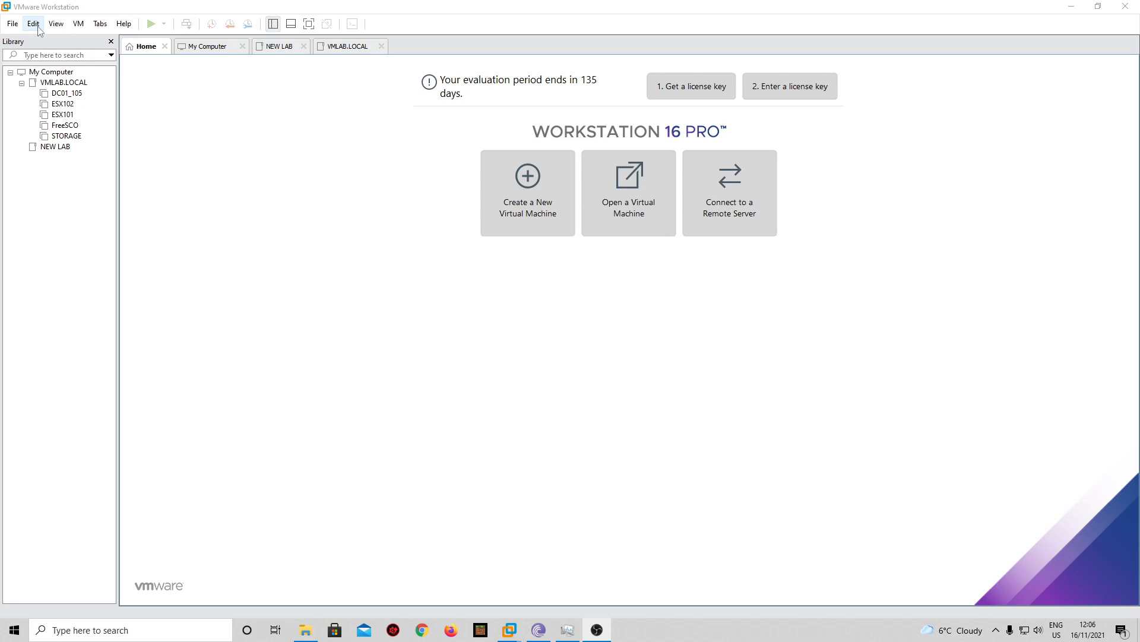
mouse_move(45, 16)
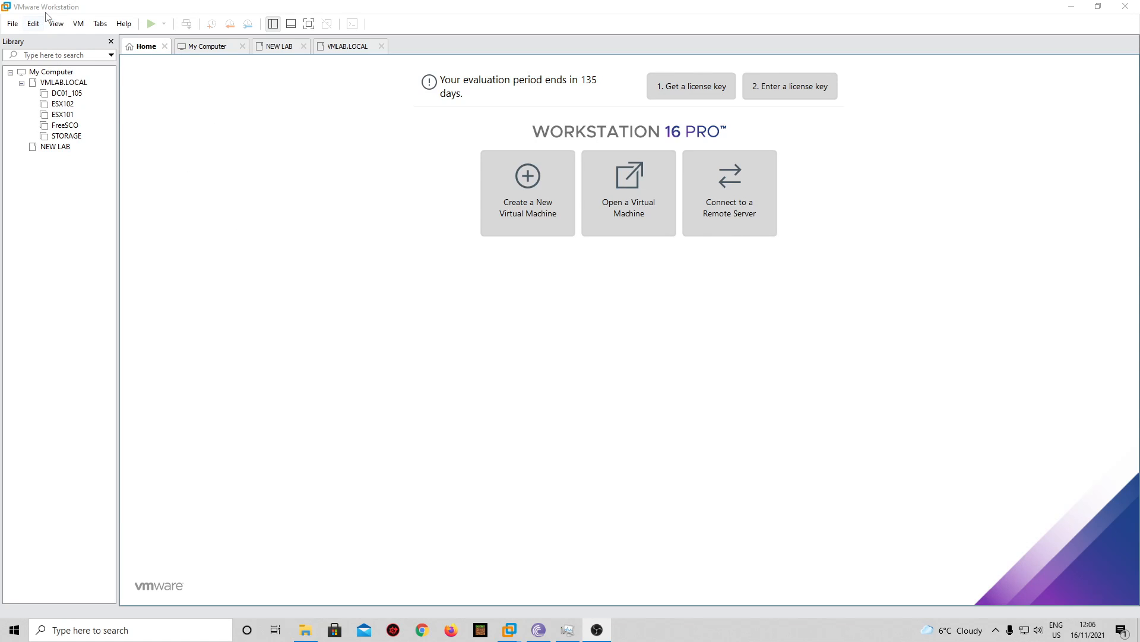
mouse_move(103, 14)
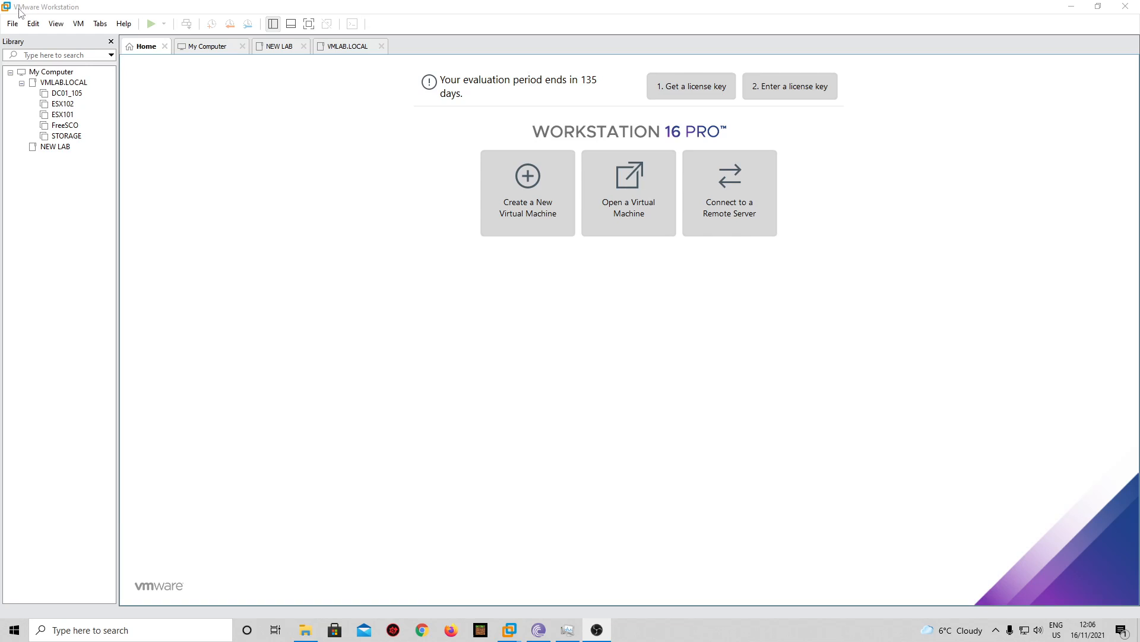
mouse_move(429, 289)
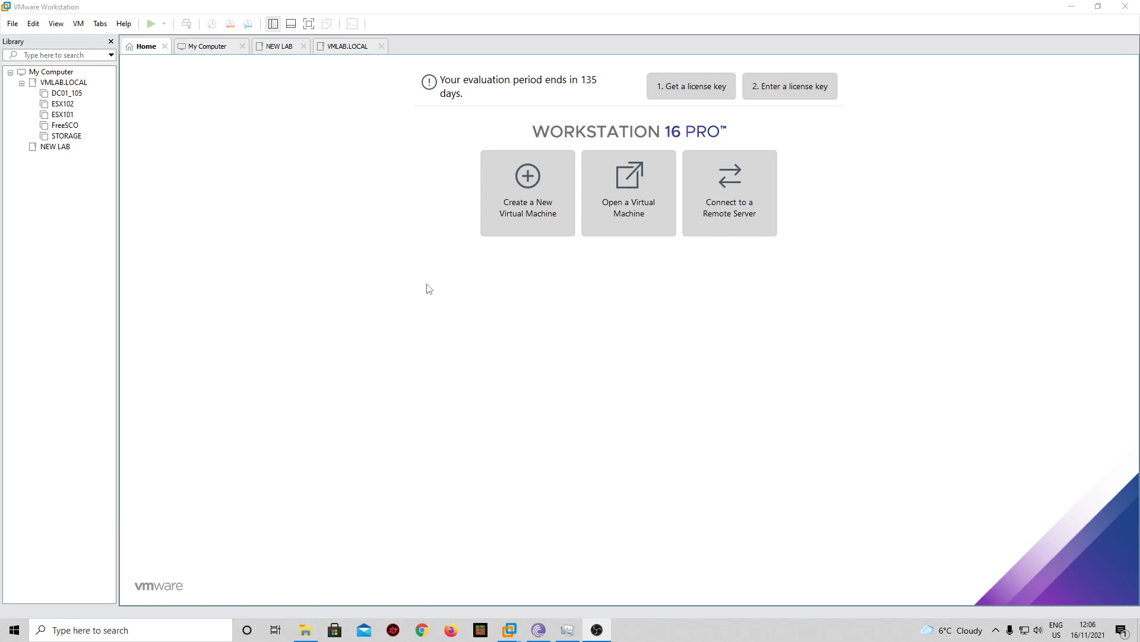
mouse_move(696, 301)
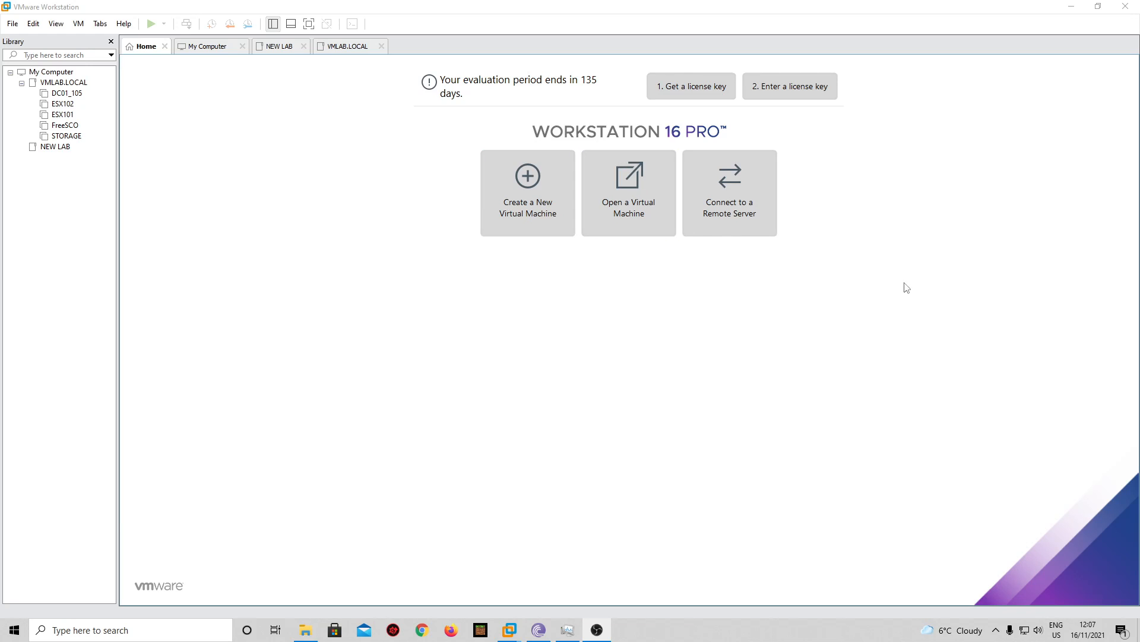
mouse_move(479, 117)
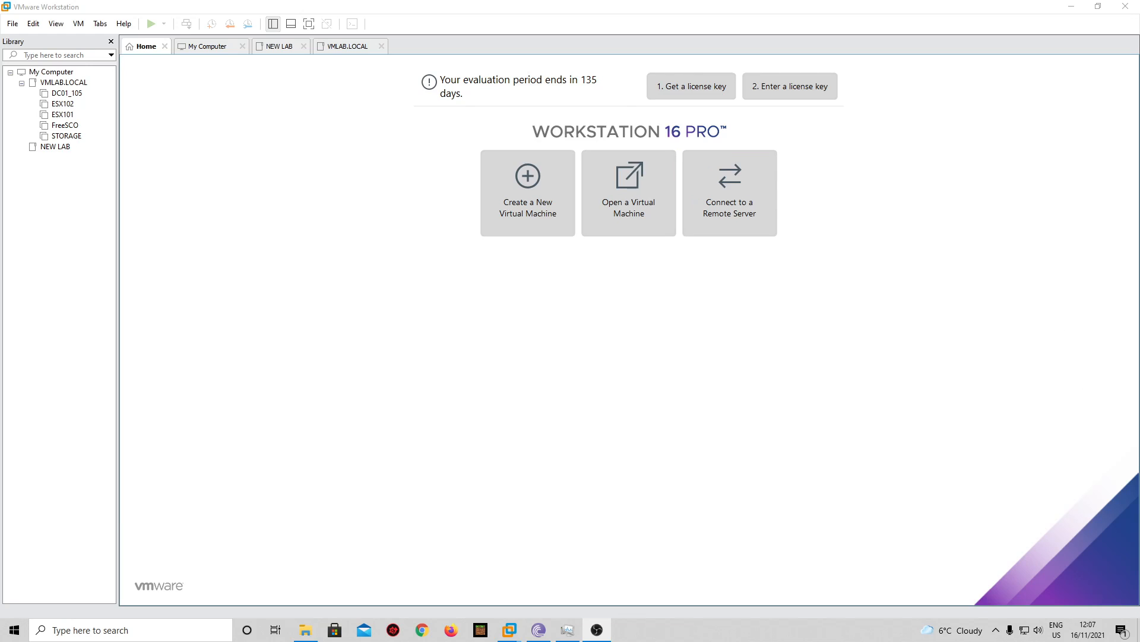
mouse_move(524, 344)
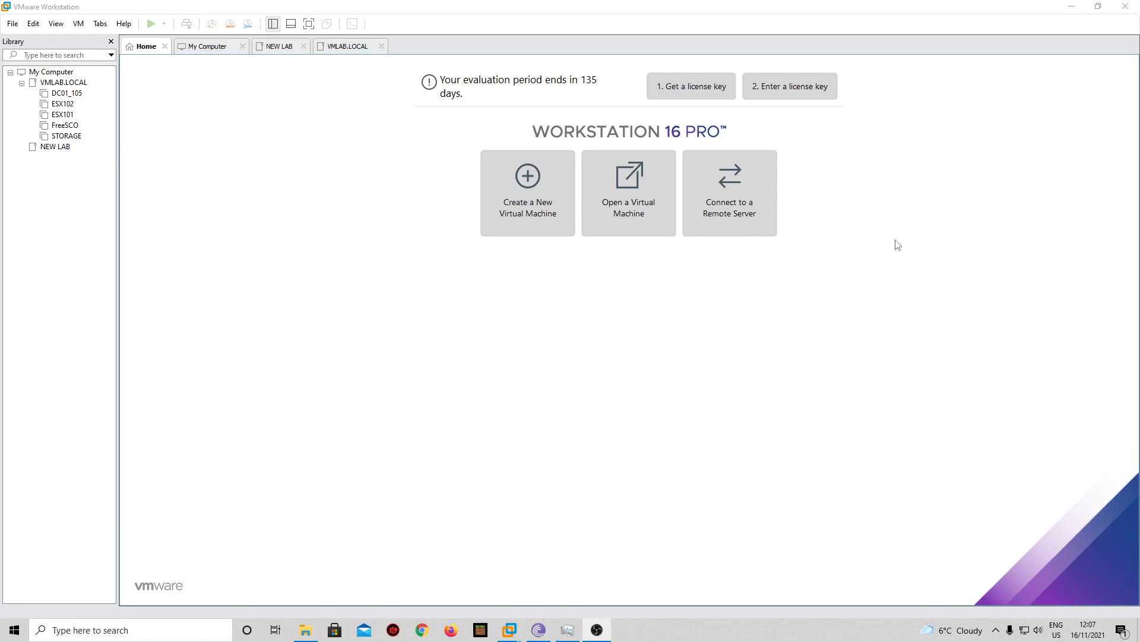
mouse_move(941, 249)
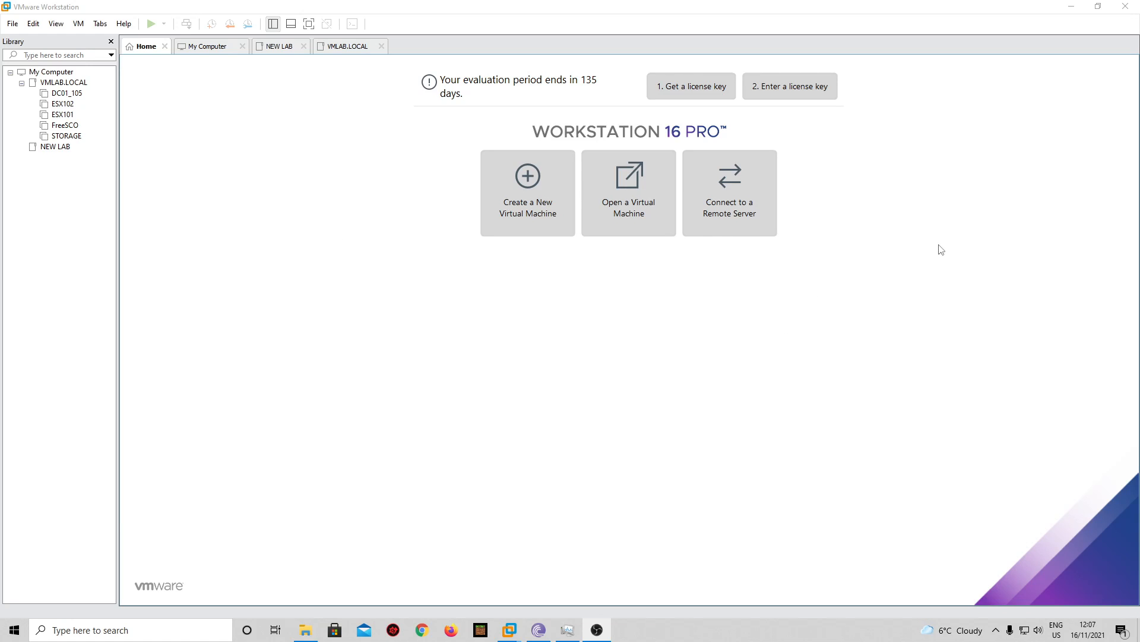
mouse_move(42, 167)
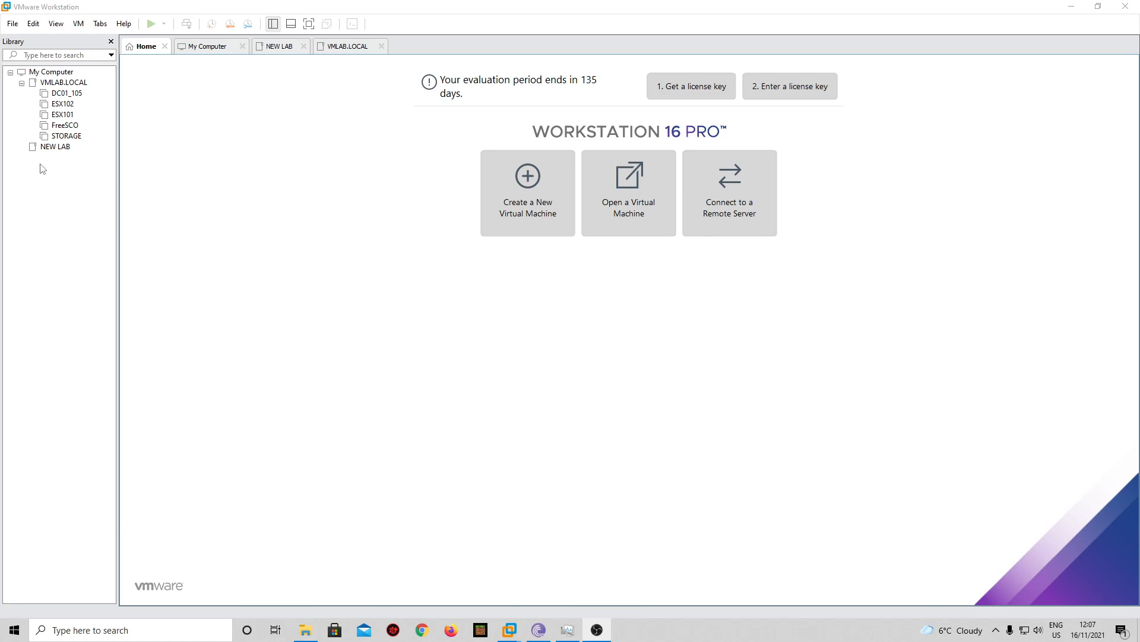
- Open the Virtual Network Editor with editing rights and review the VMnet1 and VMnet4 host-only networks
click(33, 23)
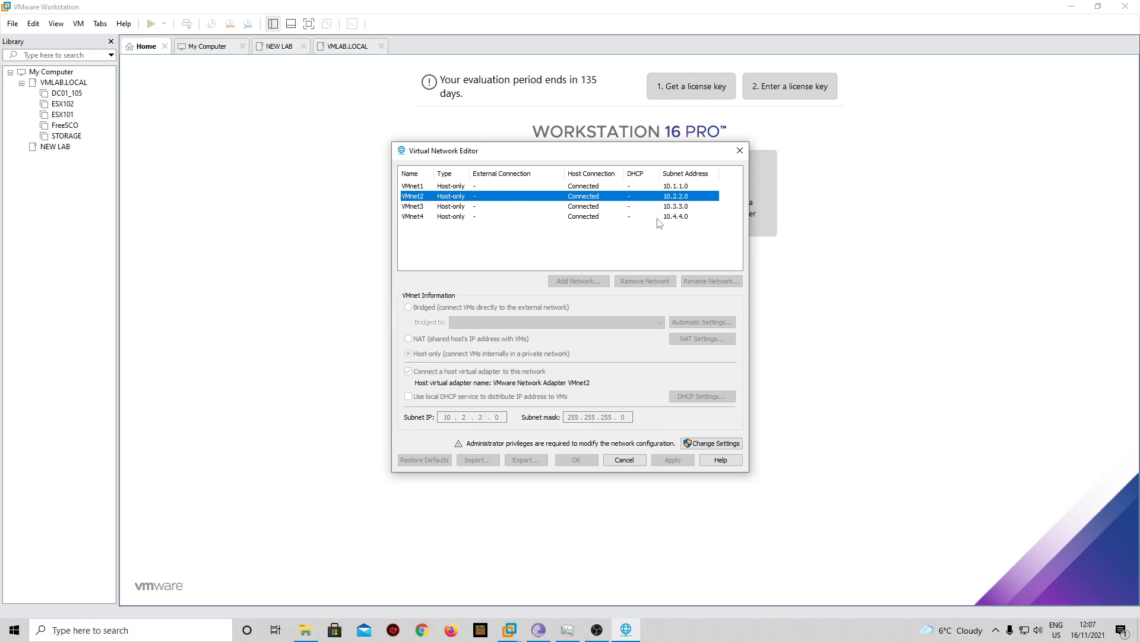
mouse_move(594, 337)
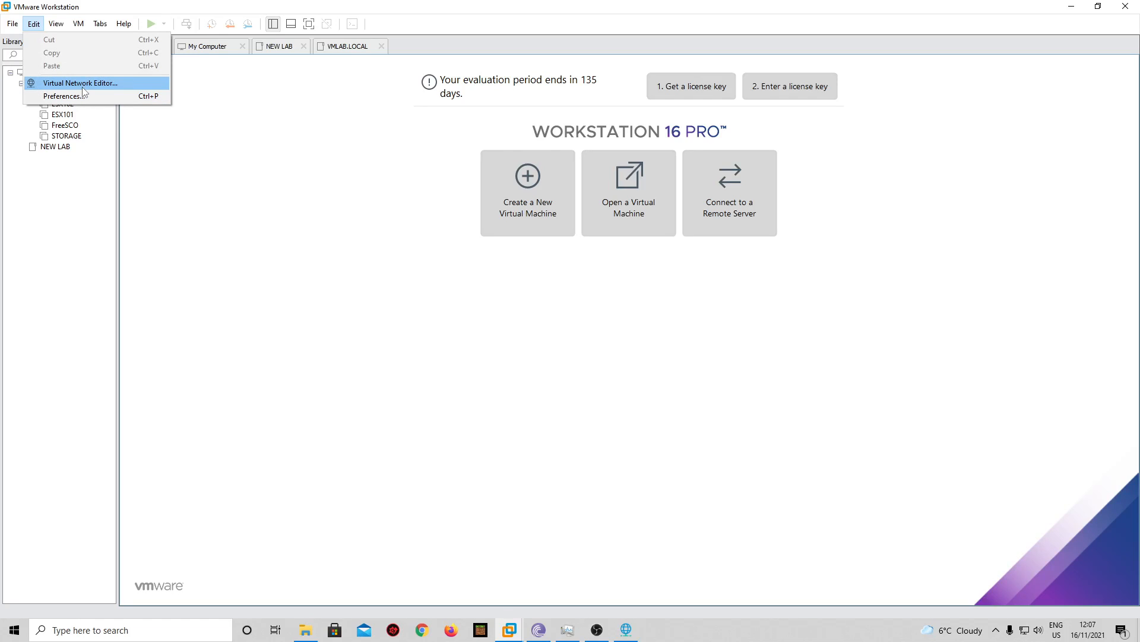
click(56, 24)
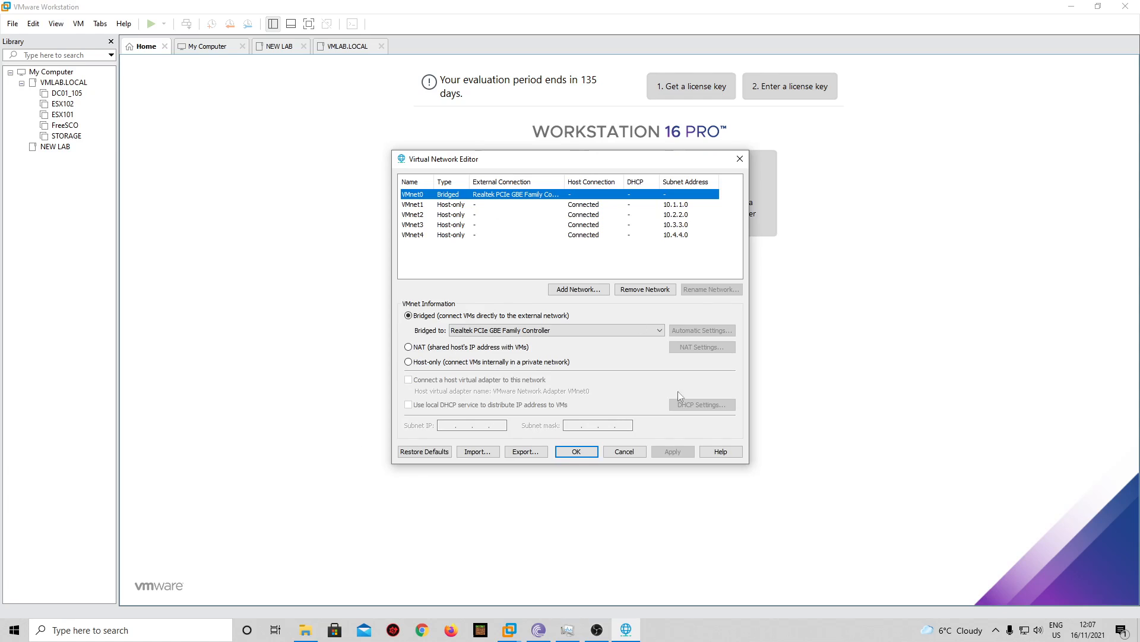
mouse_move(718, 427)
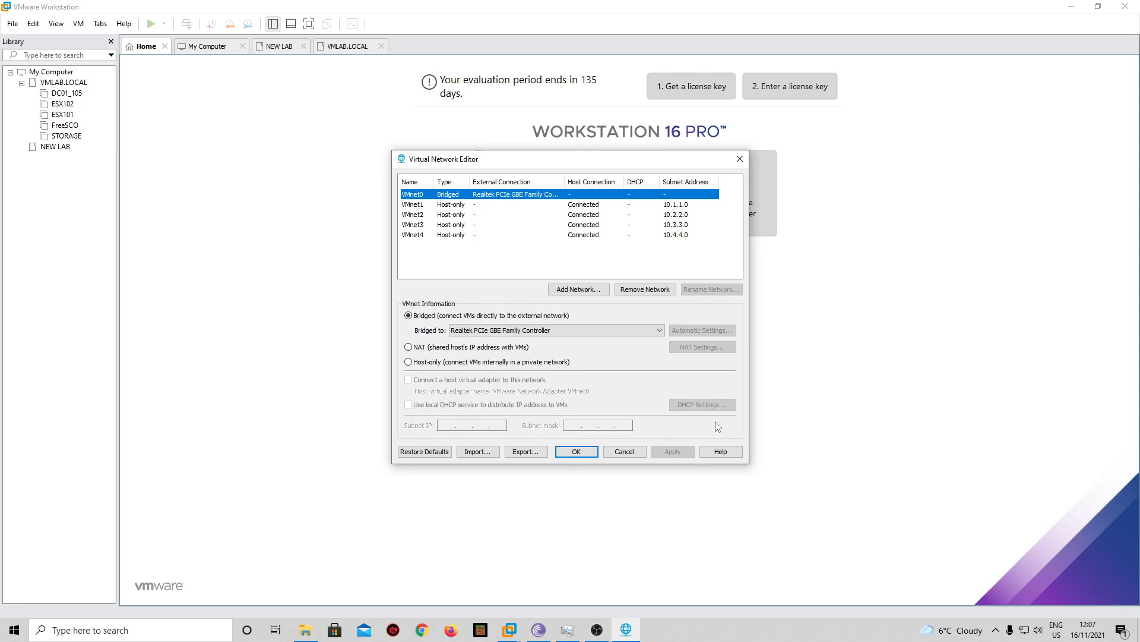
mouse_move(417, 199)
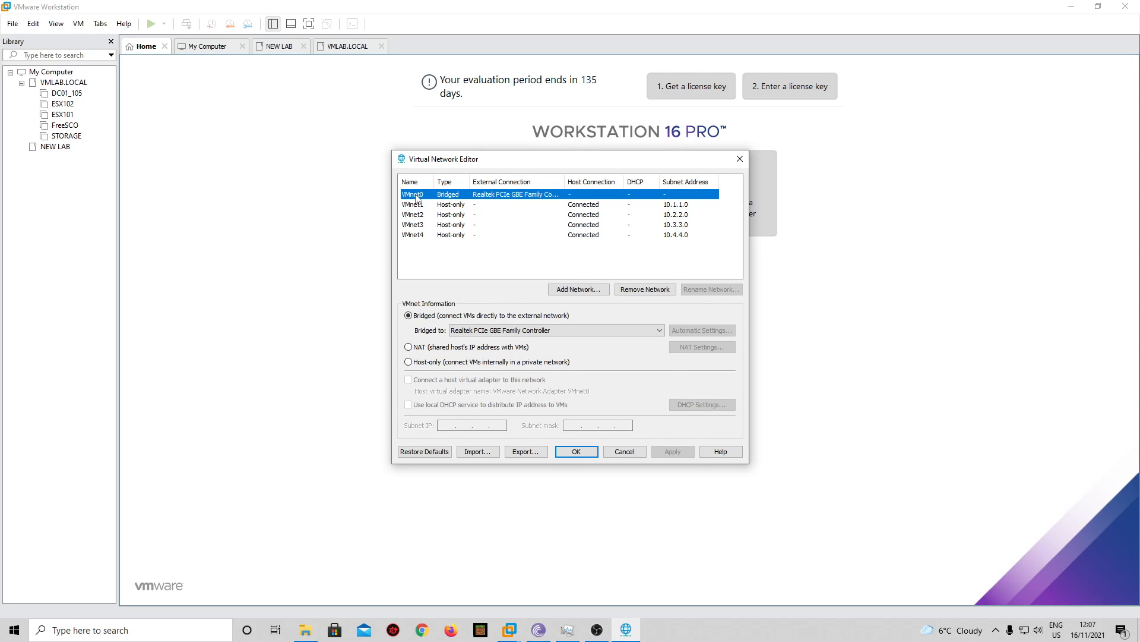
mouse_move(486, 200)
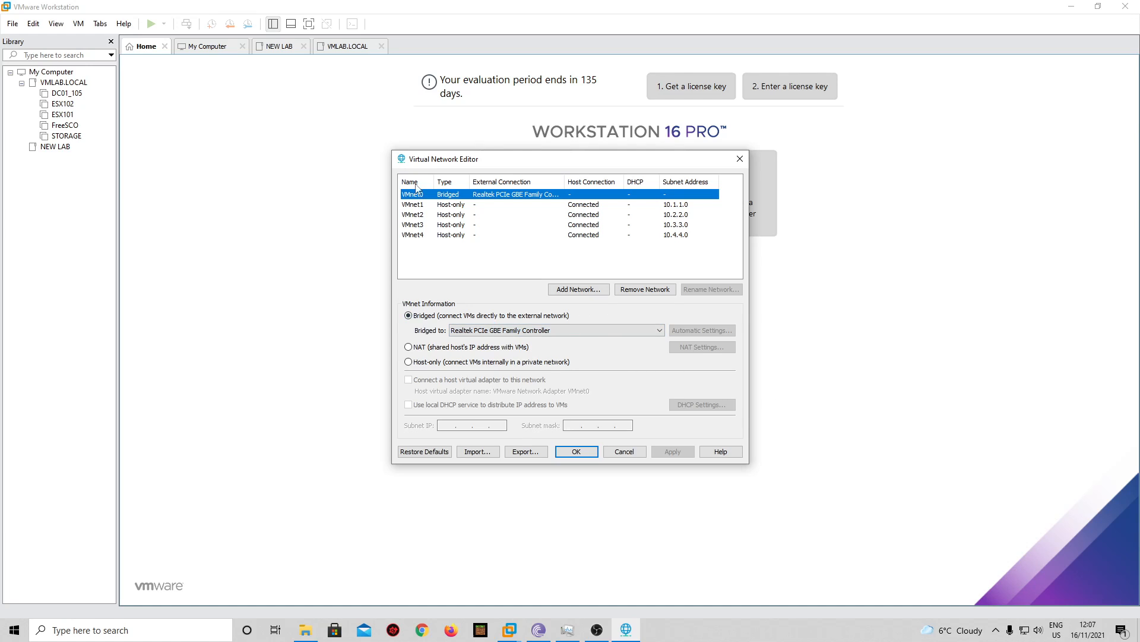
click(412, 205)
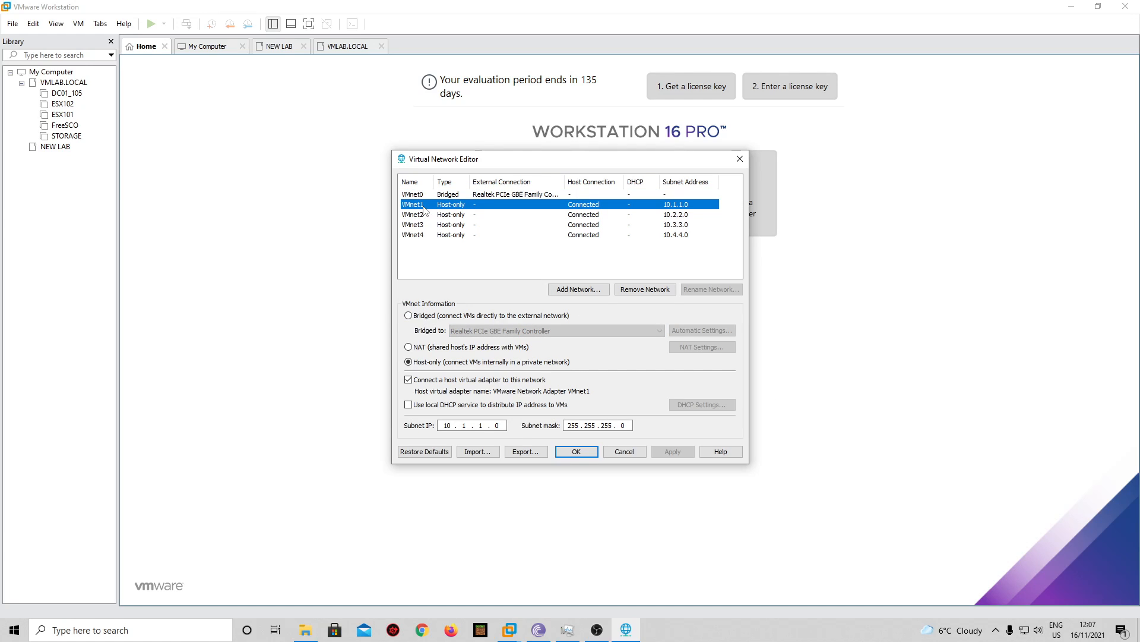
mouse_move(494, 235)
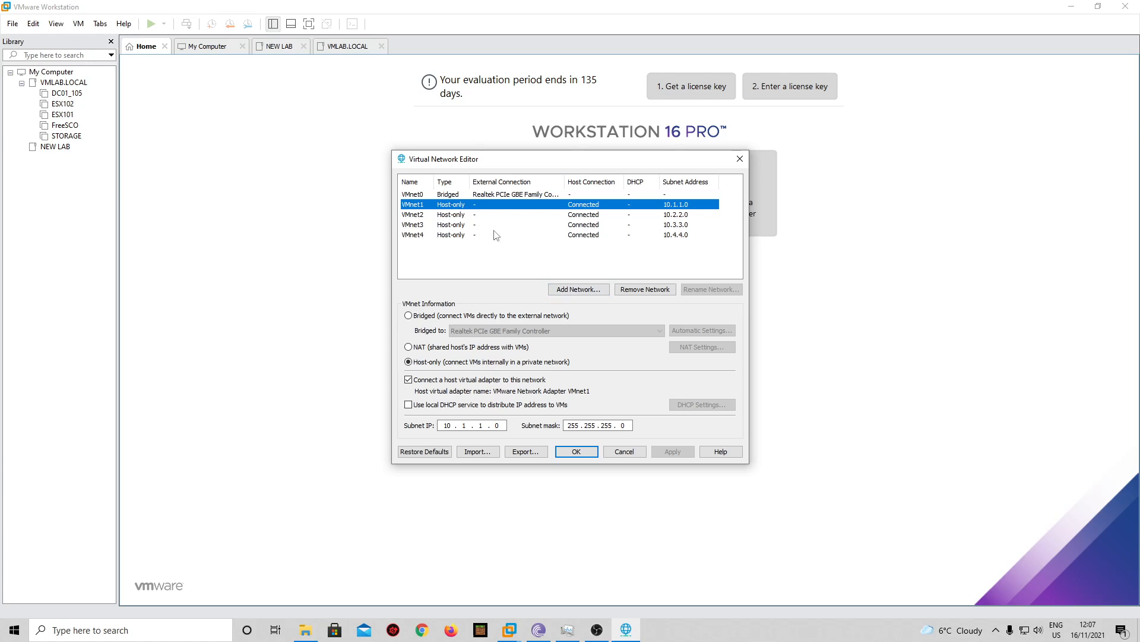
mouse_move(687, 216)
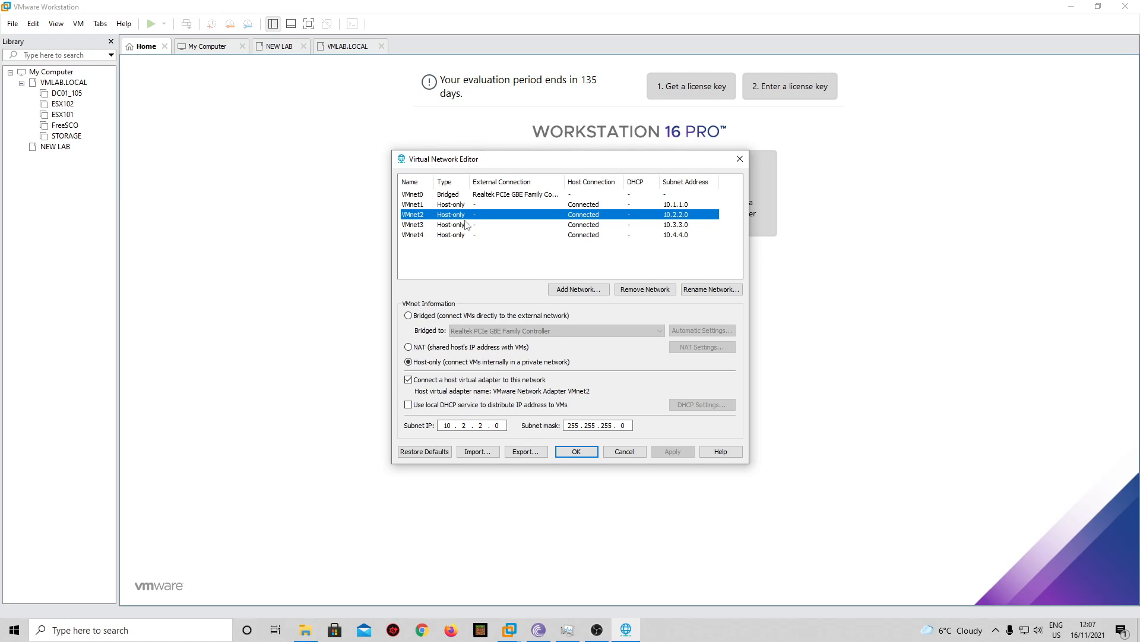
click(413, 234)
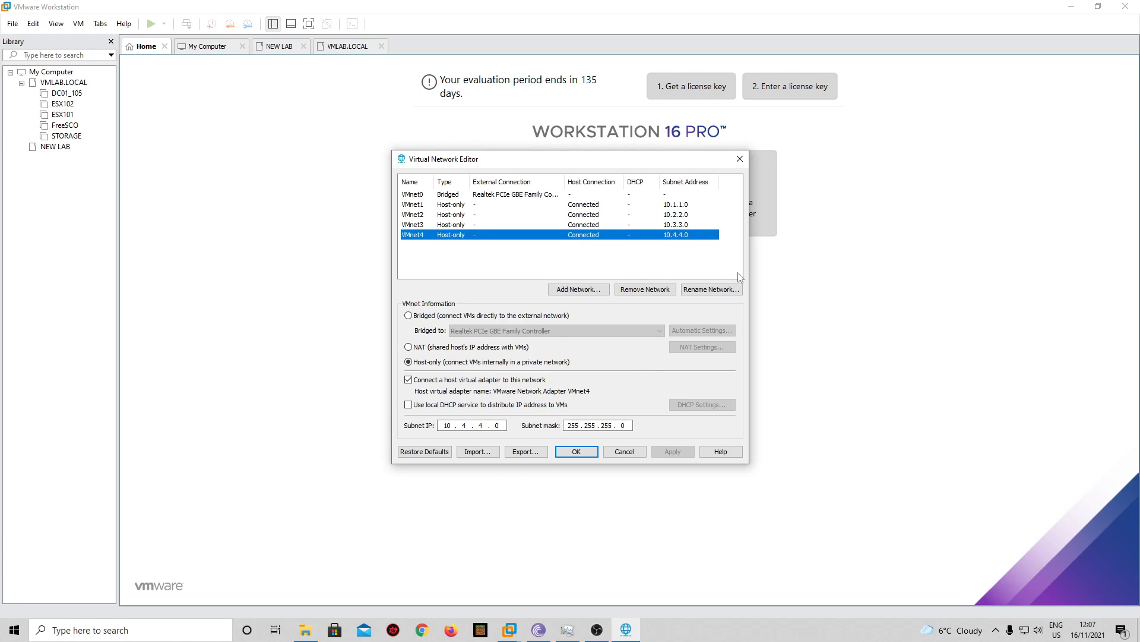
mouse_move(527, 255)
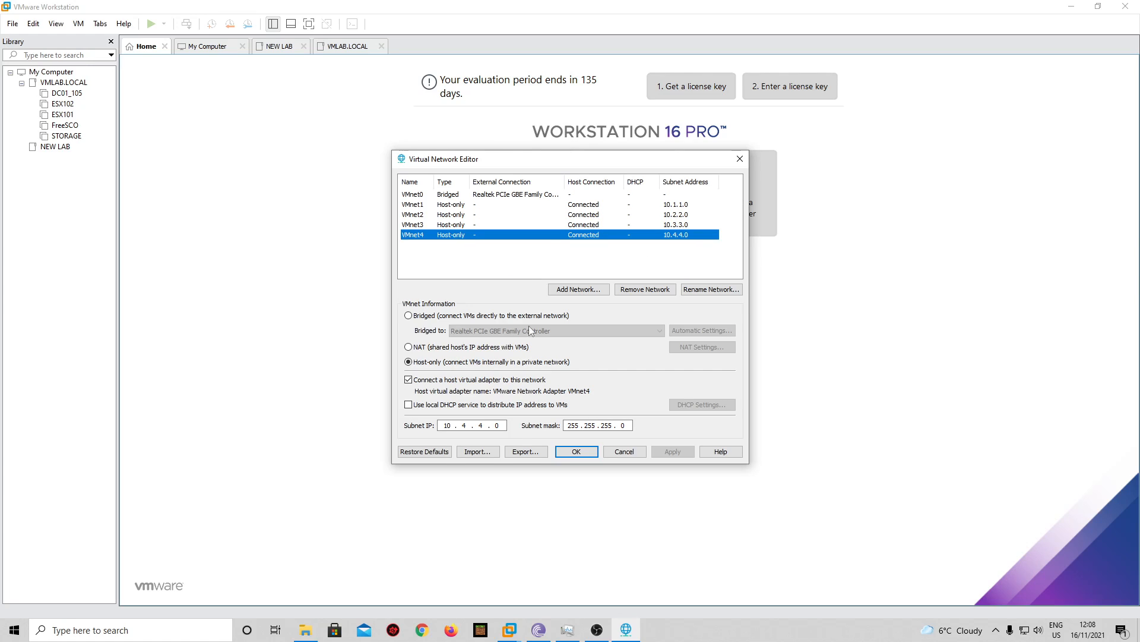
mouse_move(403, 260)
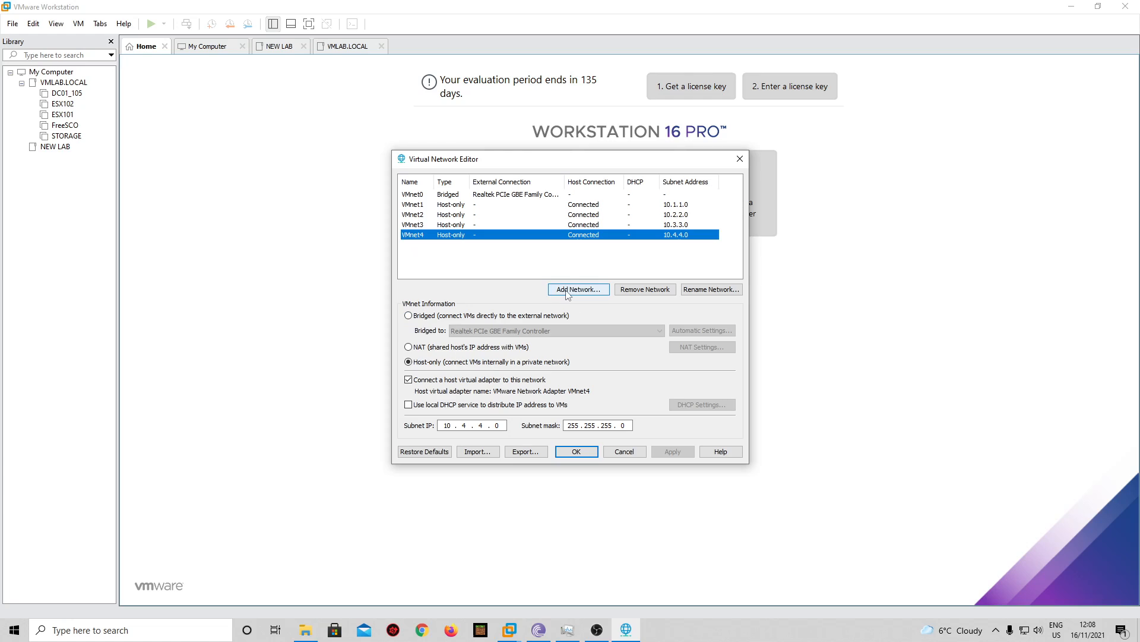
mouse_move(569, 294)
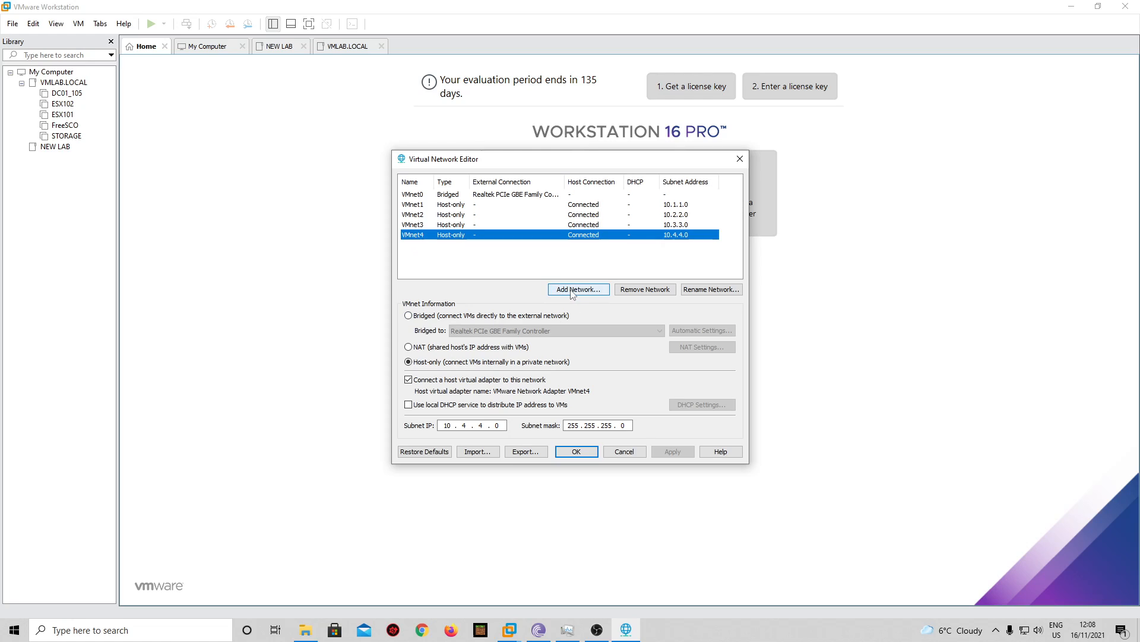
click(577, 288)
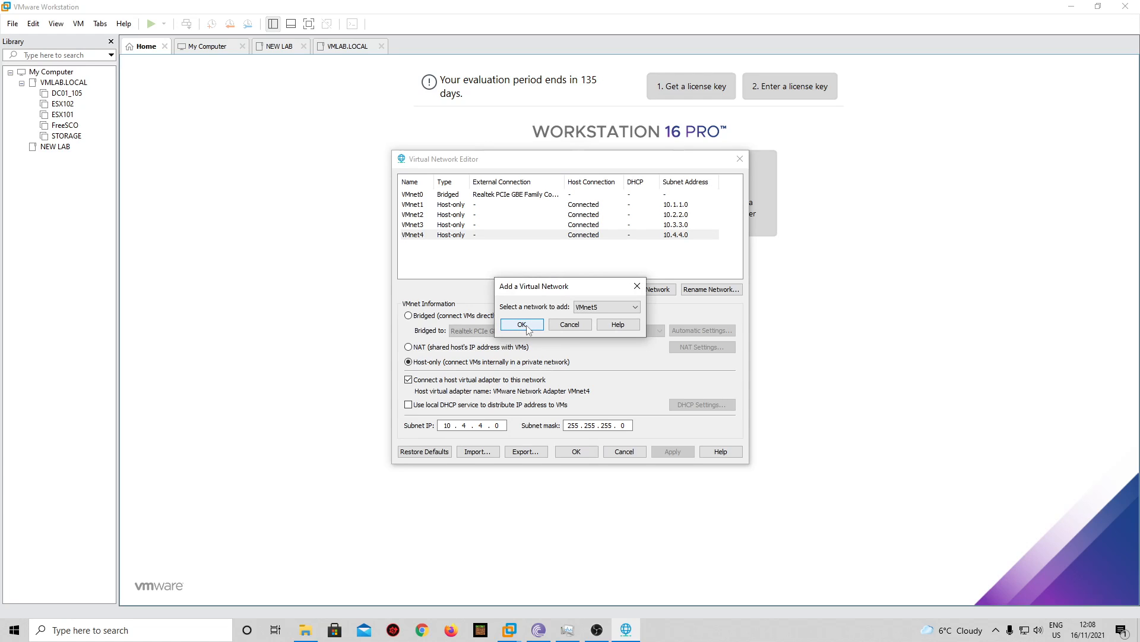
click(521, 325)
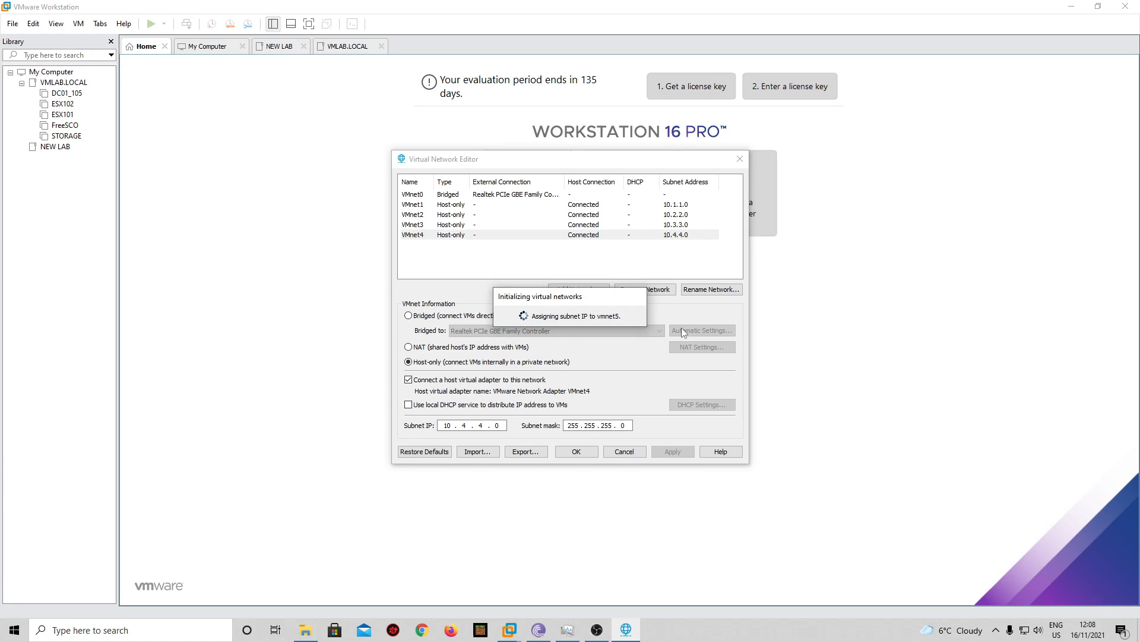
mouse_move(459, 248)
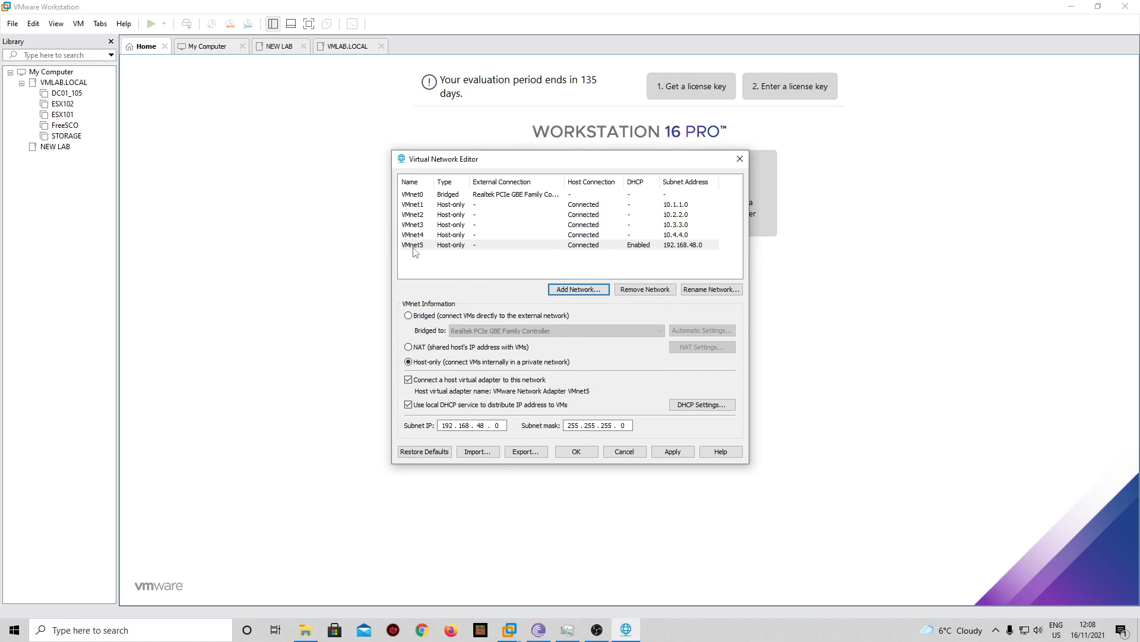
click(409, 361)
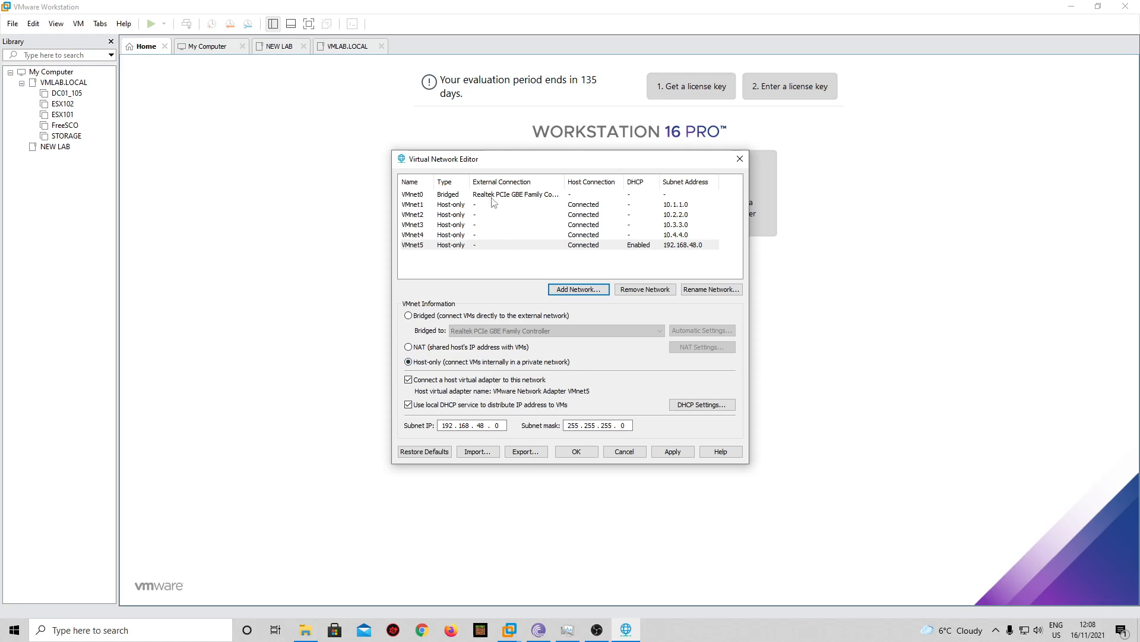
mouse_move(436, 225)
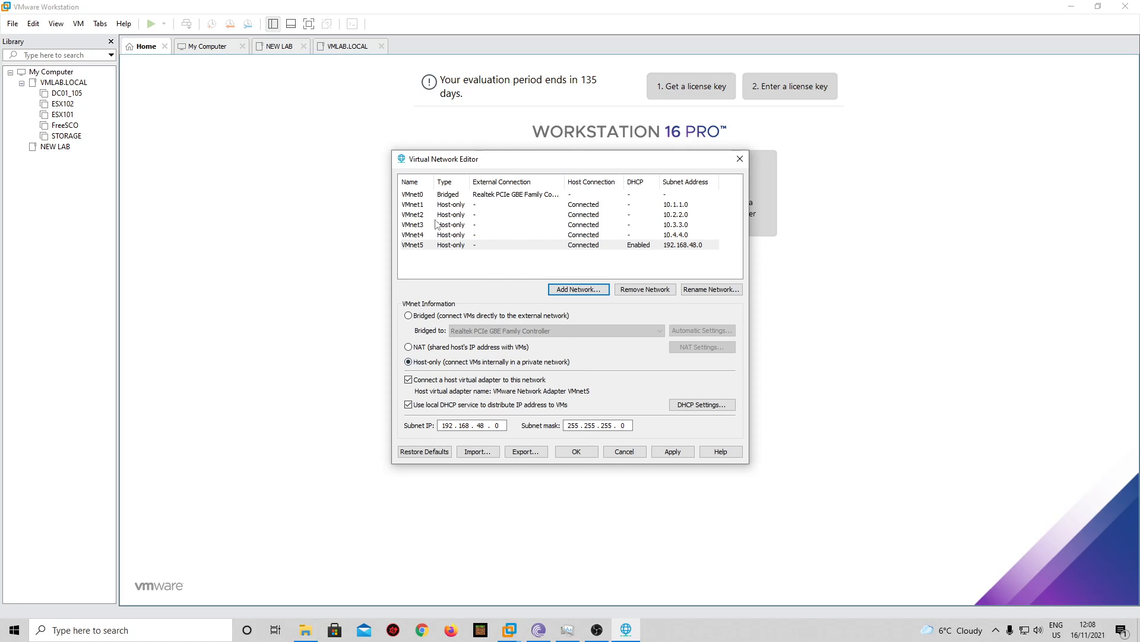
mouse_move(438, 198)
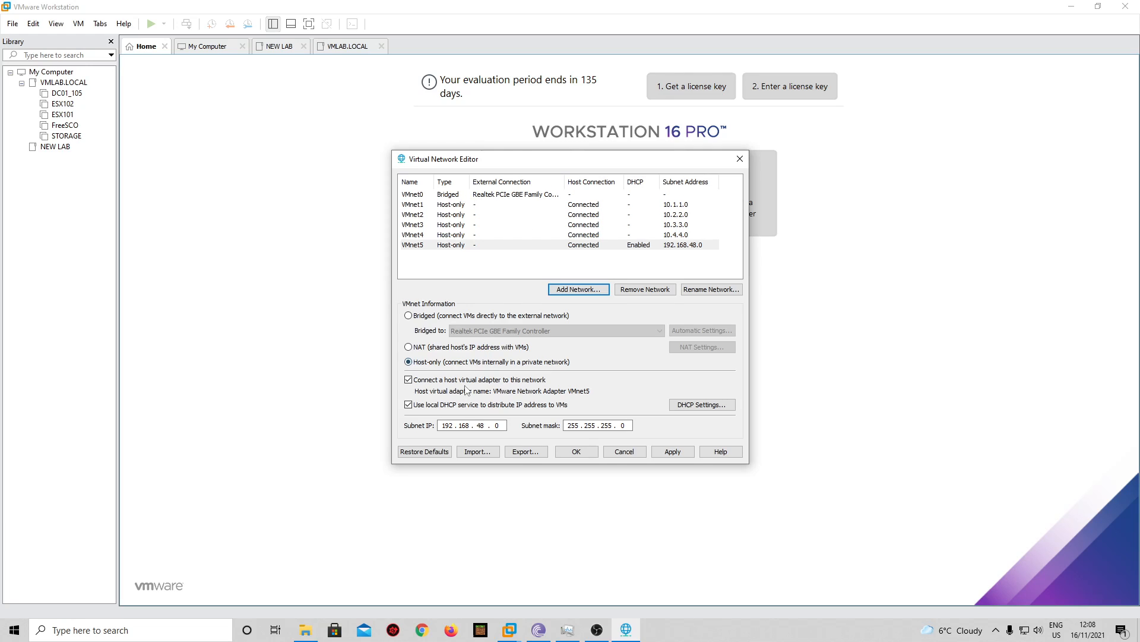
click(407, 404)
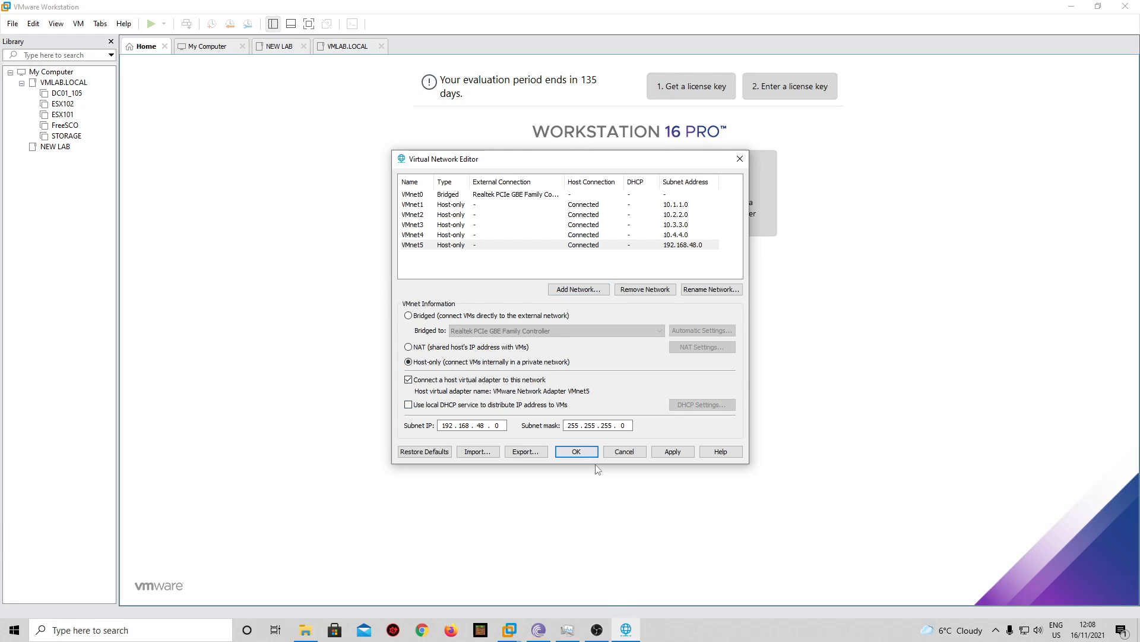
click(408, 404)
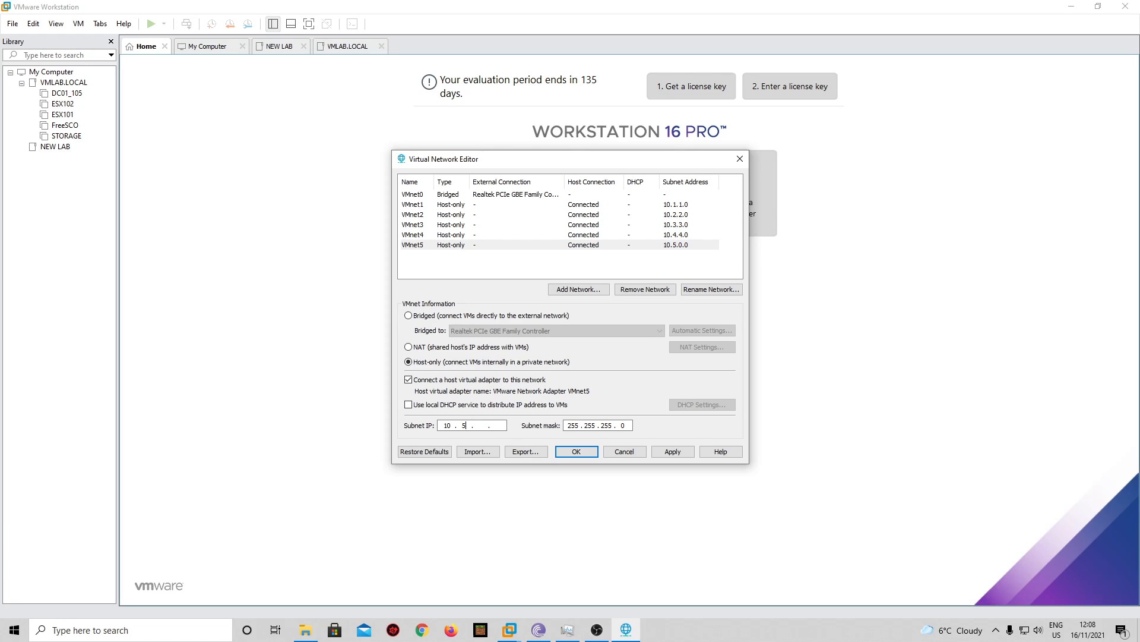
text(5.0)
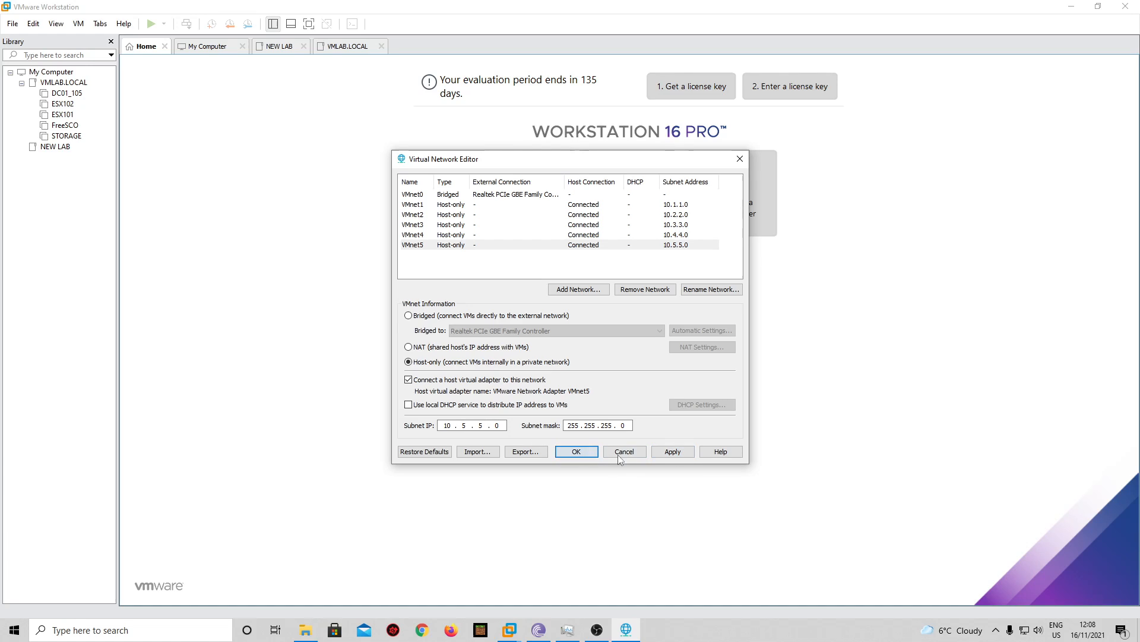
click(575, 451)
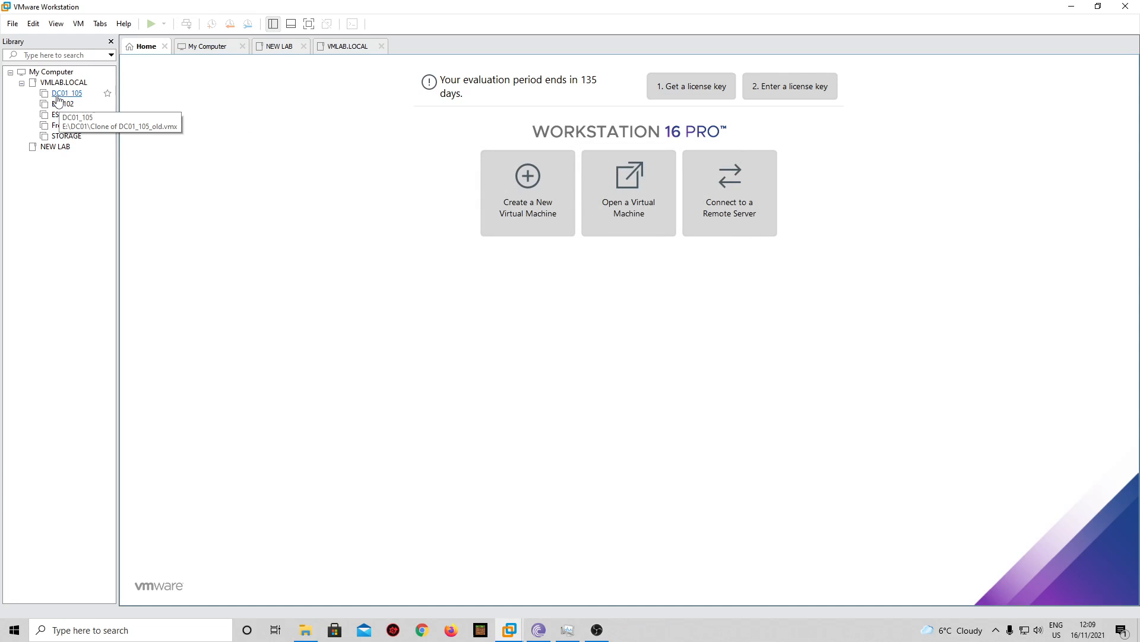
- Delete host-only network VMnet5 (subnet 10.5.5.0) in the Virtual Network Editor and apply, leaving VMnet0–VMnet4
click(56, 23)
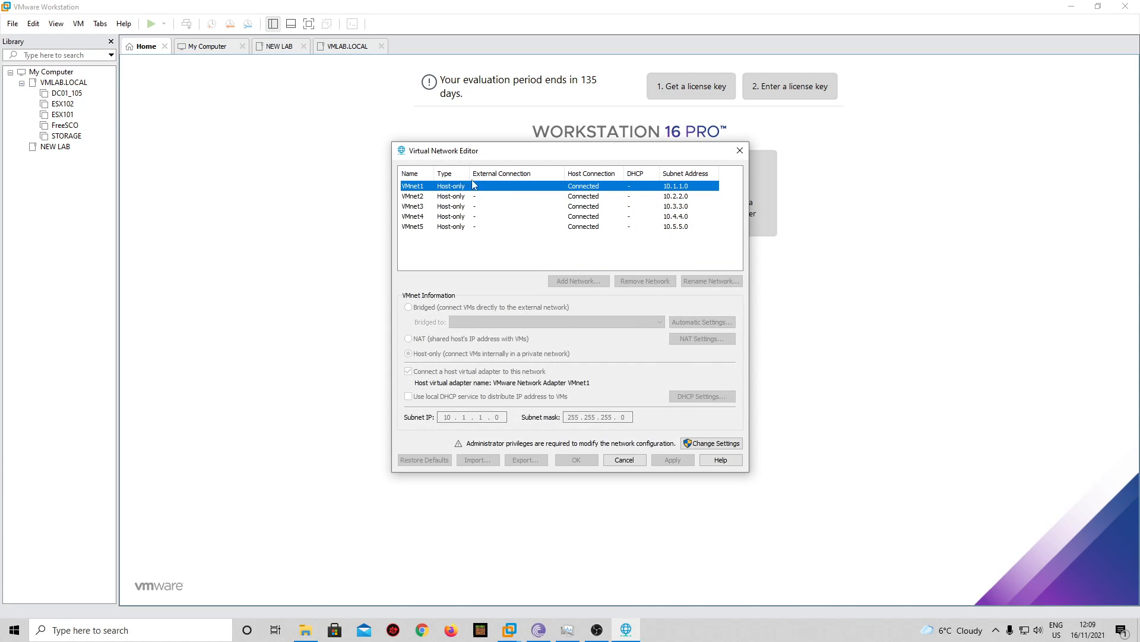
mouse_move(449, 224)
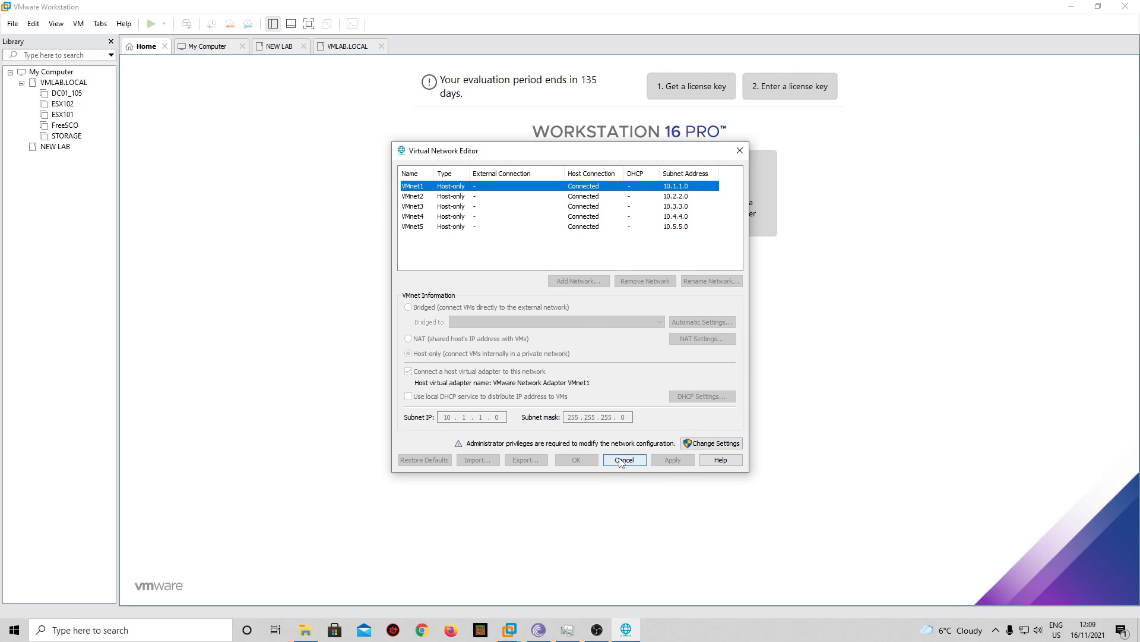
click(624, 459)
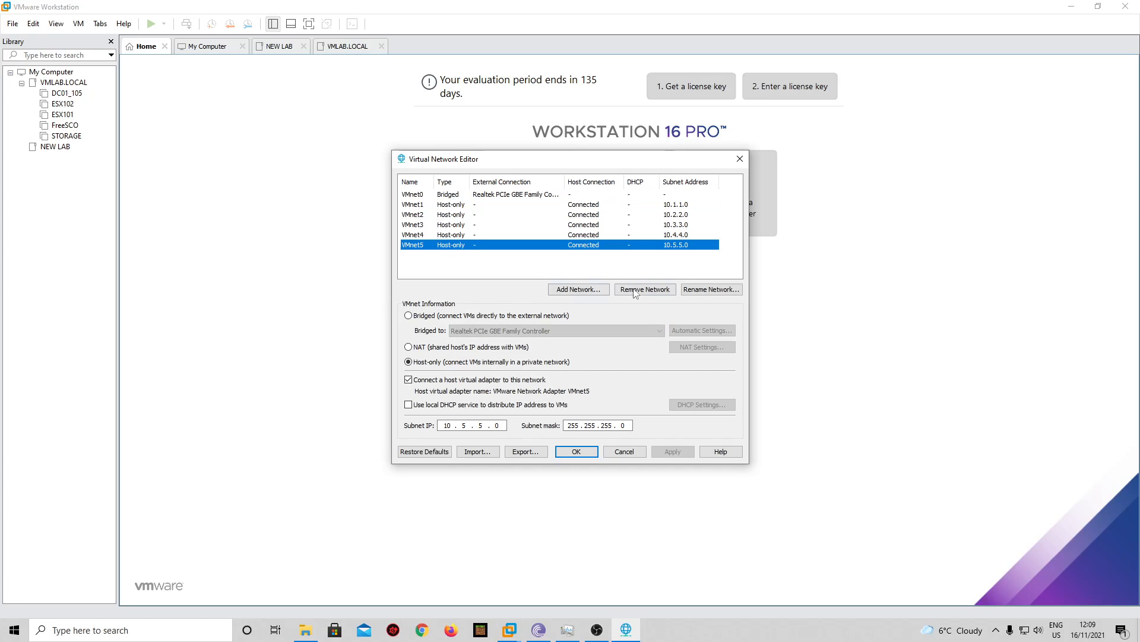
click(643, 289)
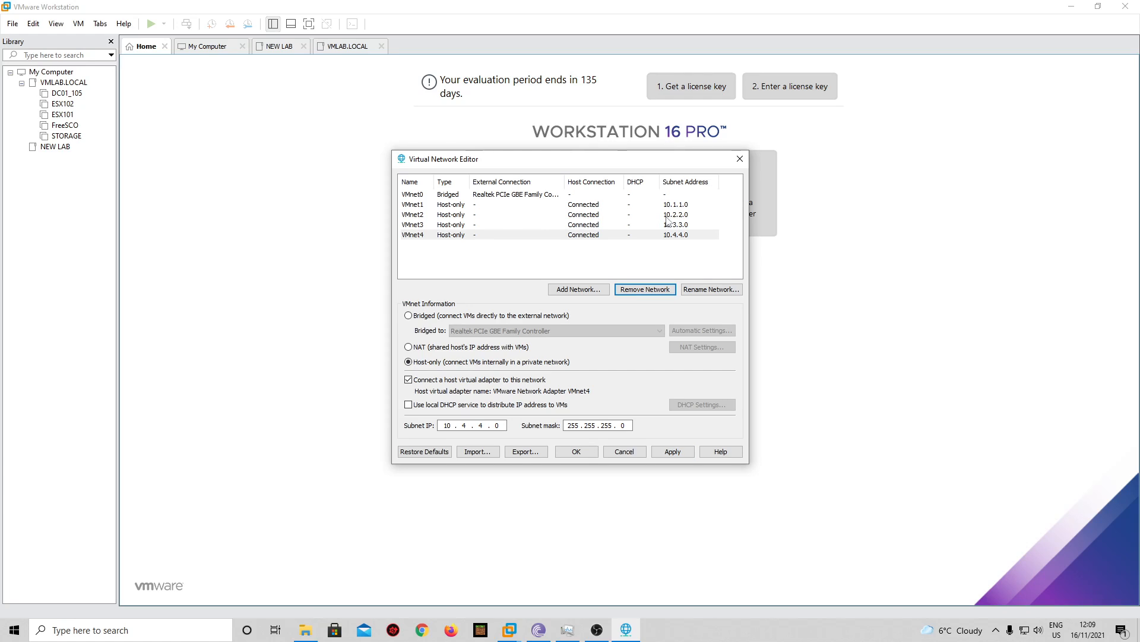
click(671, 451)
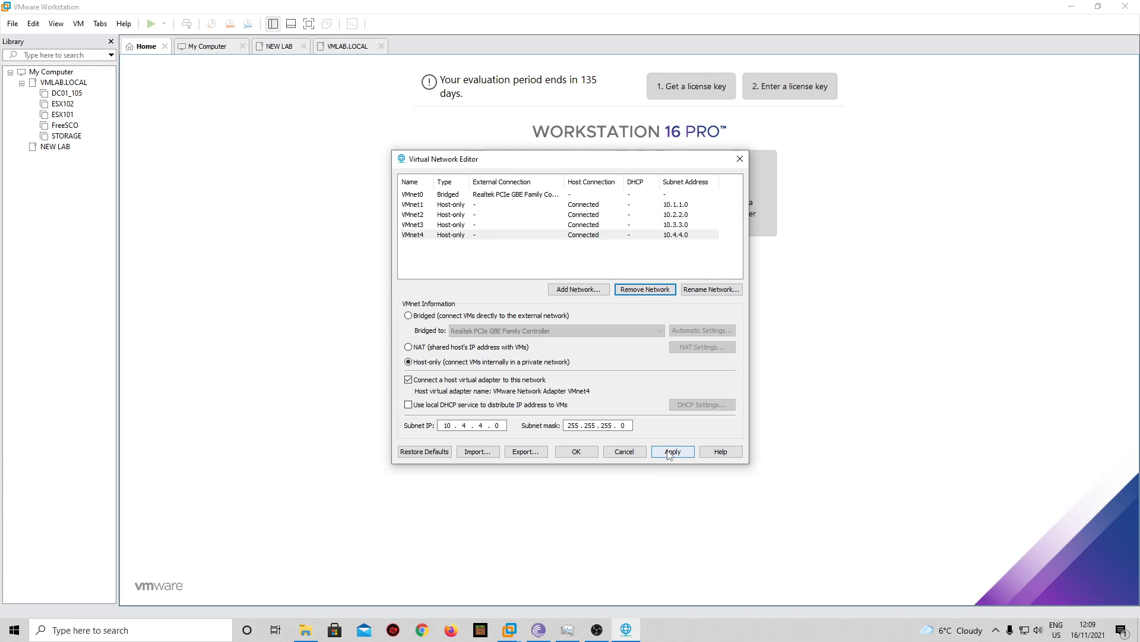
click(672, 452)
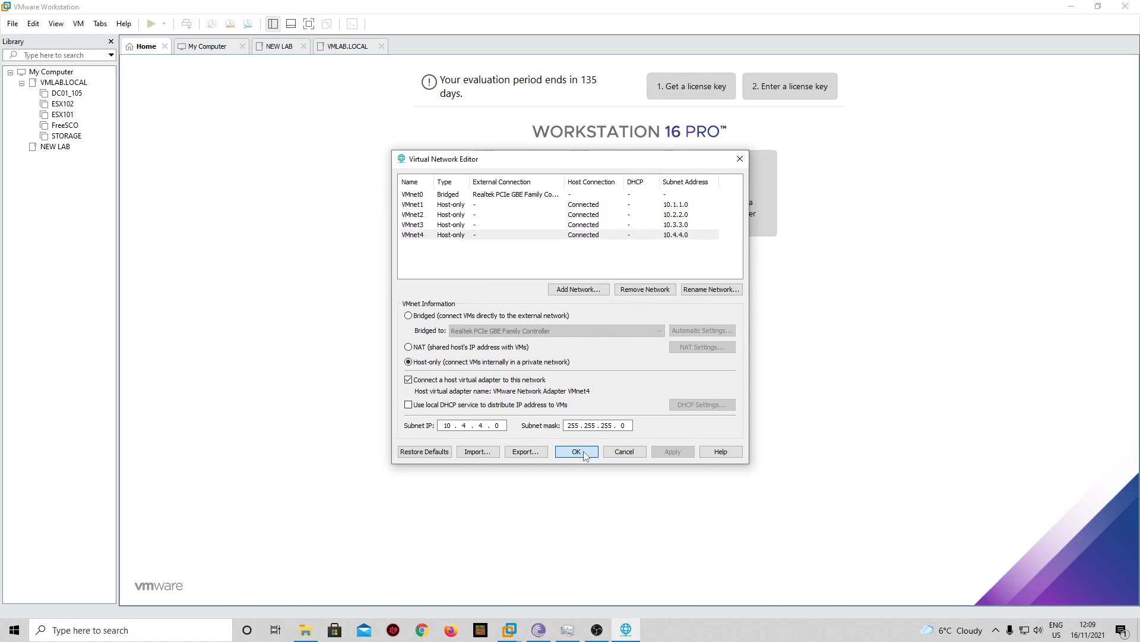
click(577, 451)
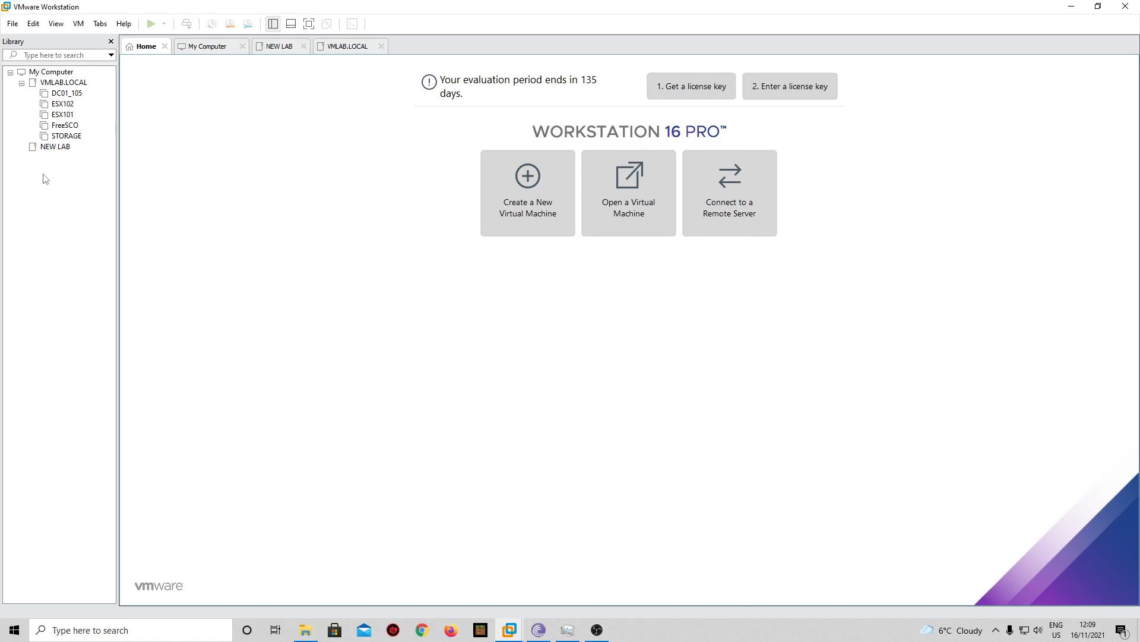
- Start a new typical virtual machine from the Library using the ESXi installer ISO as the disc image
click(526, 183)
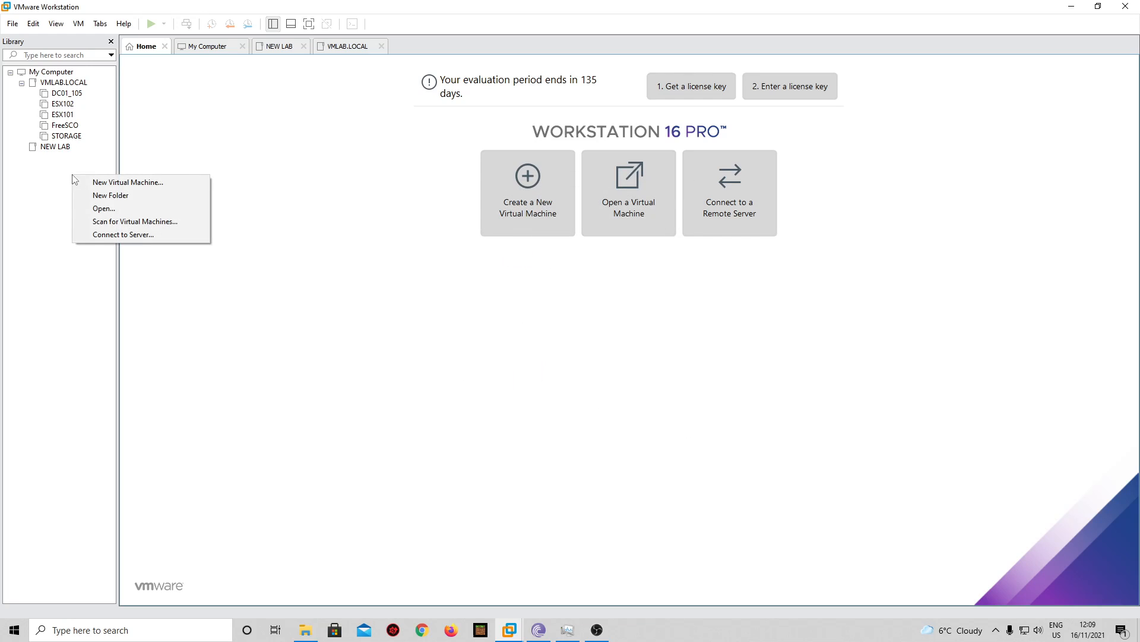
mouse_move(44, 167)
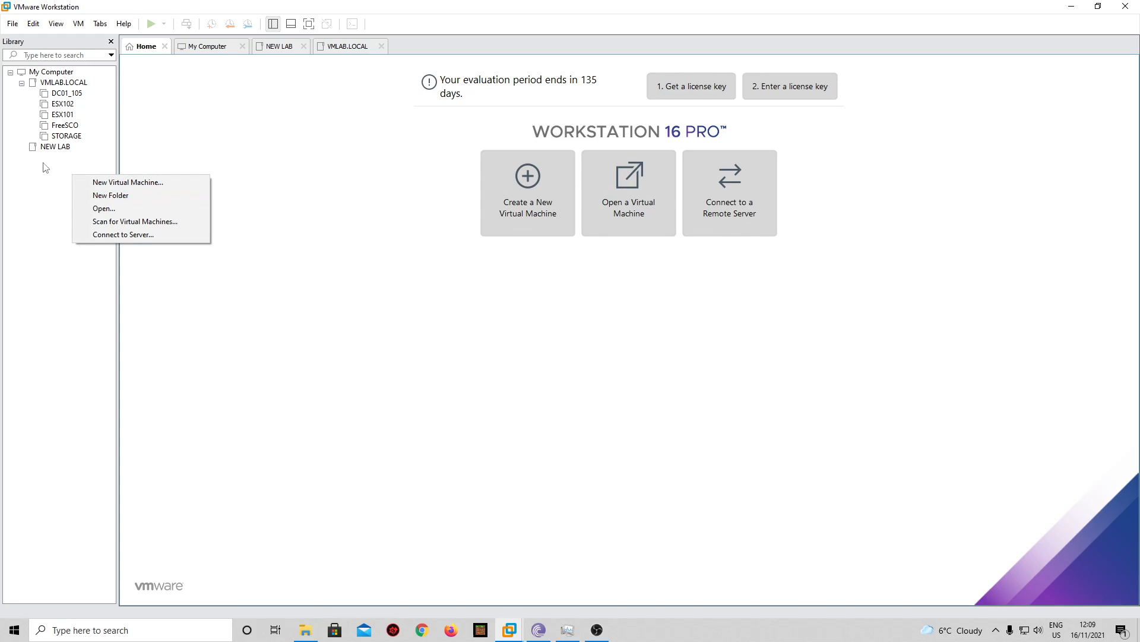
click(62, 178)
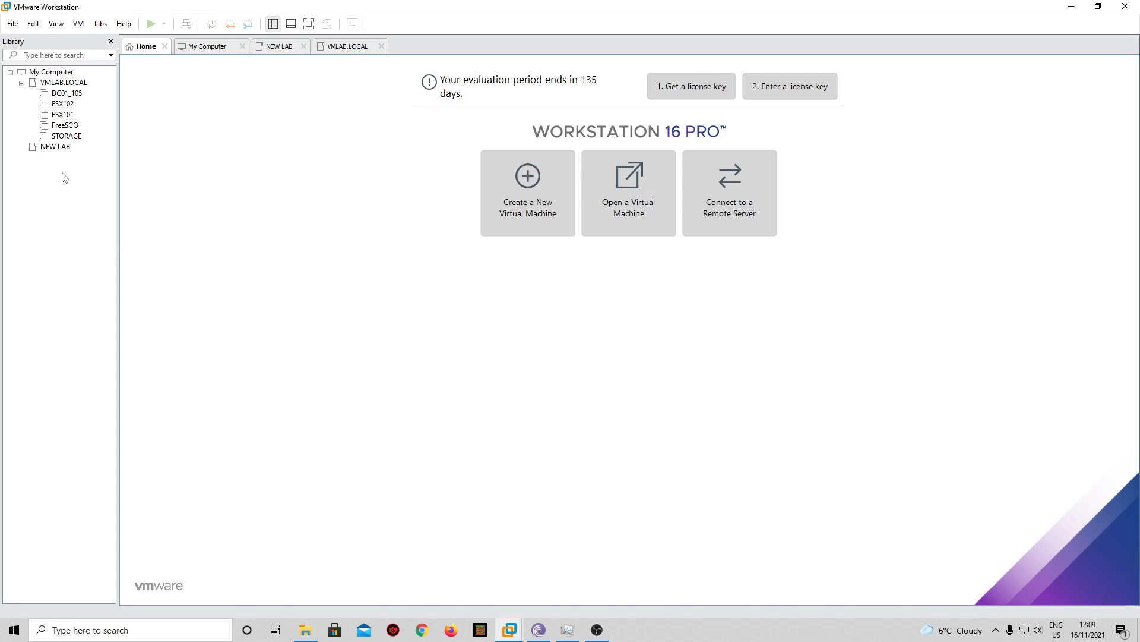
right_click(55, 146)
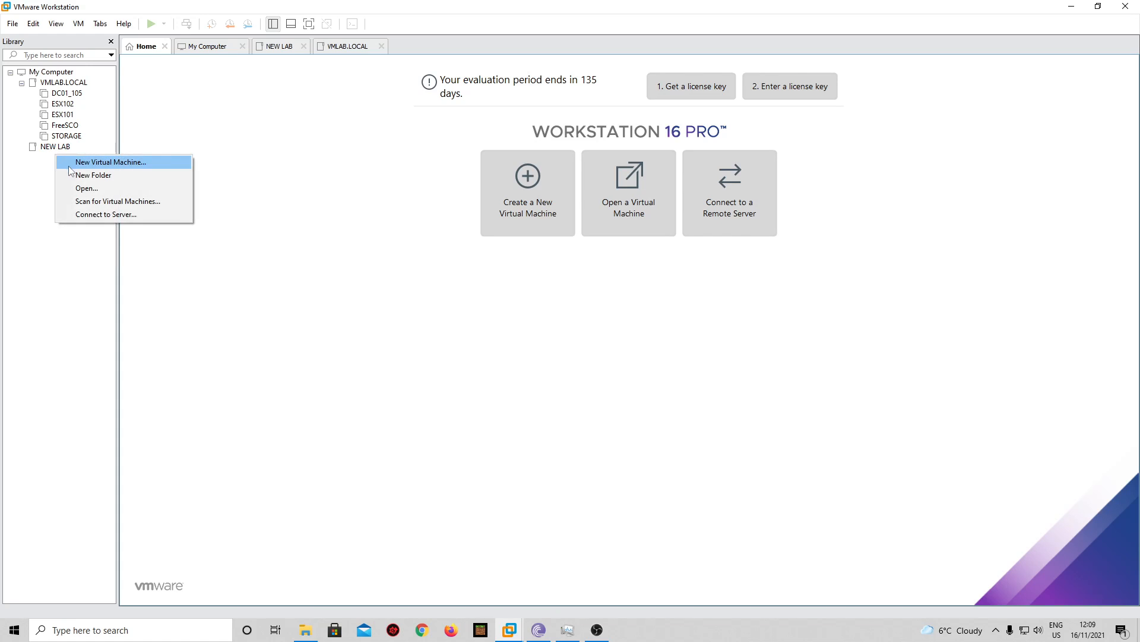
click(110, 162)
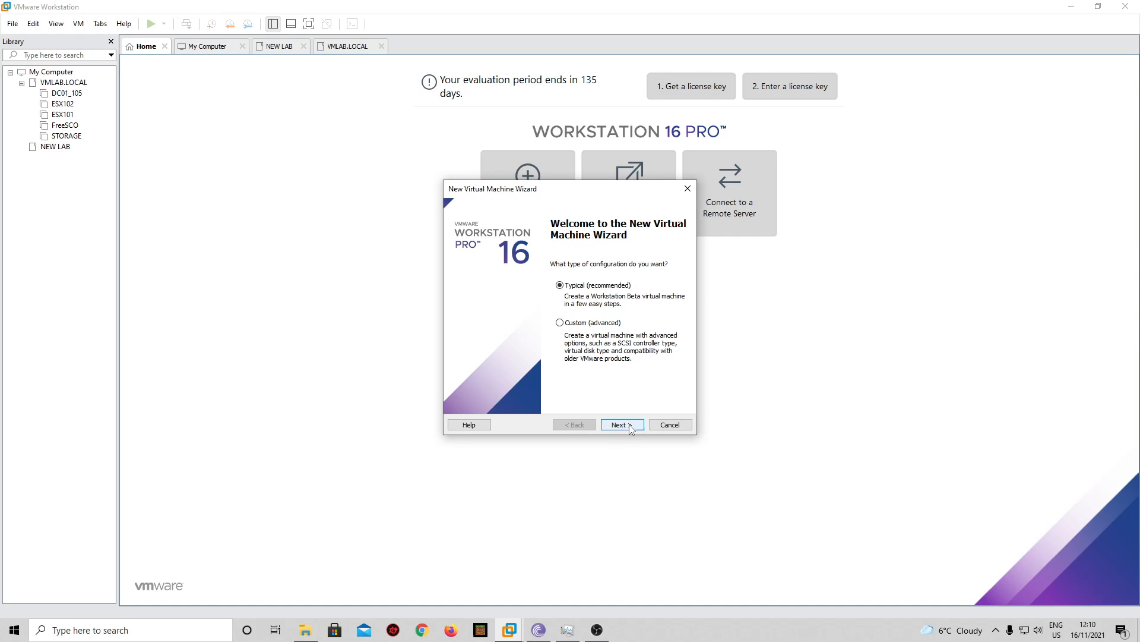
click(621, 424)
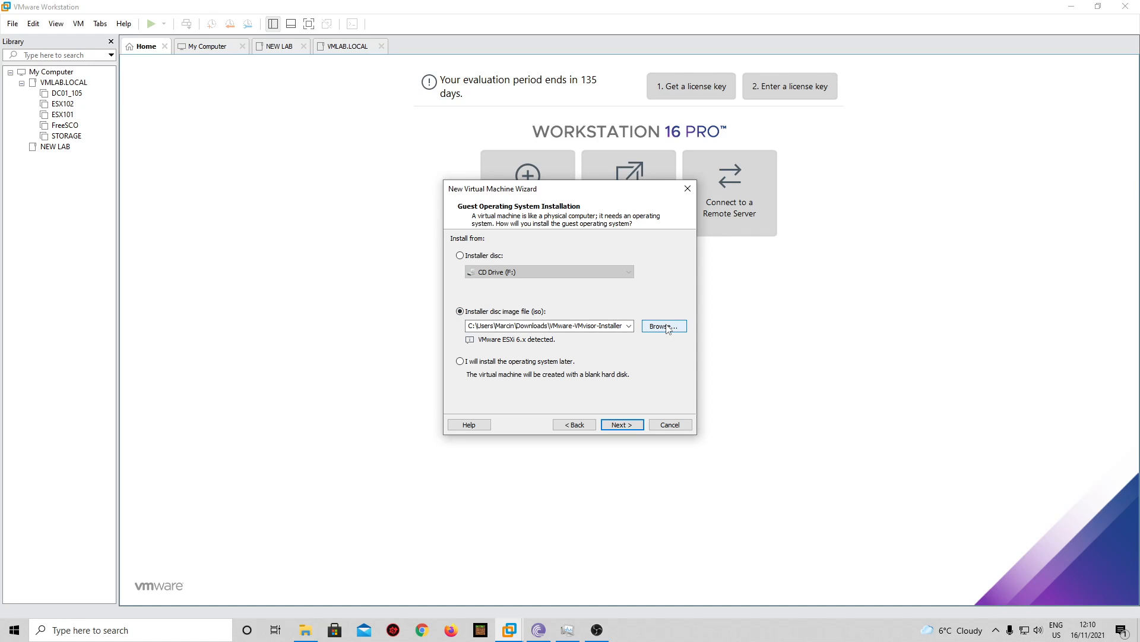
click(663, 325)
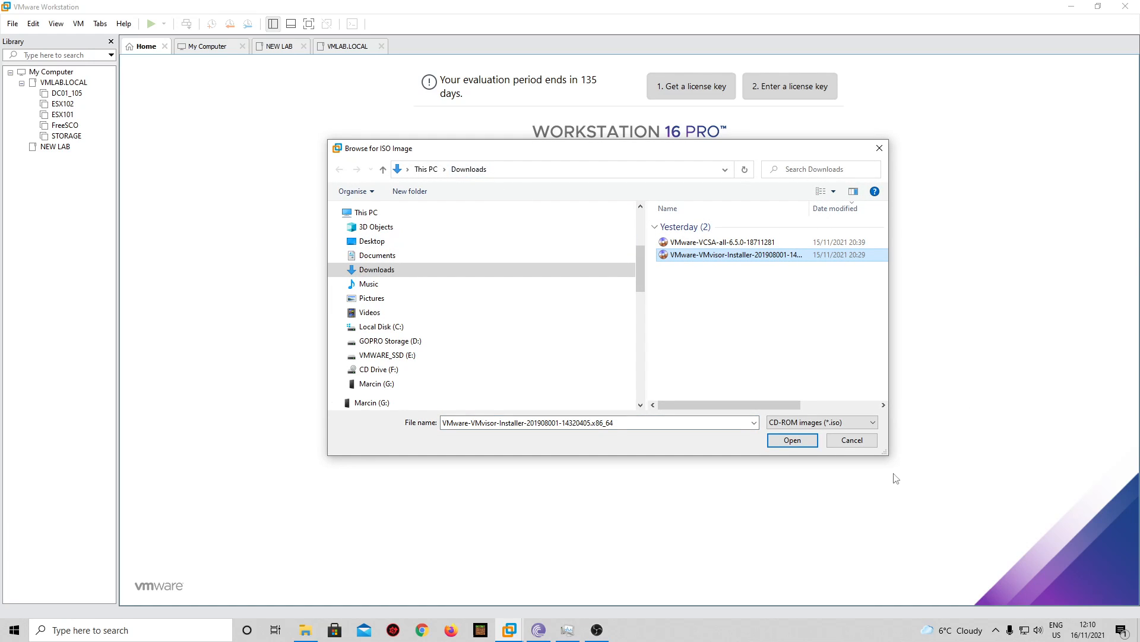
mouse_move(736, 254)
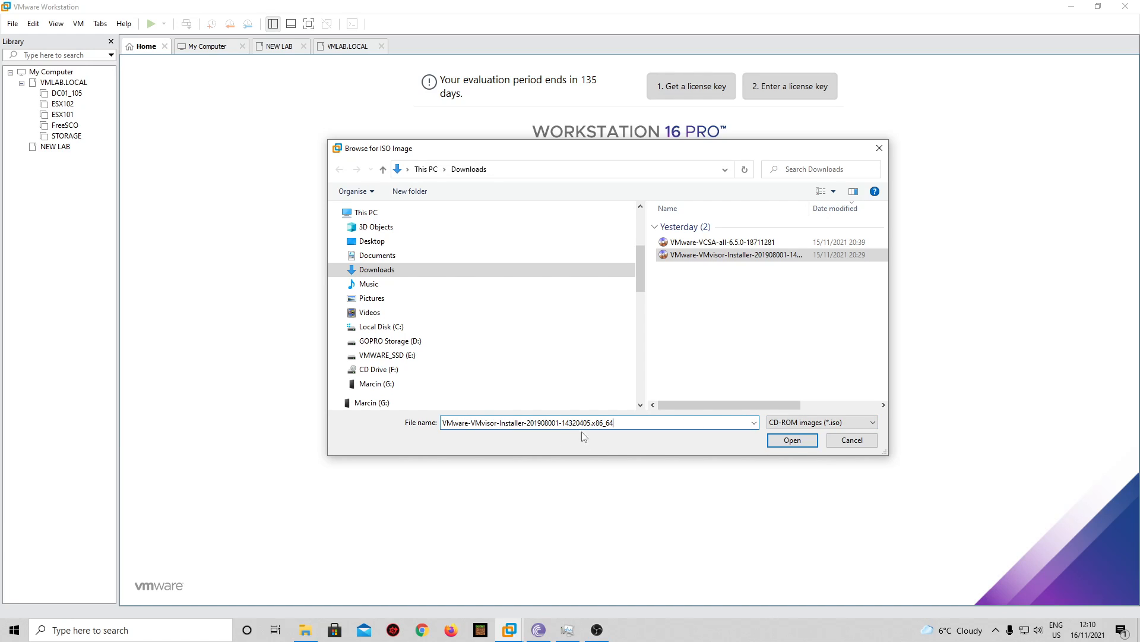
click(792, 440)
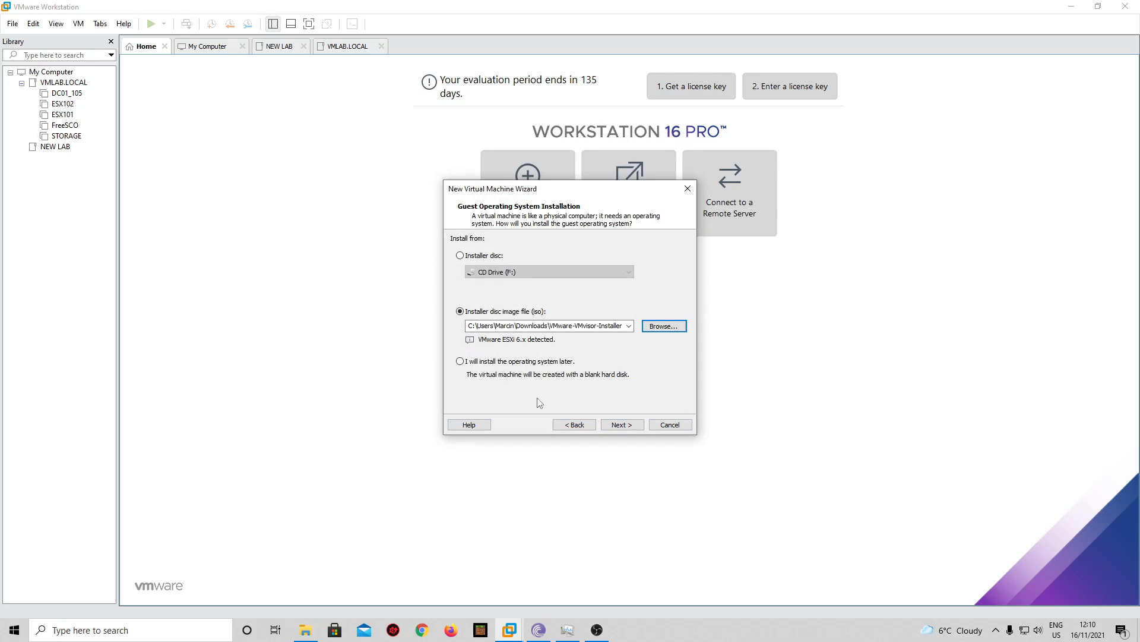
click(621, 424)
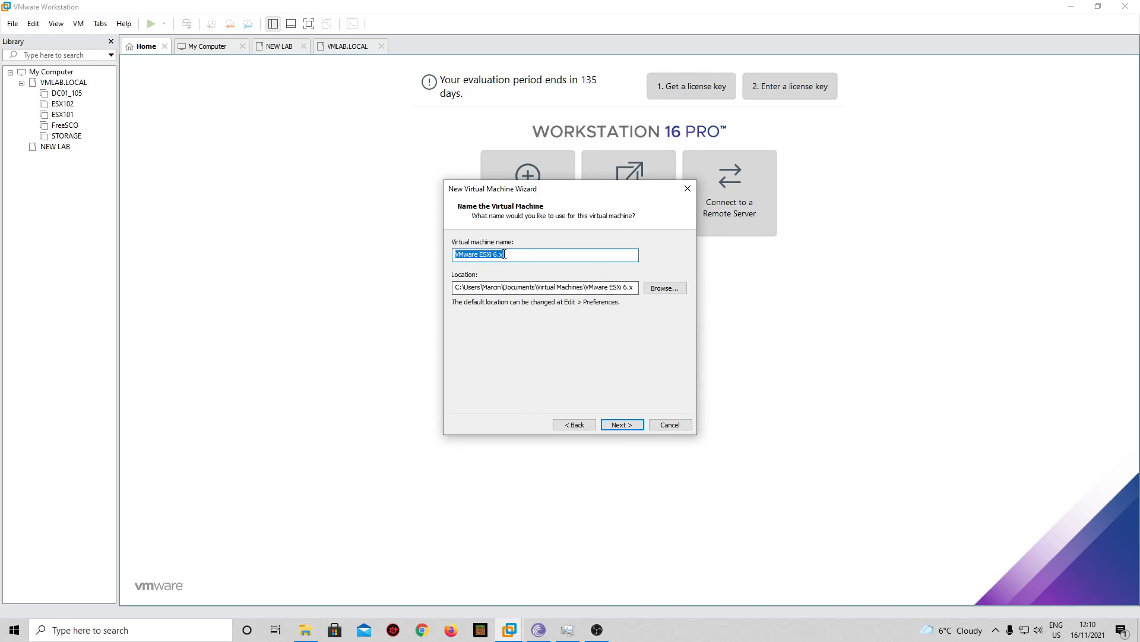
- Name the machine ESX103 and give it a 100 GB disk stored as a single file, reaching the creation summary
text(ESX103)
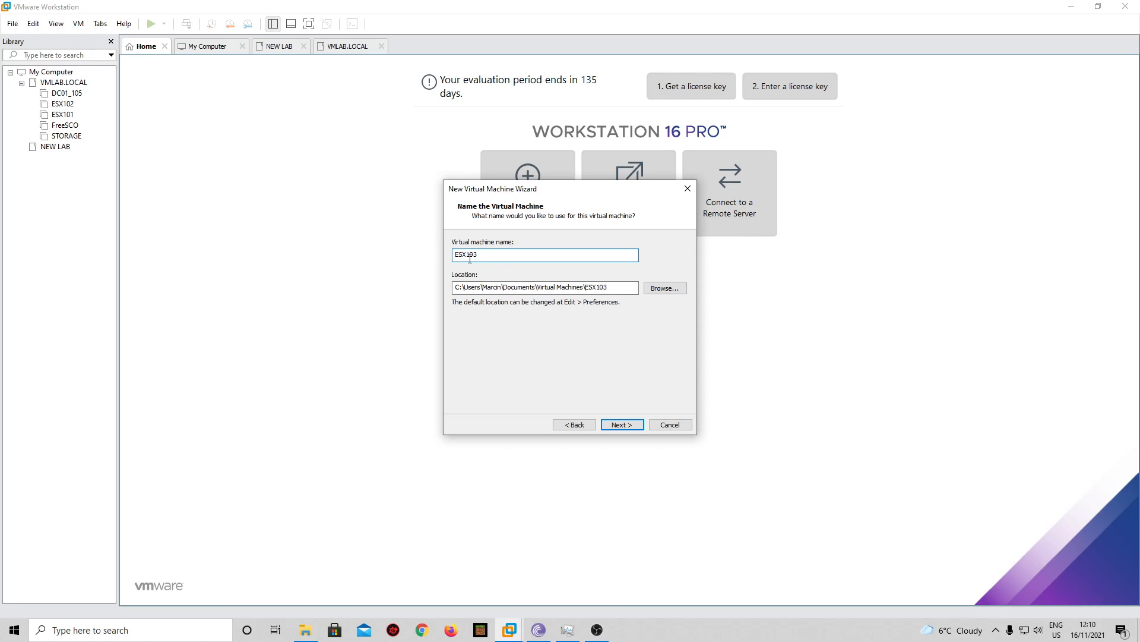
double_click(474, 255)
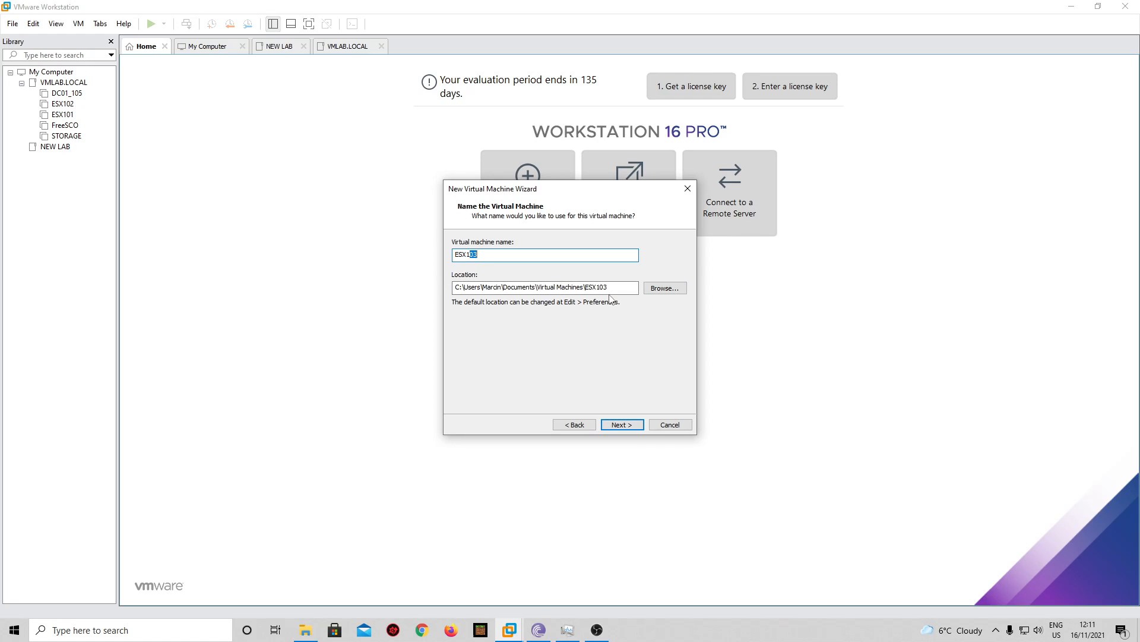
mouse_move(346, 368)
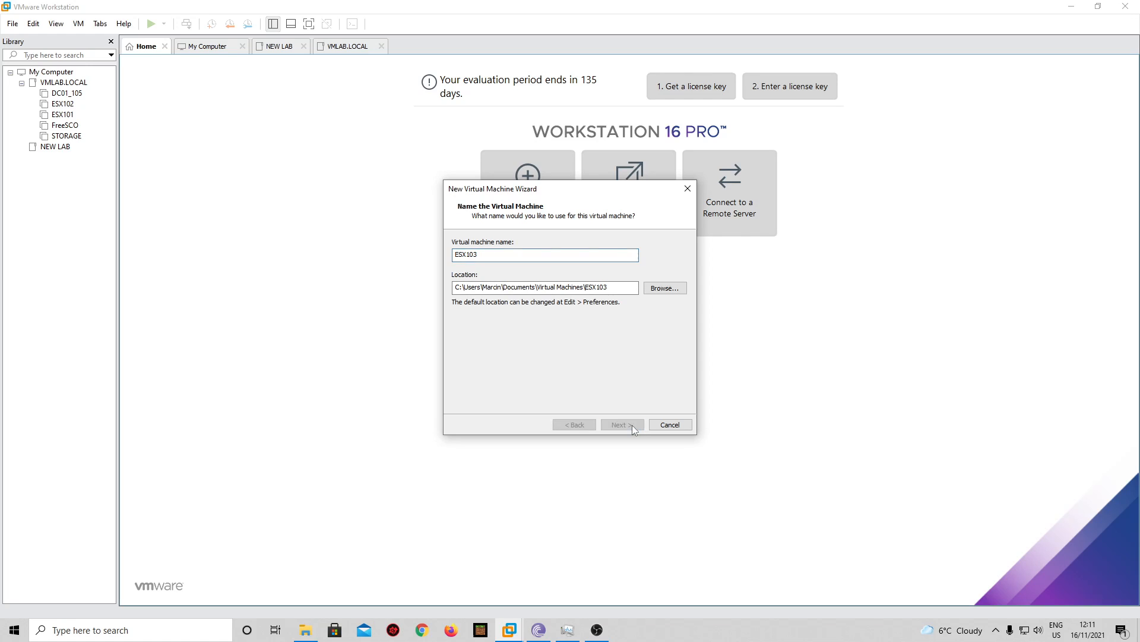
click(621, 424)
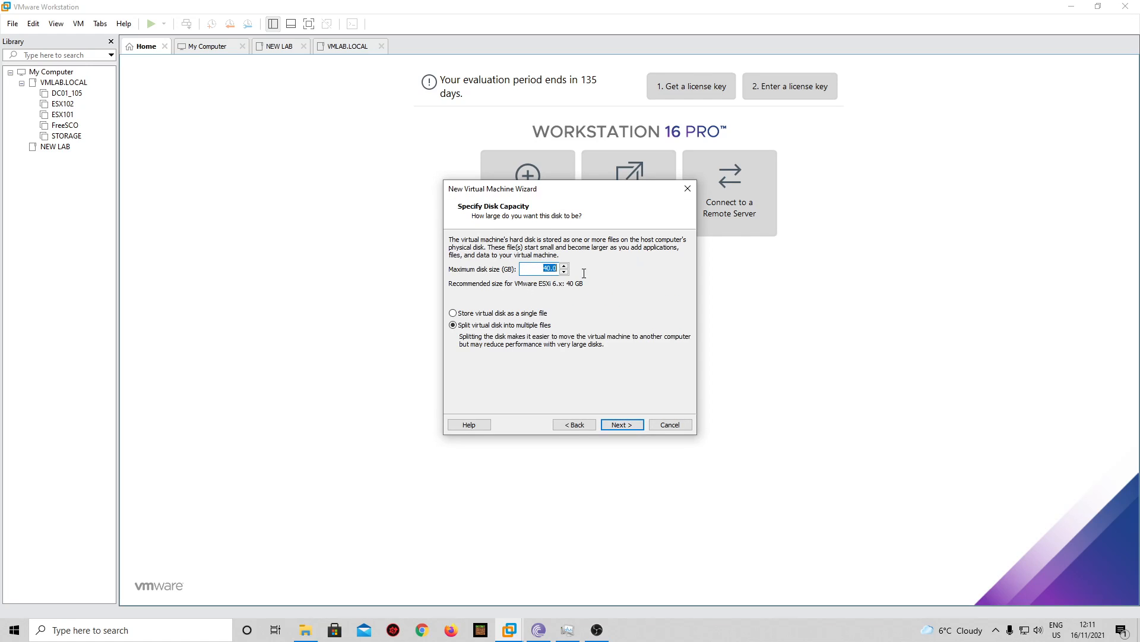
text(100)
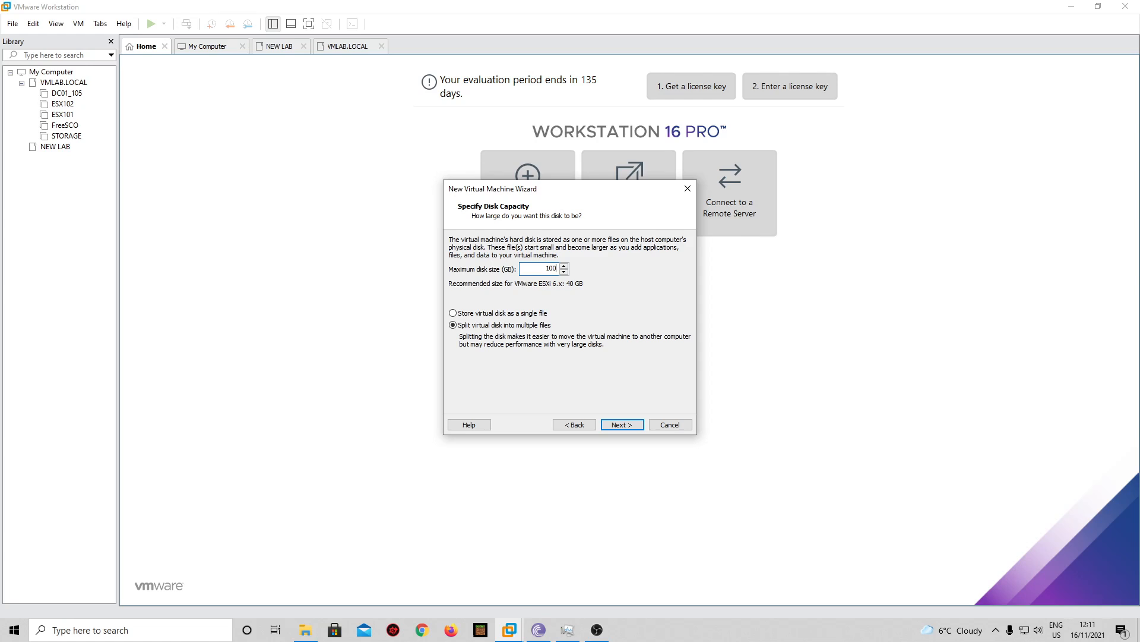
click(454, 312)
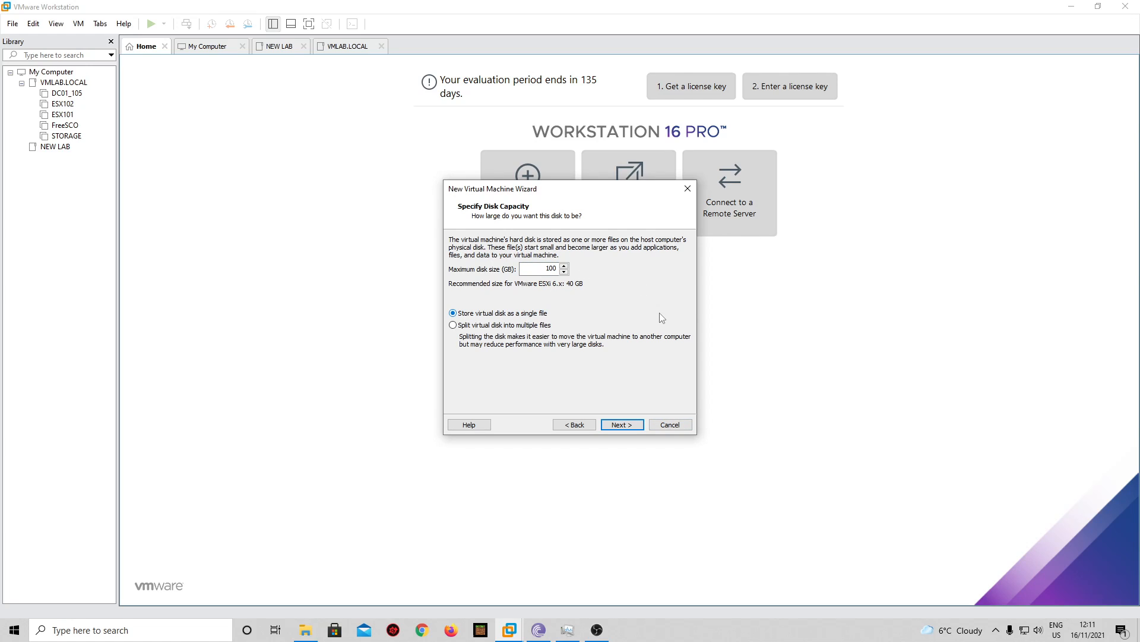
mouse_move(643, 399)
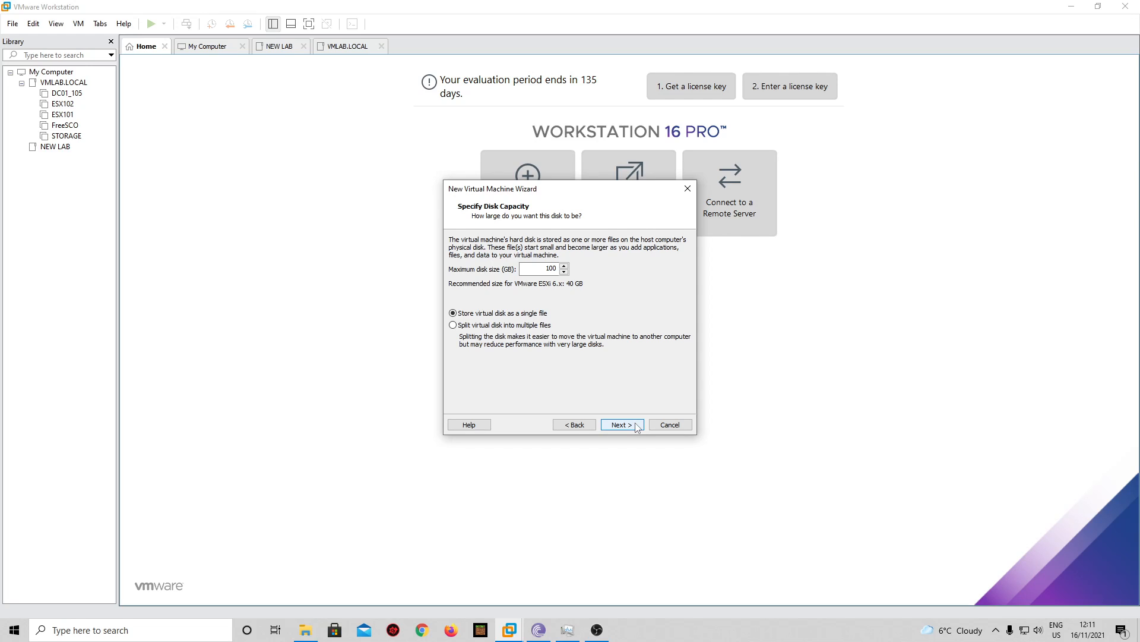
click(621, 424)
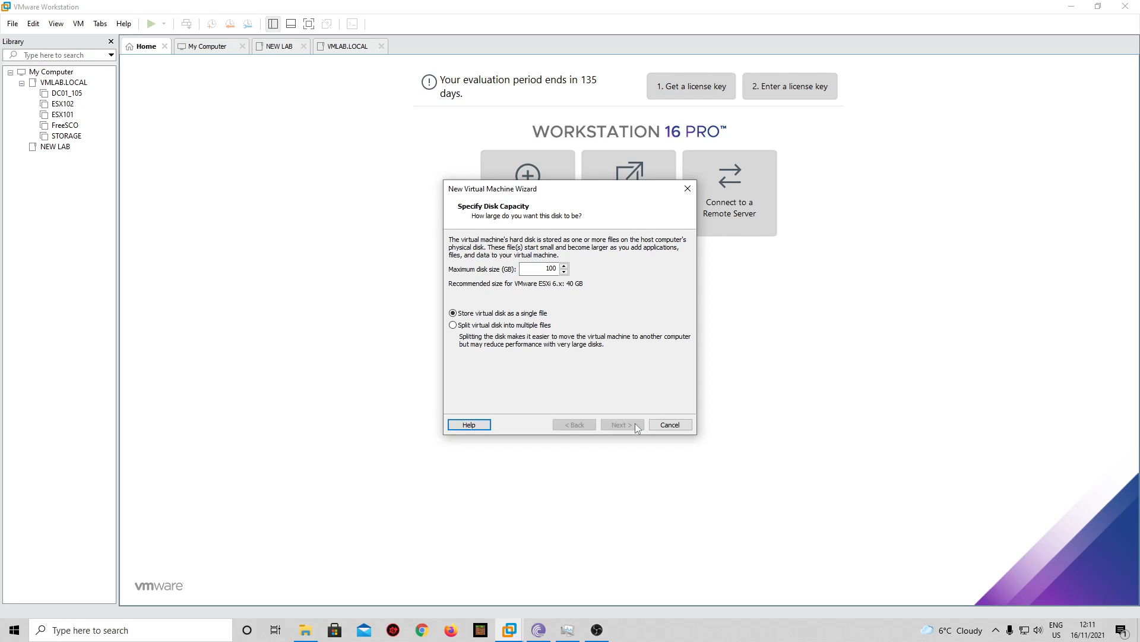
click(621, 424)
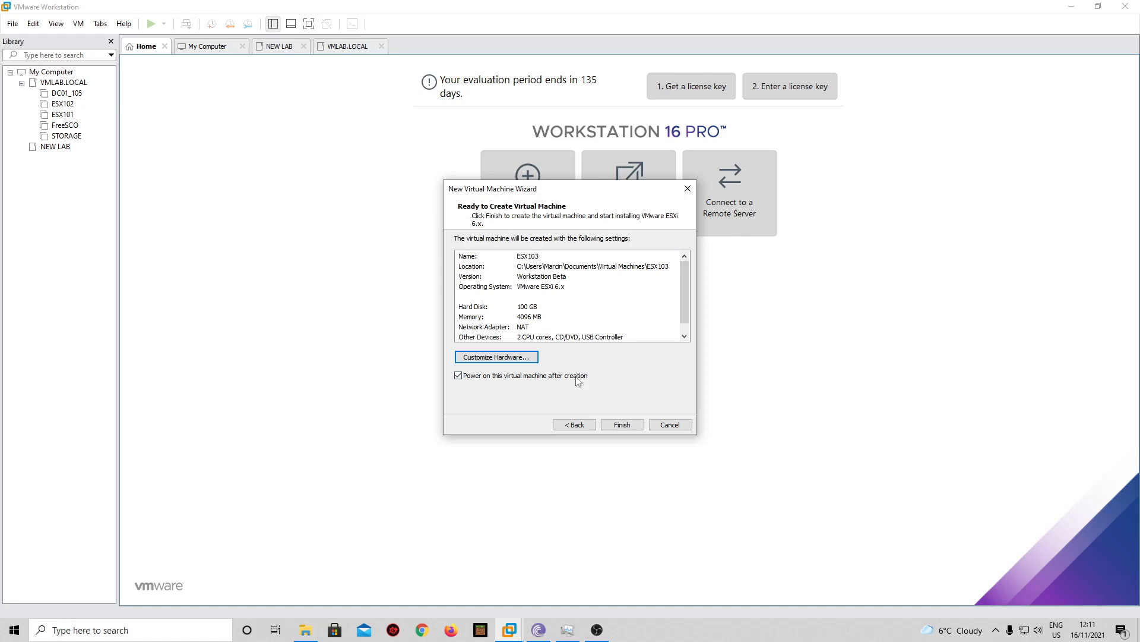
- Create and power on ESX103, accept the installer welcome and license, and select the 100 GB local disk
click(622, 424)
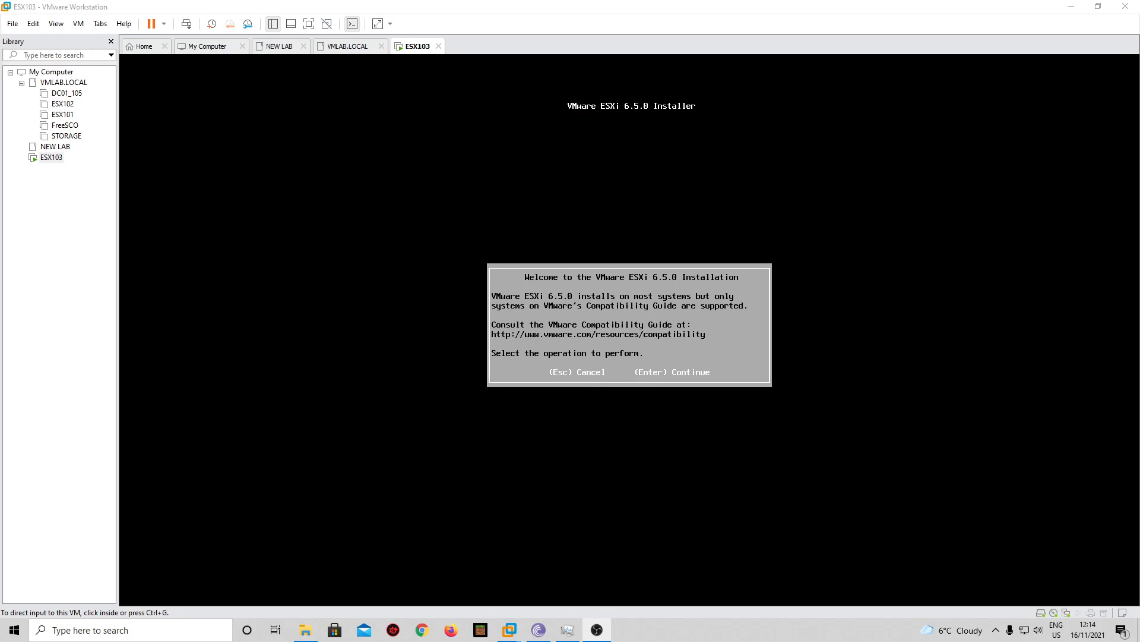
click(630, 323)
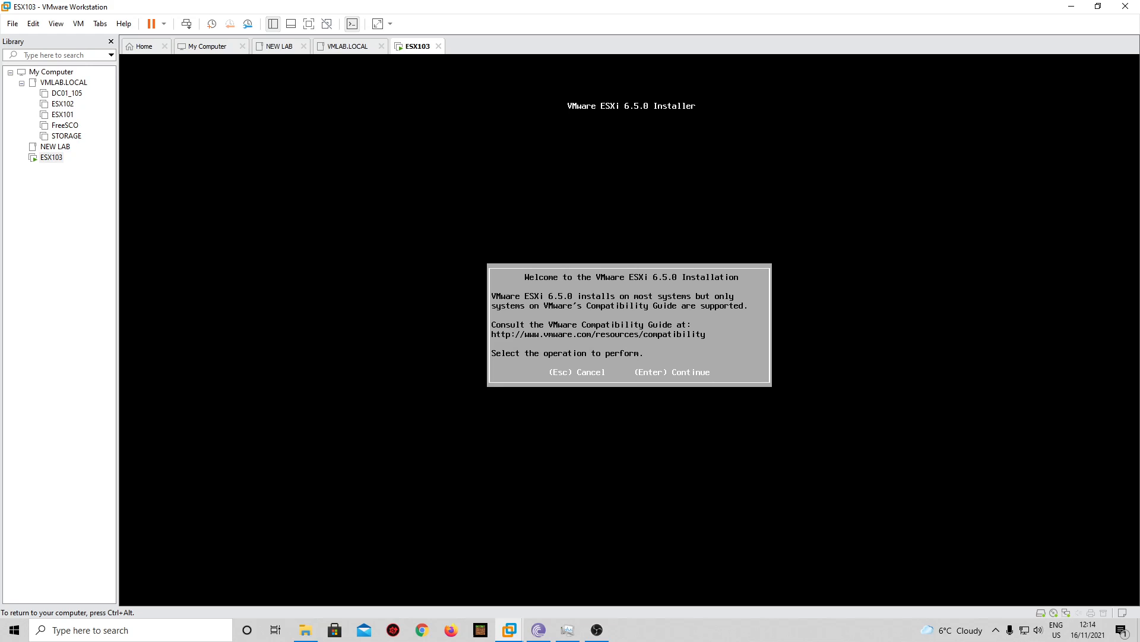
key(enter)
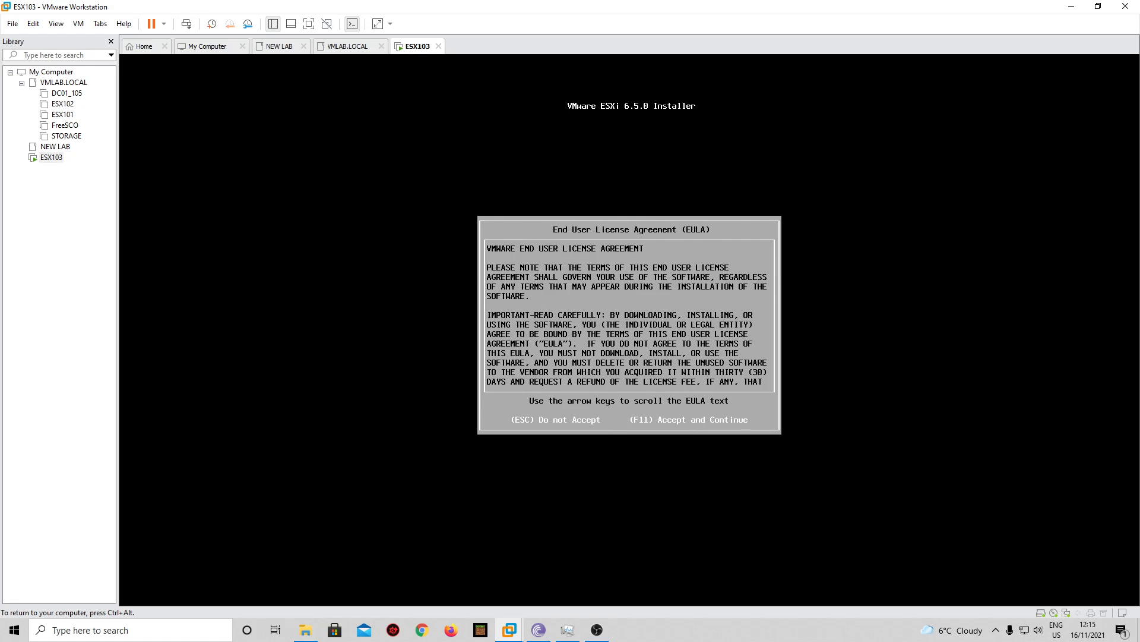
key(f11)
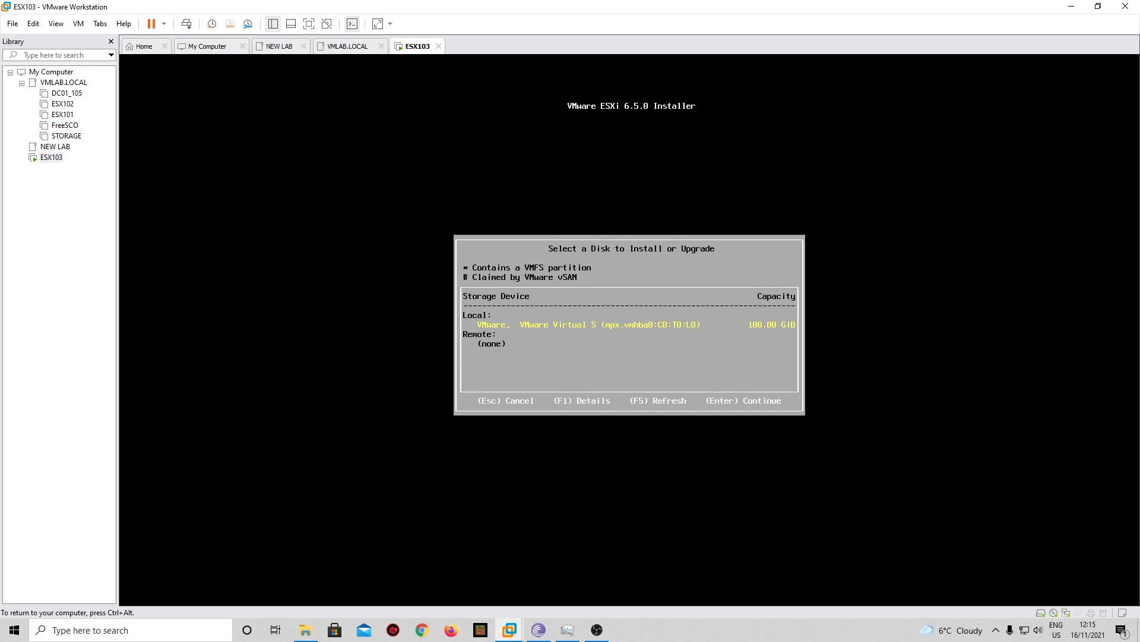
key(enter)
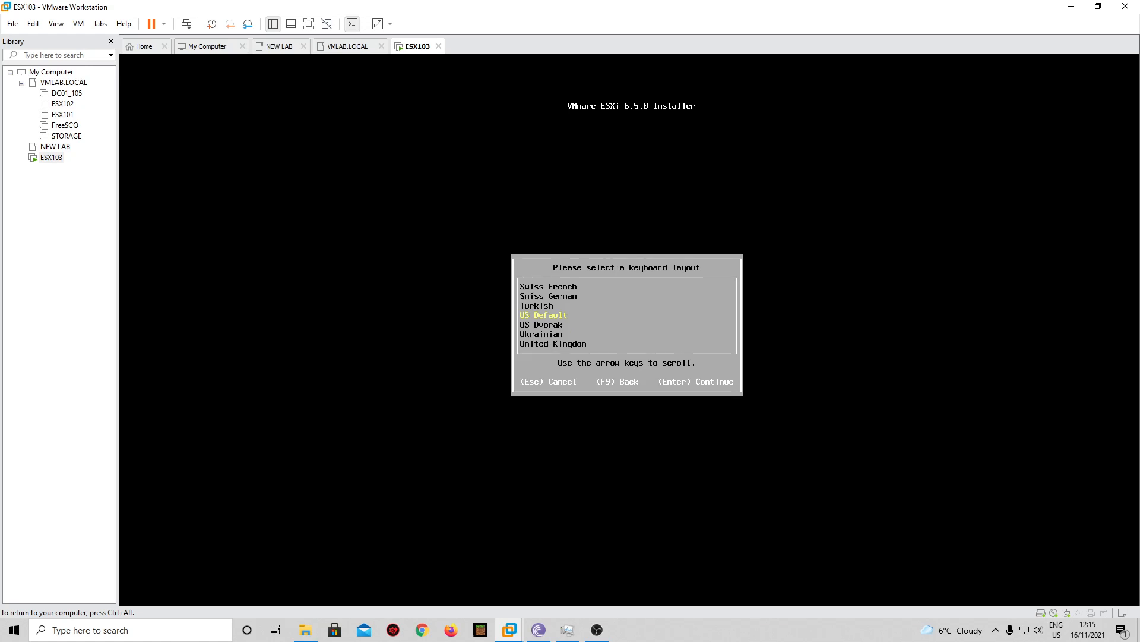
key(enter)
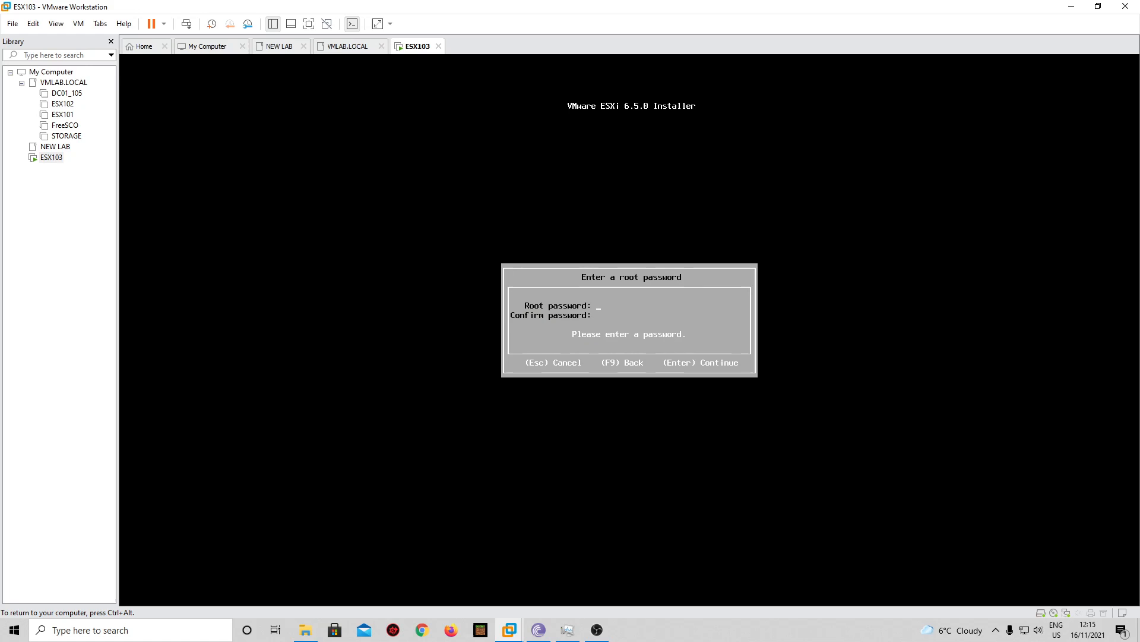
- Set and confirm the root password, then confirm repartitioning to run the ESXi 6.5.0 installation to completion
text(*******)
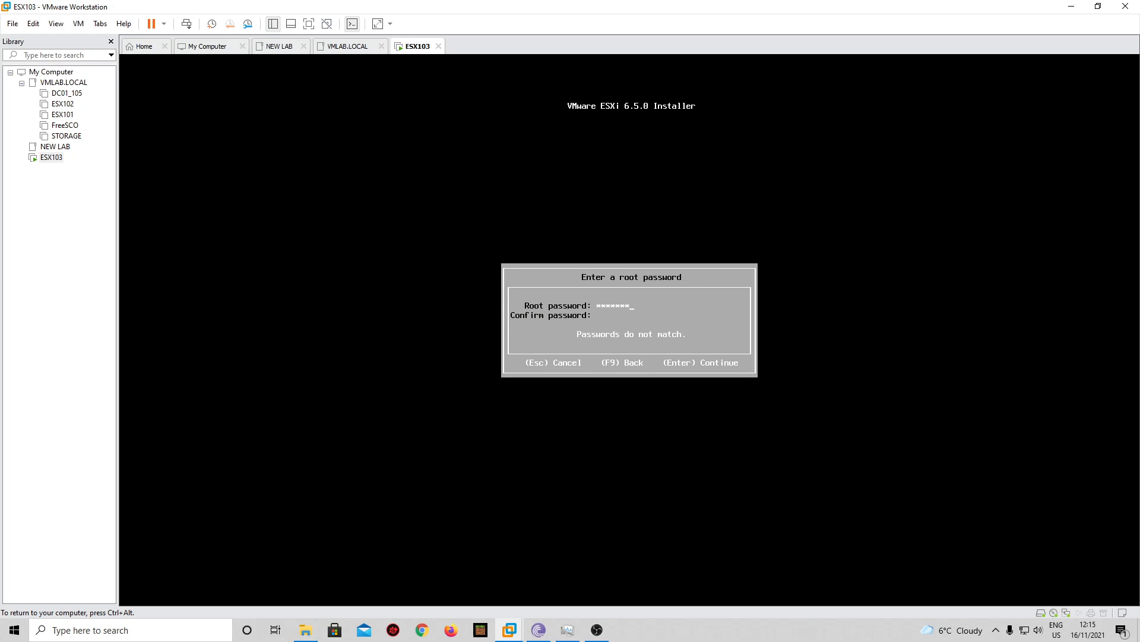
text(**)
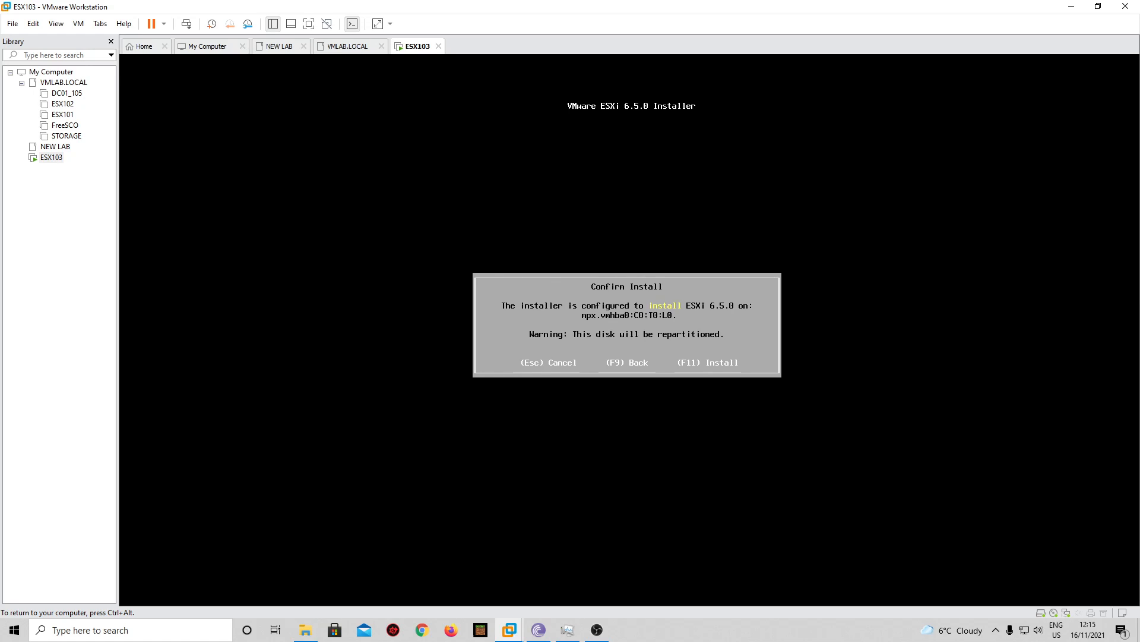
key(f11)
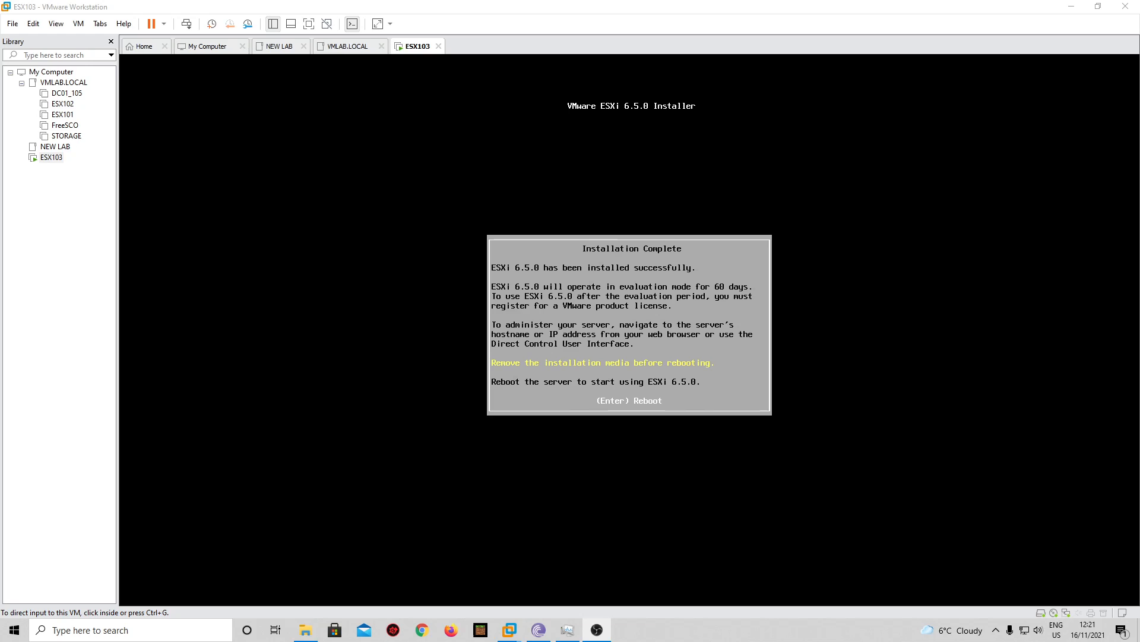
mouse_move(669, 394)
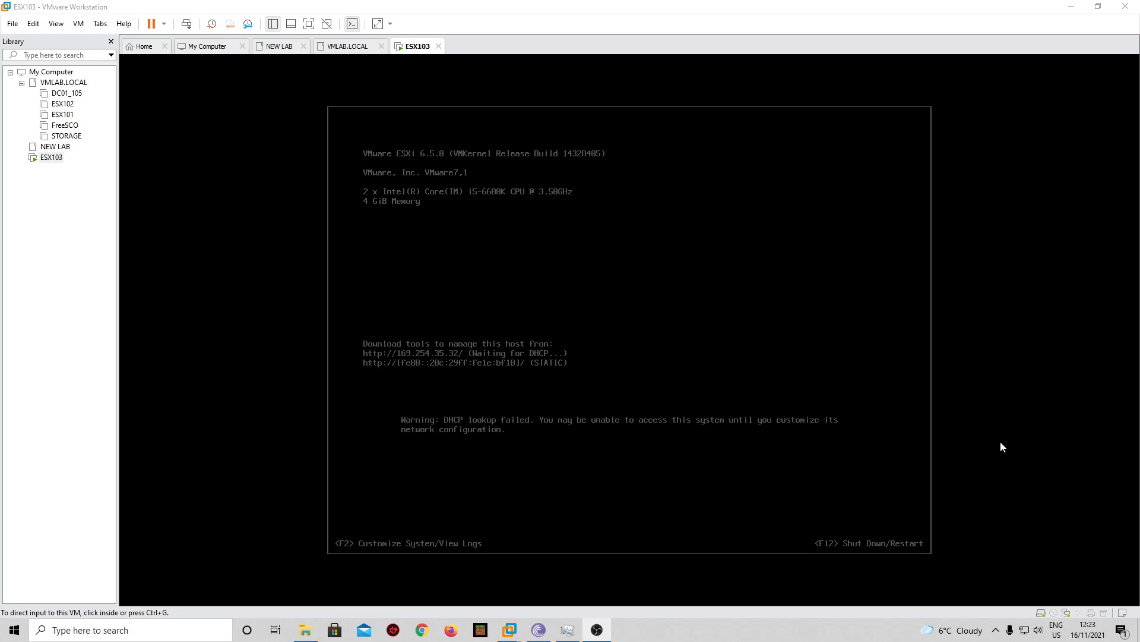
mouse_move(613, 209)
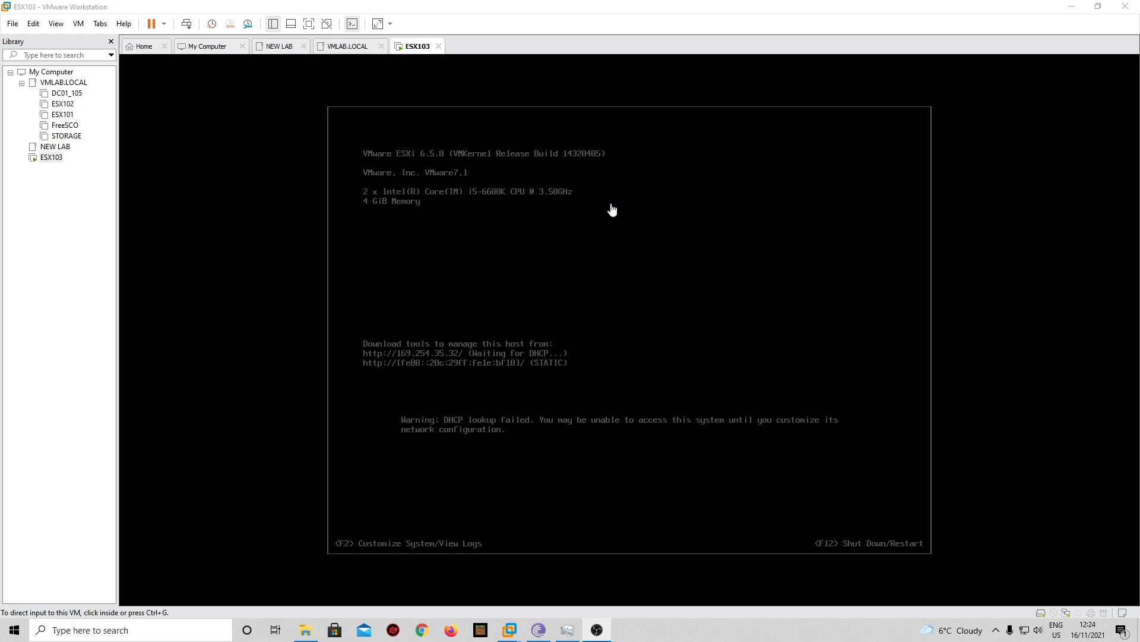
- Log in to the rebooted host's DCUI as root with F2 and enter Configure Management Network
right_click(416, 46)
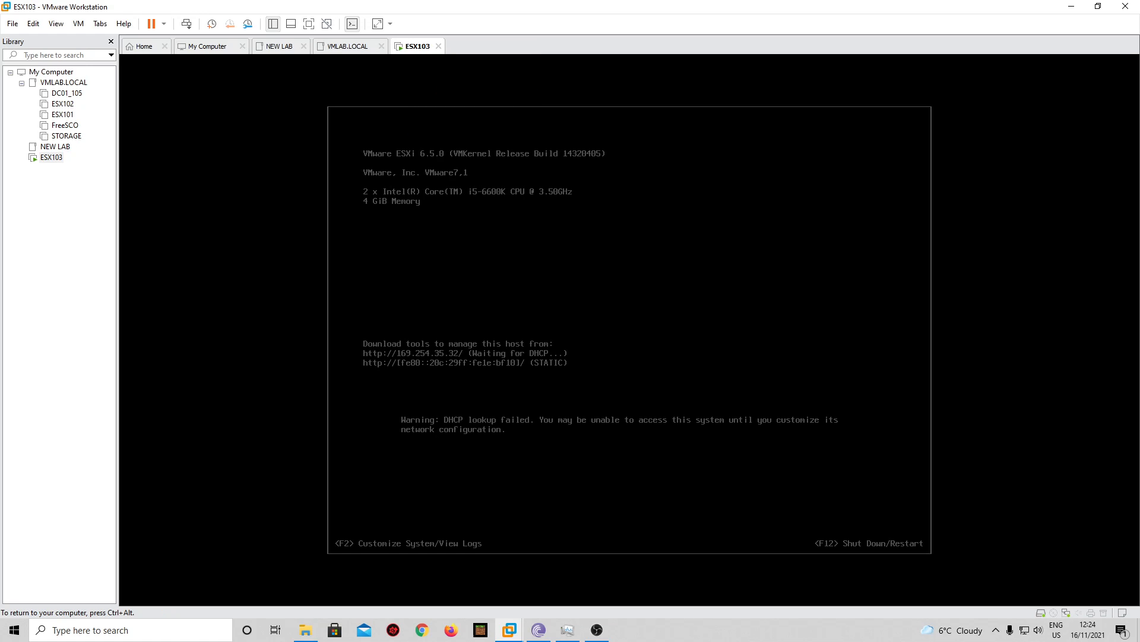
key(f2)
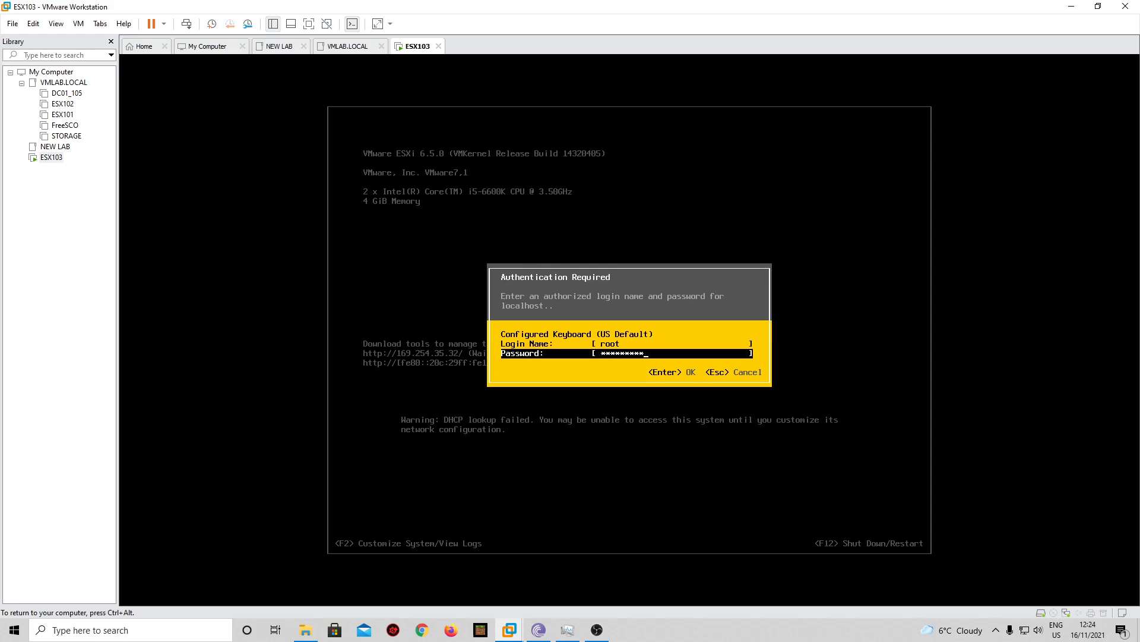
key(Escape)
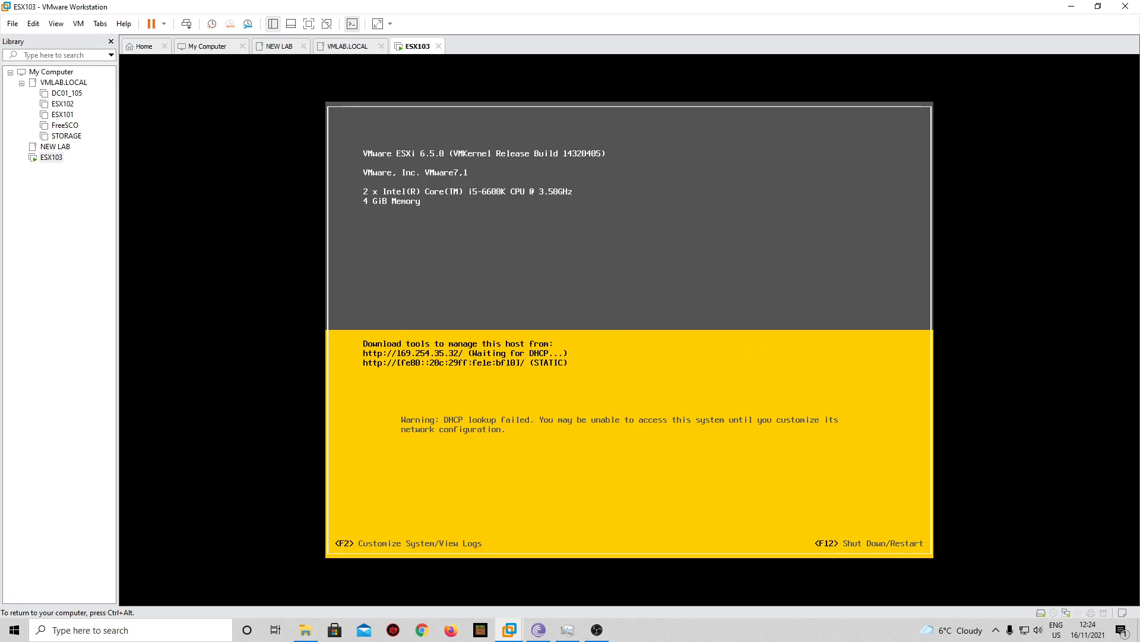
key(f2)
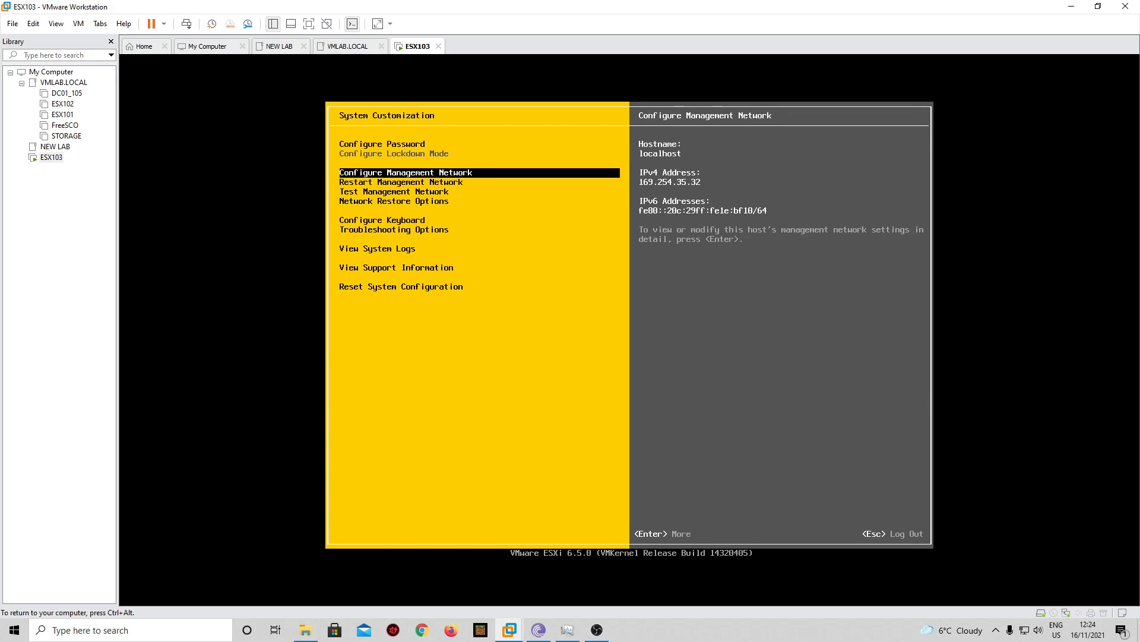
key(enter)
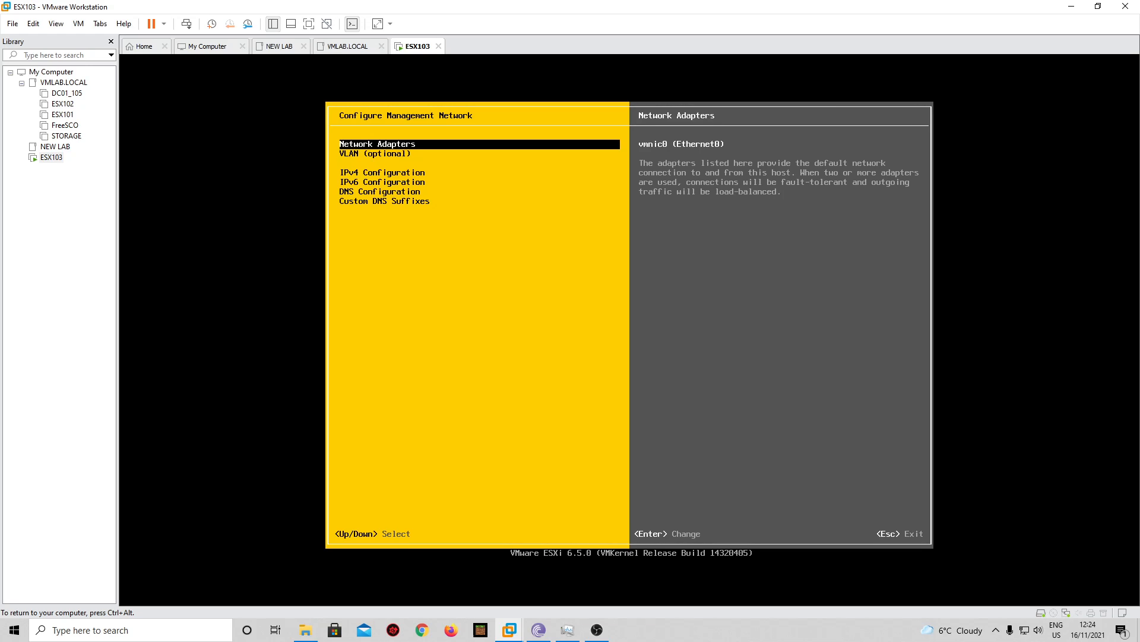
- Set a static IPv4 address 192.168.0.103 with subnet mask ending 255 and gateway 192.168.0.1, then apply it
key(Down)
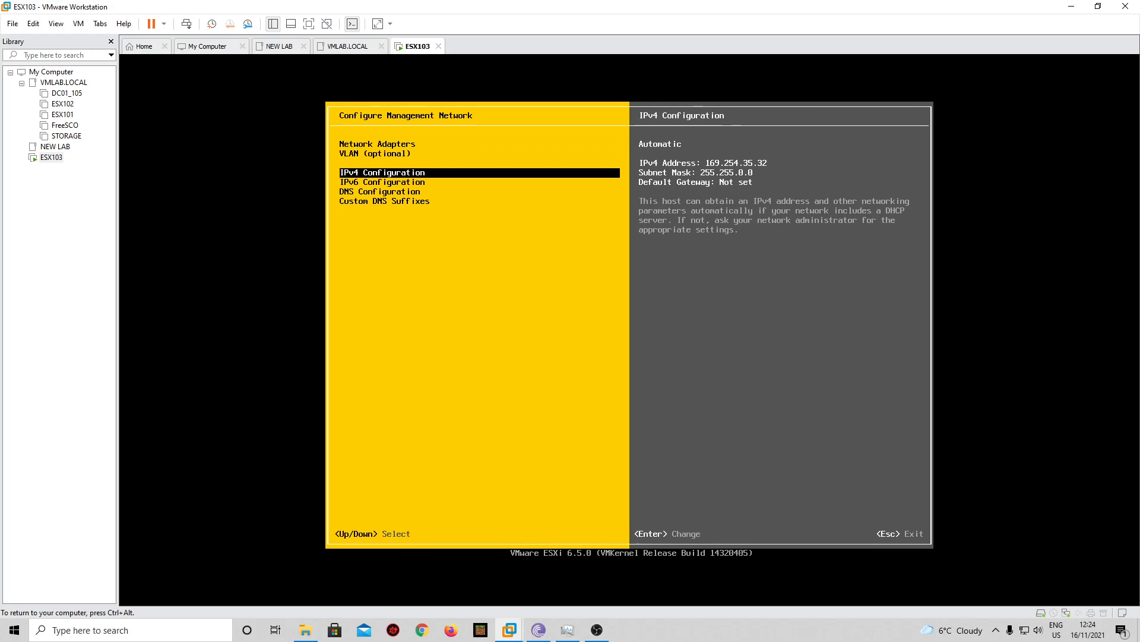
key(enter)
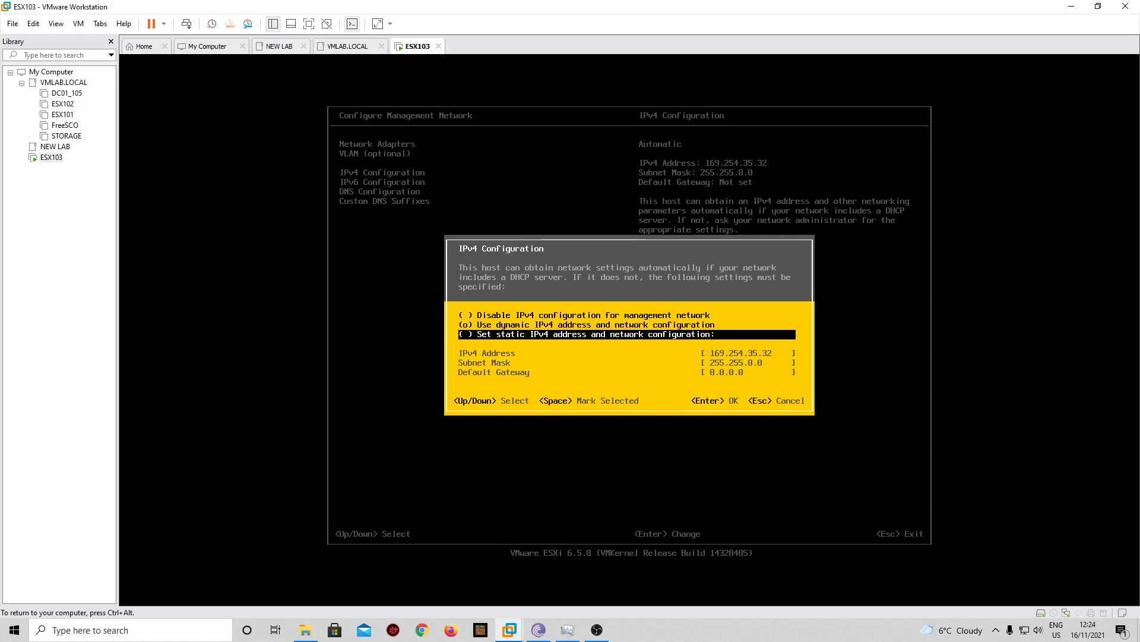
key(space)
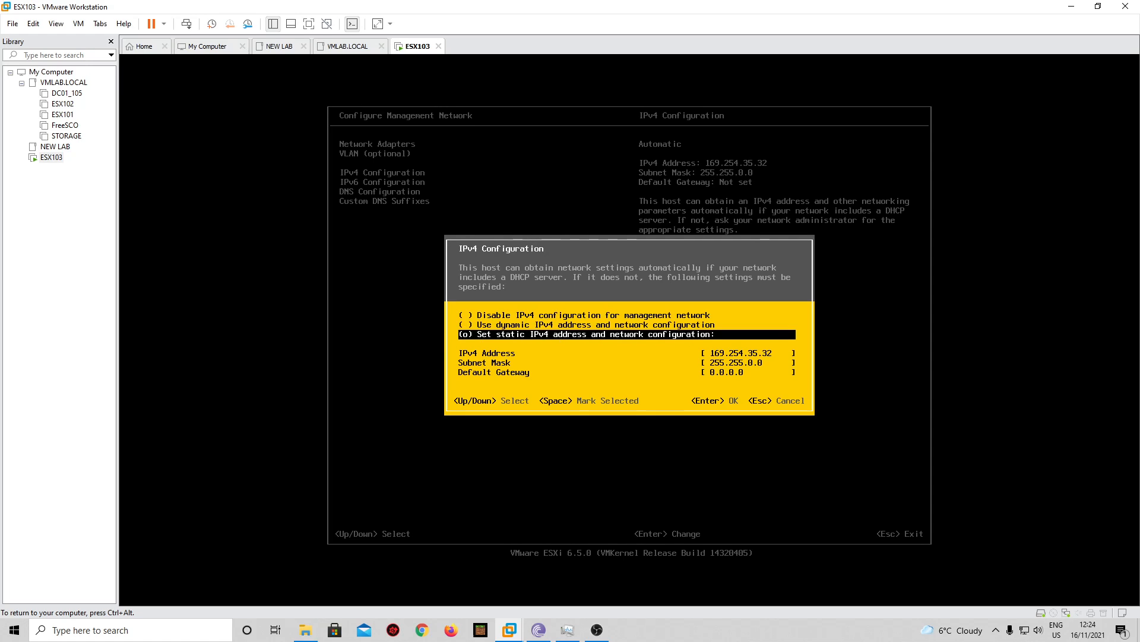
key(Down)
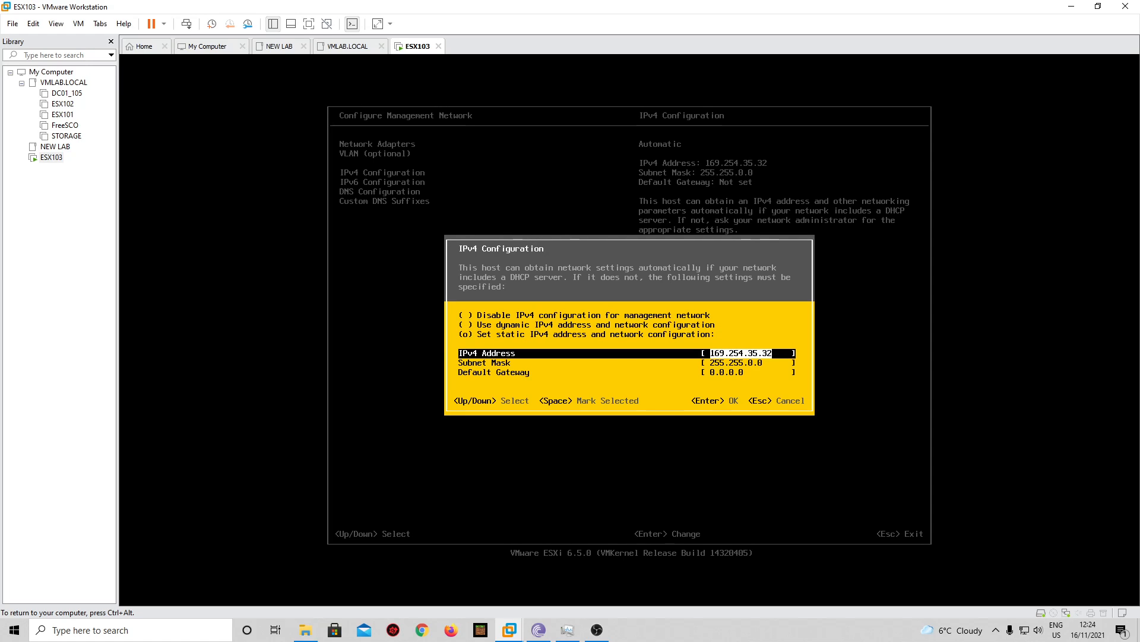
text(192.)
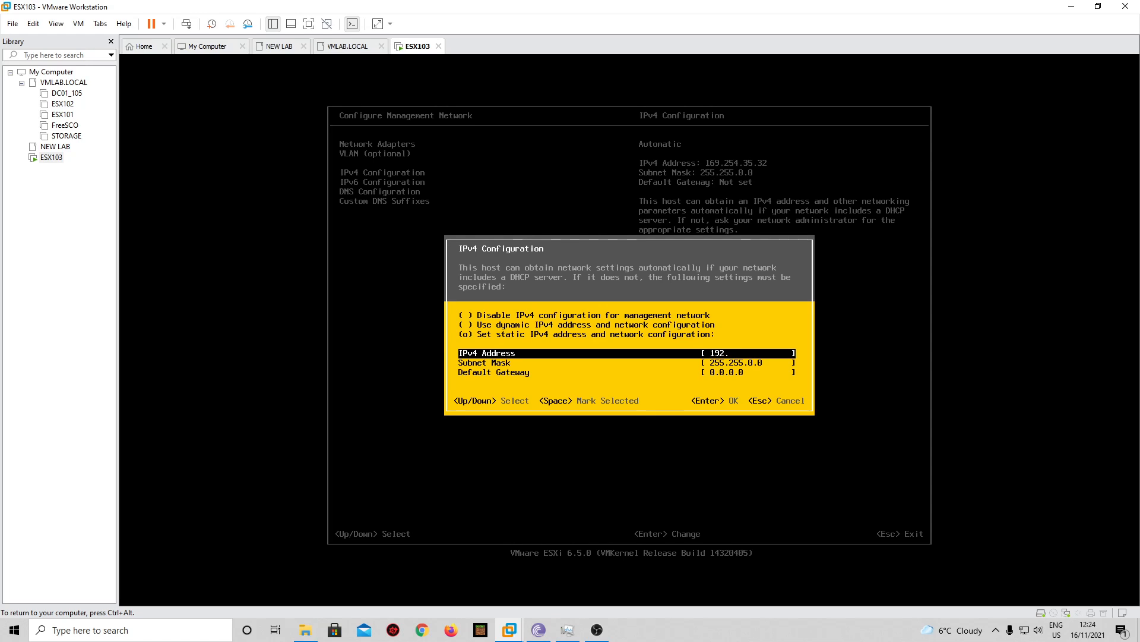
text(168.0.103)
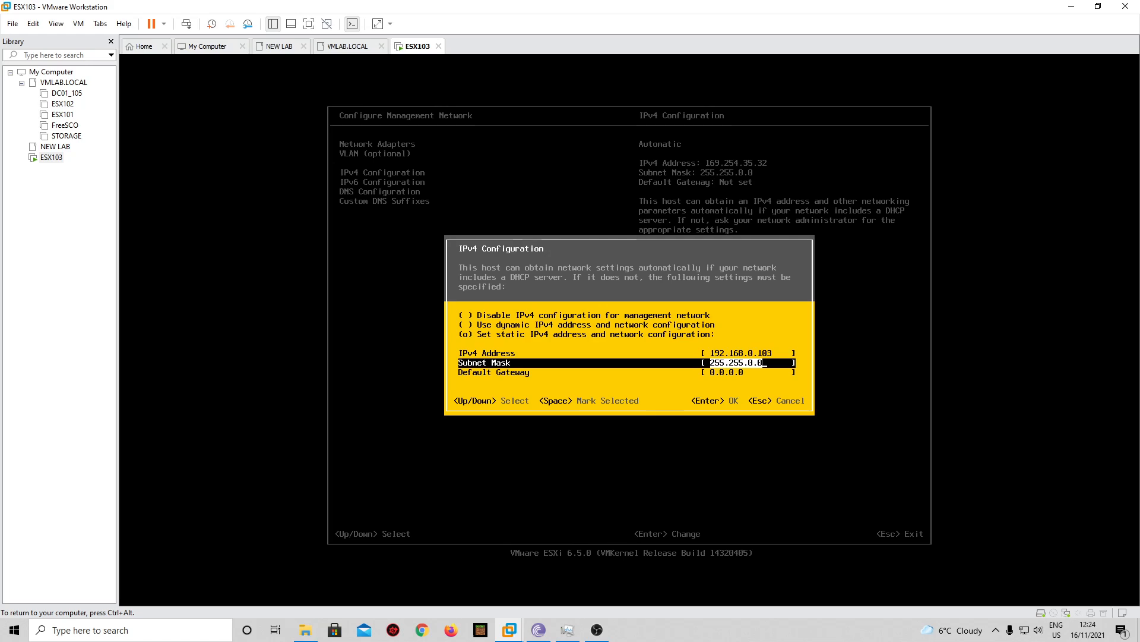
key(Backspace)
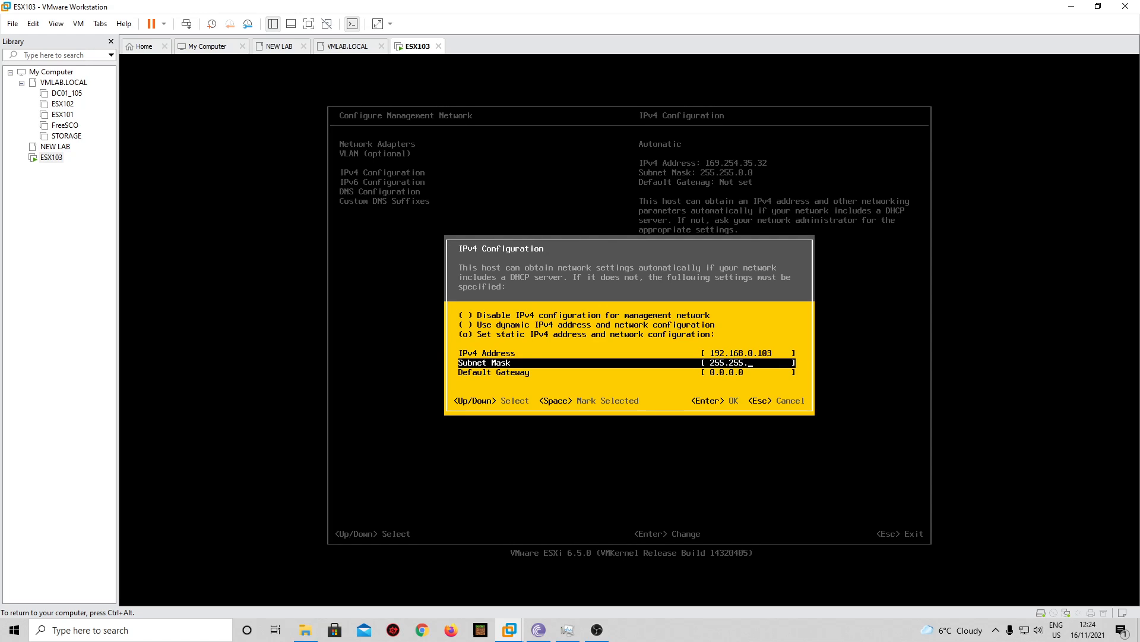
text(255)
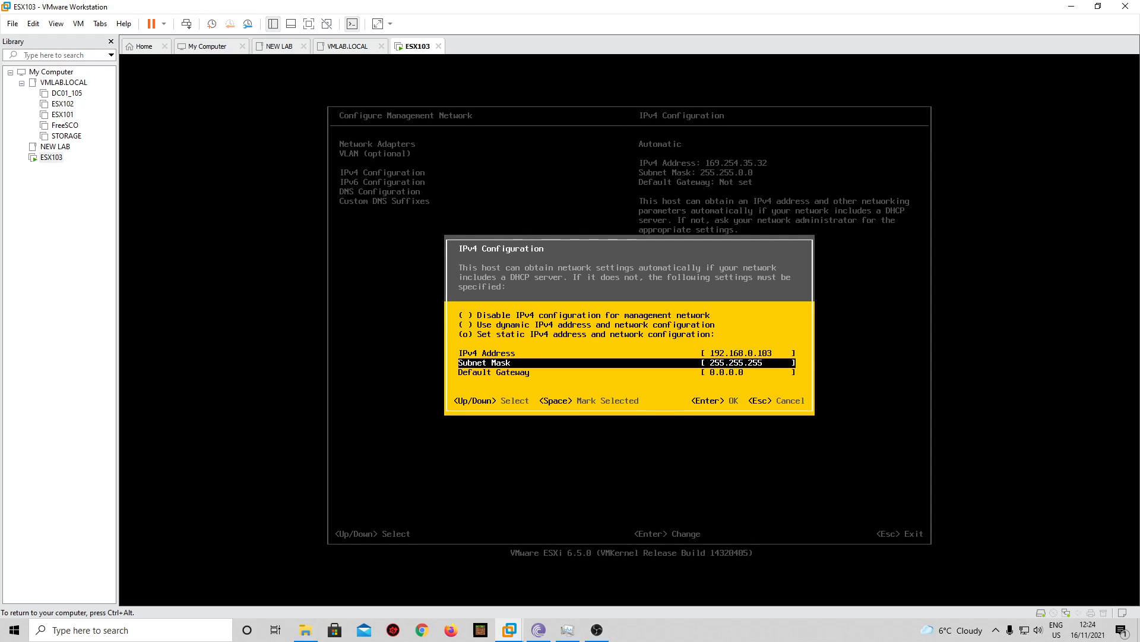
text(19)
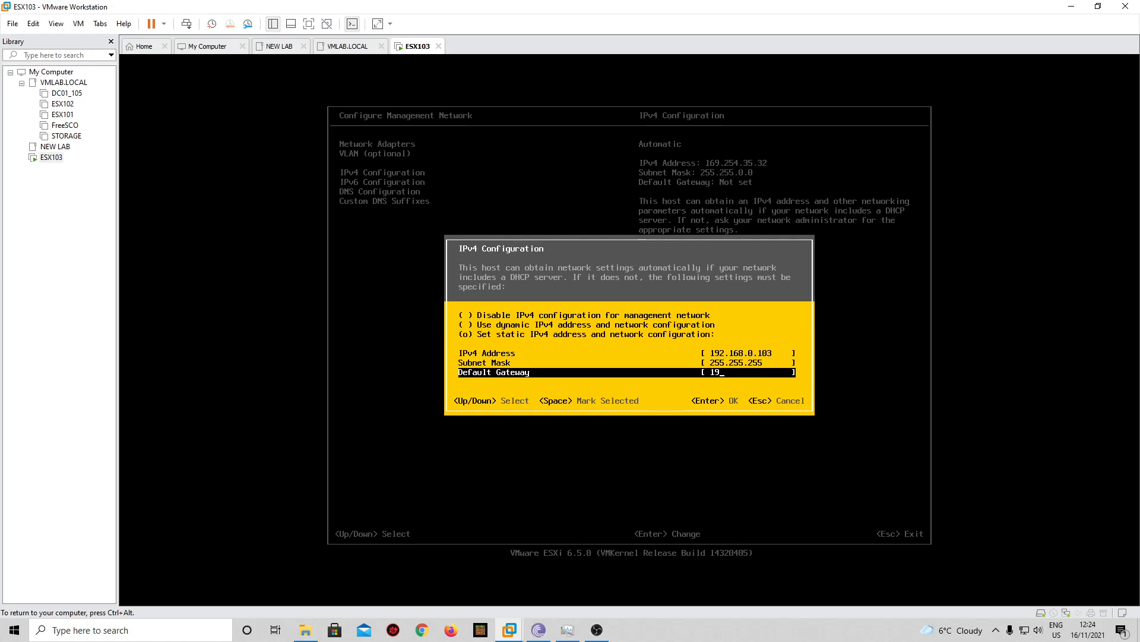
text(2.1)
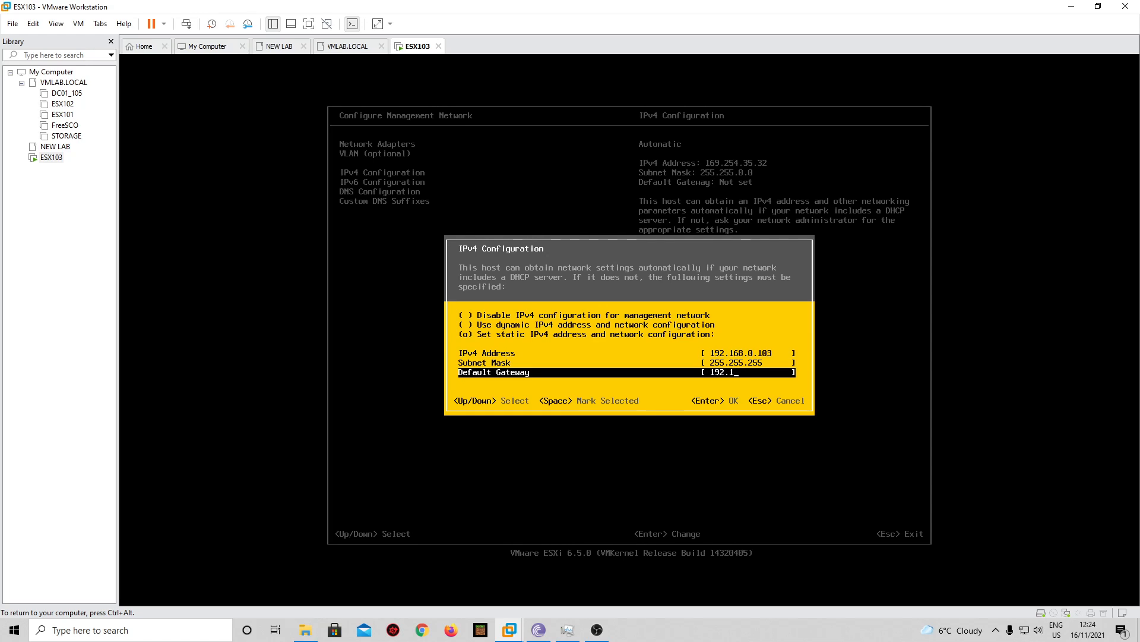
text(68.0.1)
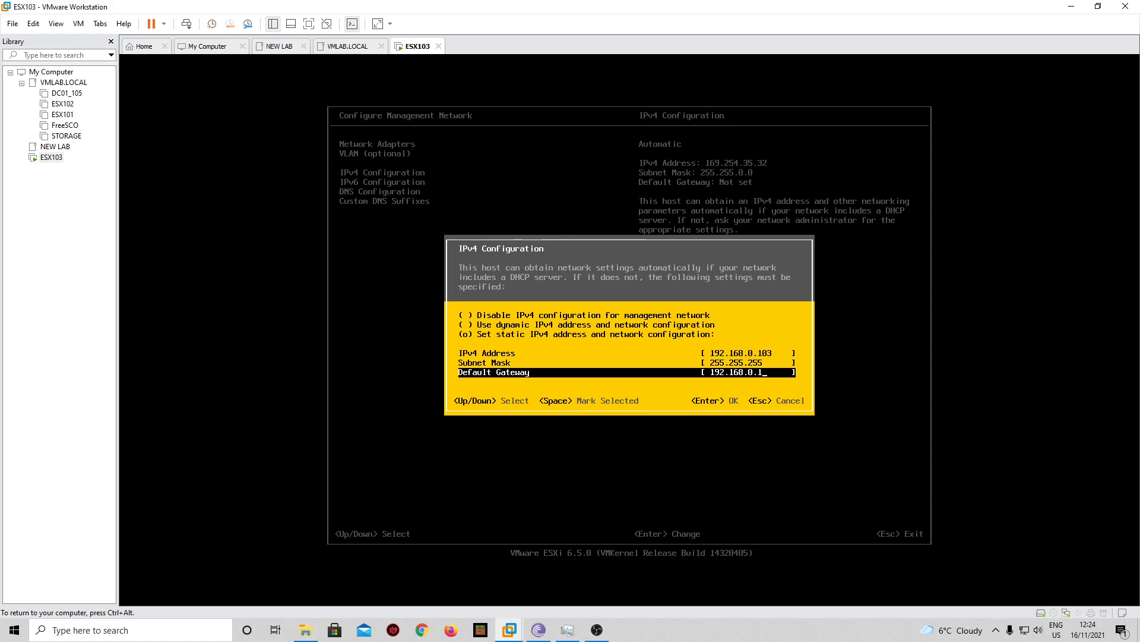
key(Enter)
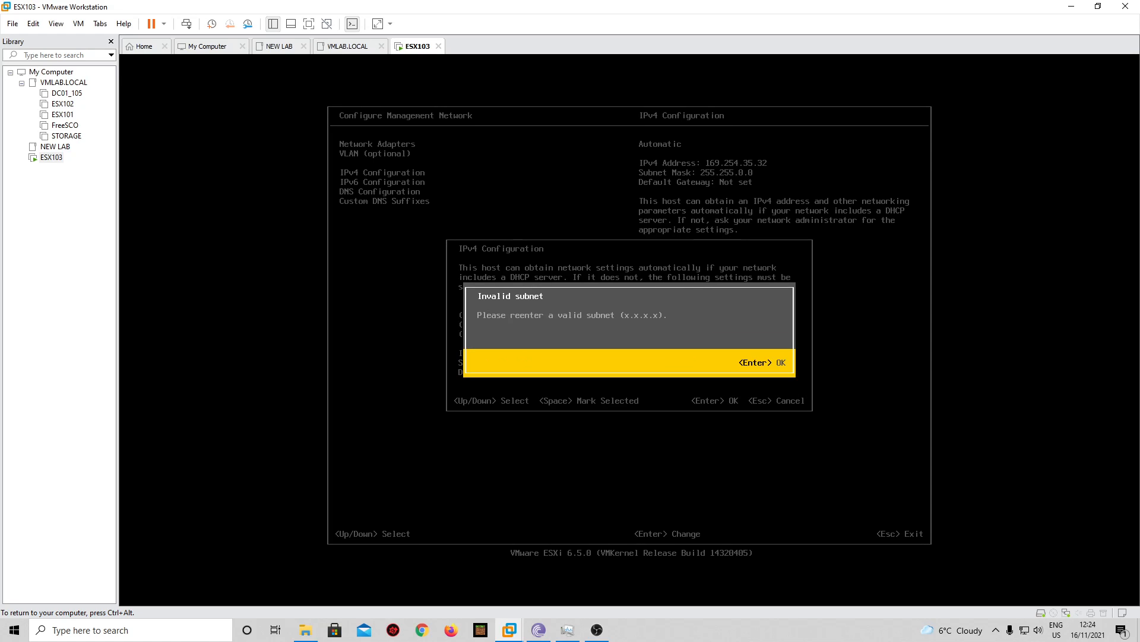
key(enter)
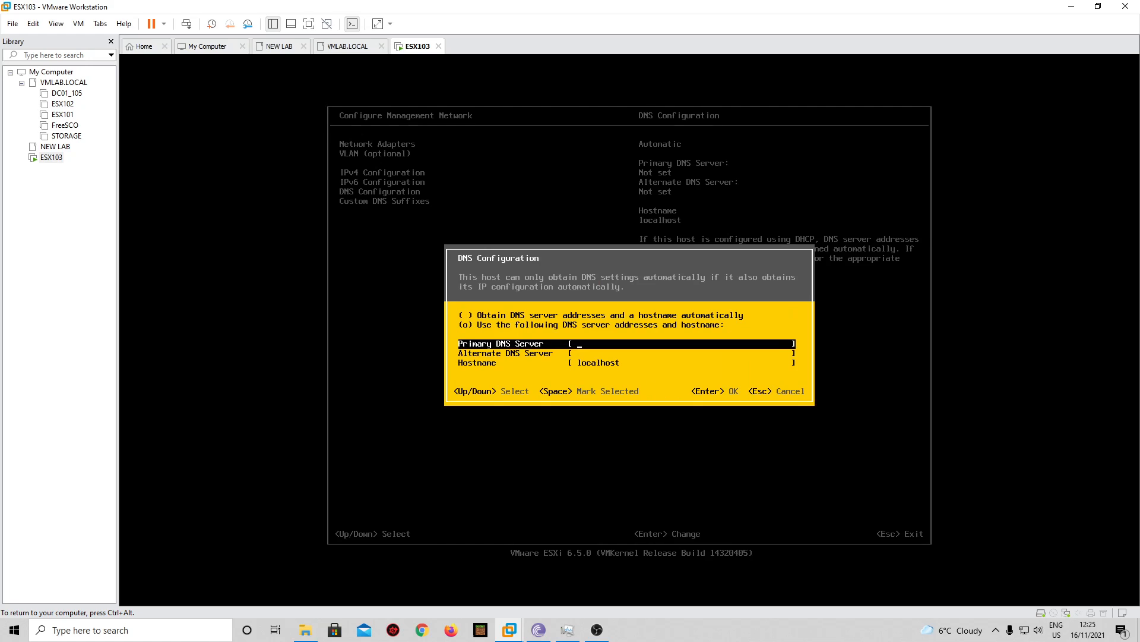
- Enter primary DNS server 192.168.0.105, hostname esx103 and custom DNS suffix vmlab.local
text(192)
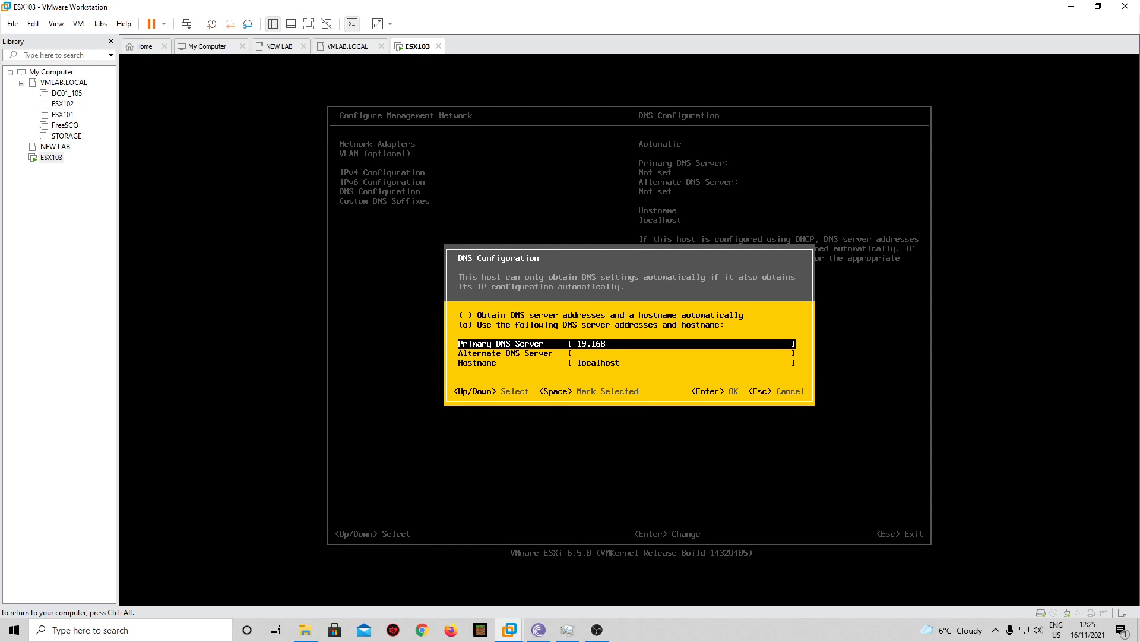
text(.0.105)
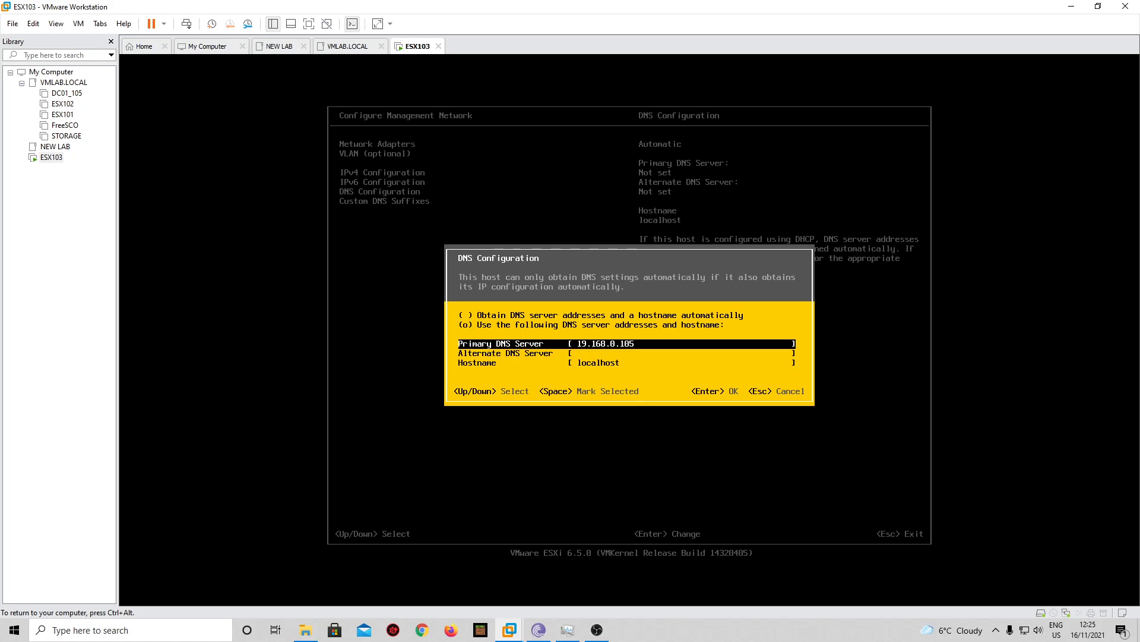
key(Down)
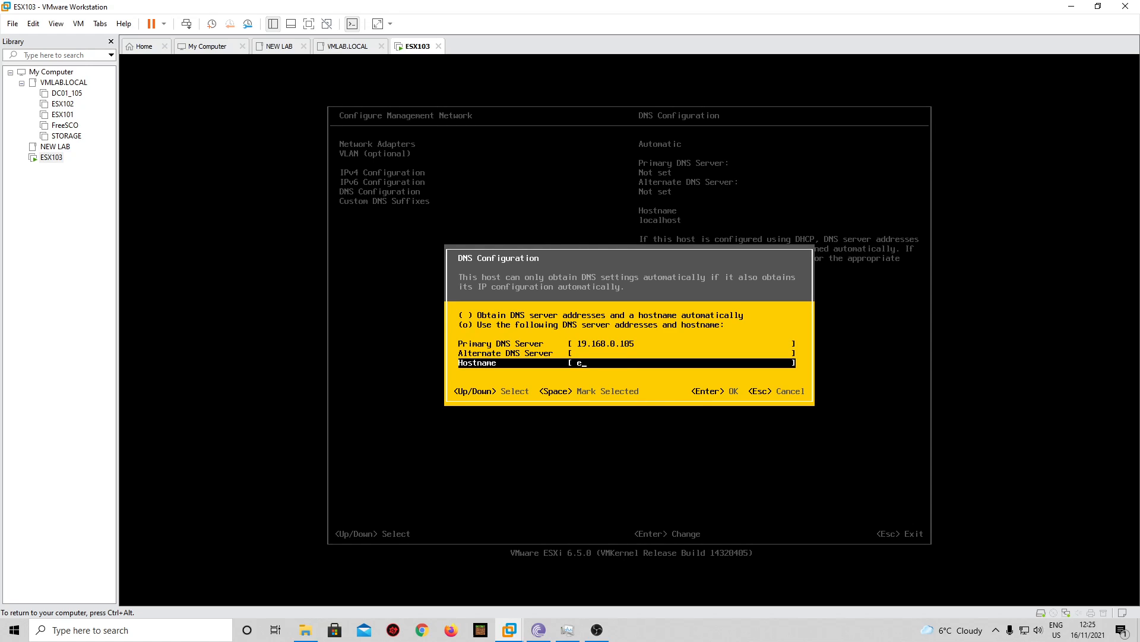
text(sx10)
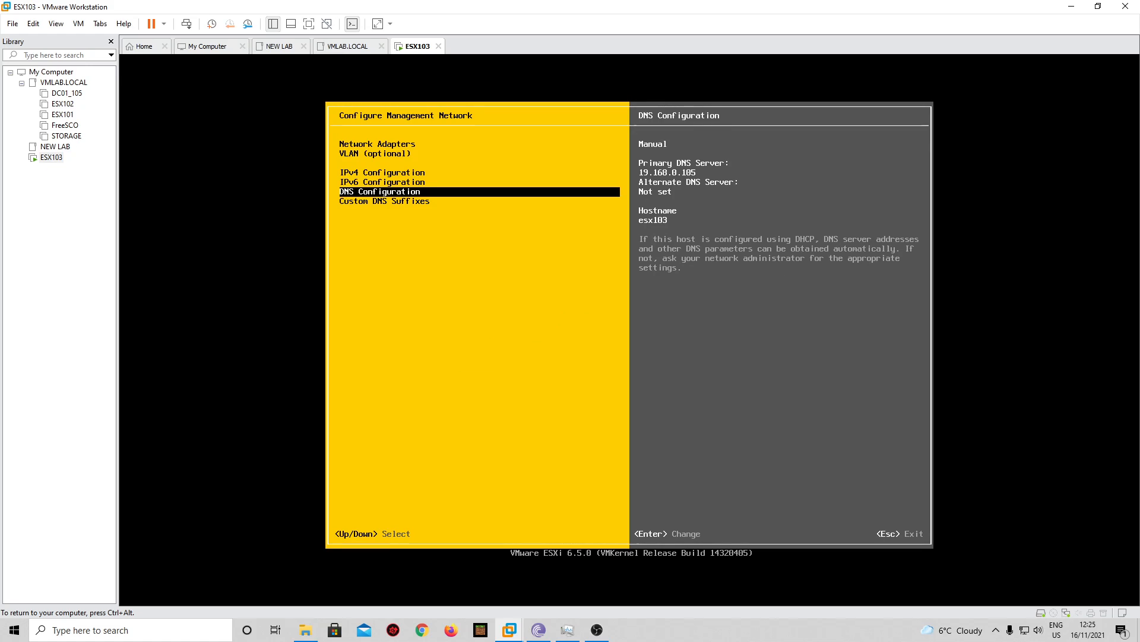
text(vmlab.local)
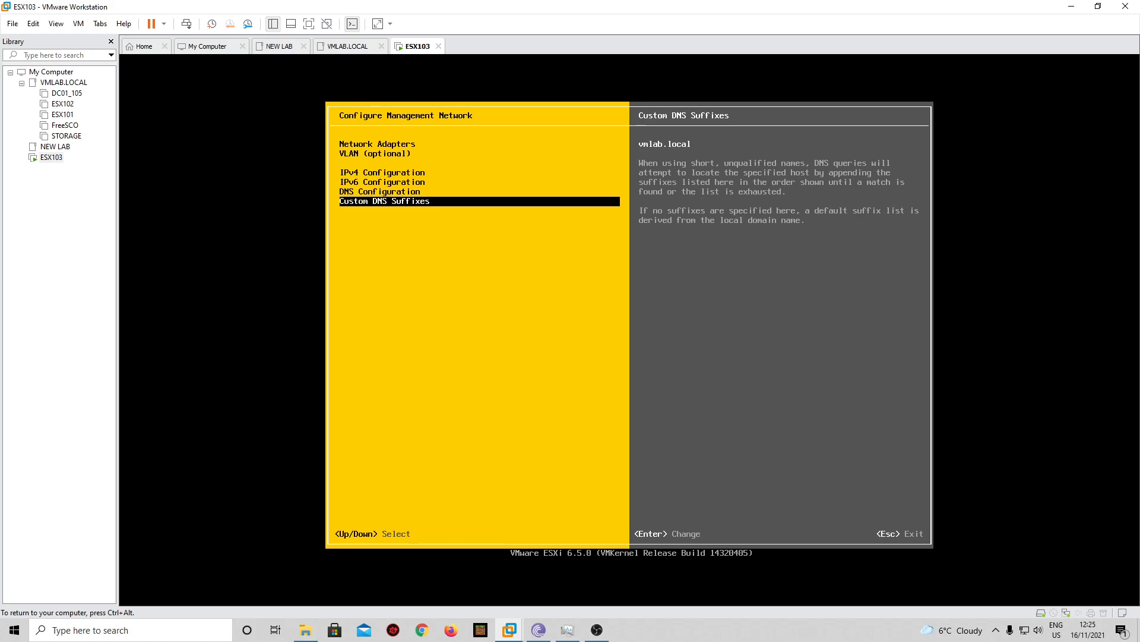
- Leave the network settings, try the host address in the browser, and return to the ESX103 console after the timeout
key(Escape)
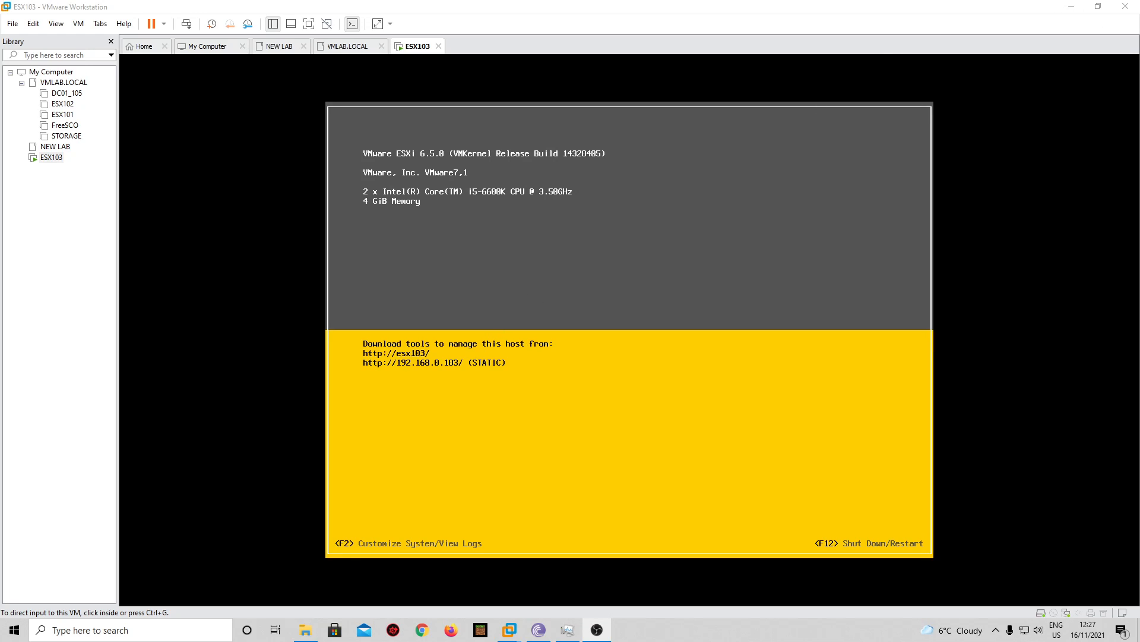
mouse_move(445, 371)
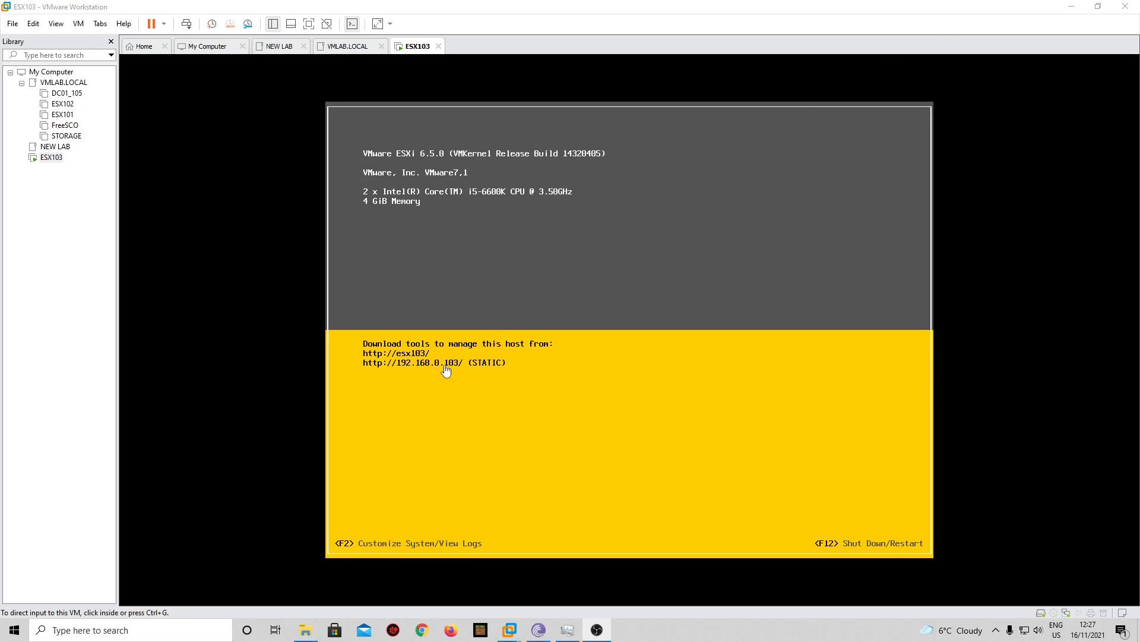
mouse_move(405, 349)
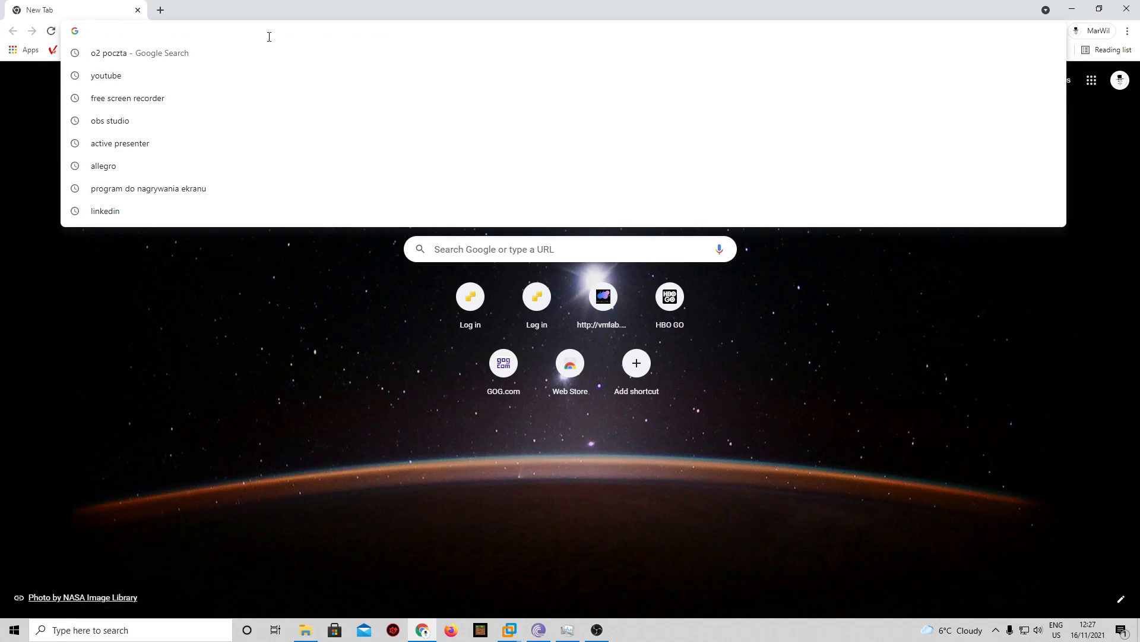
text(192.168.0.101)
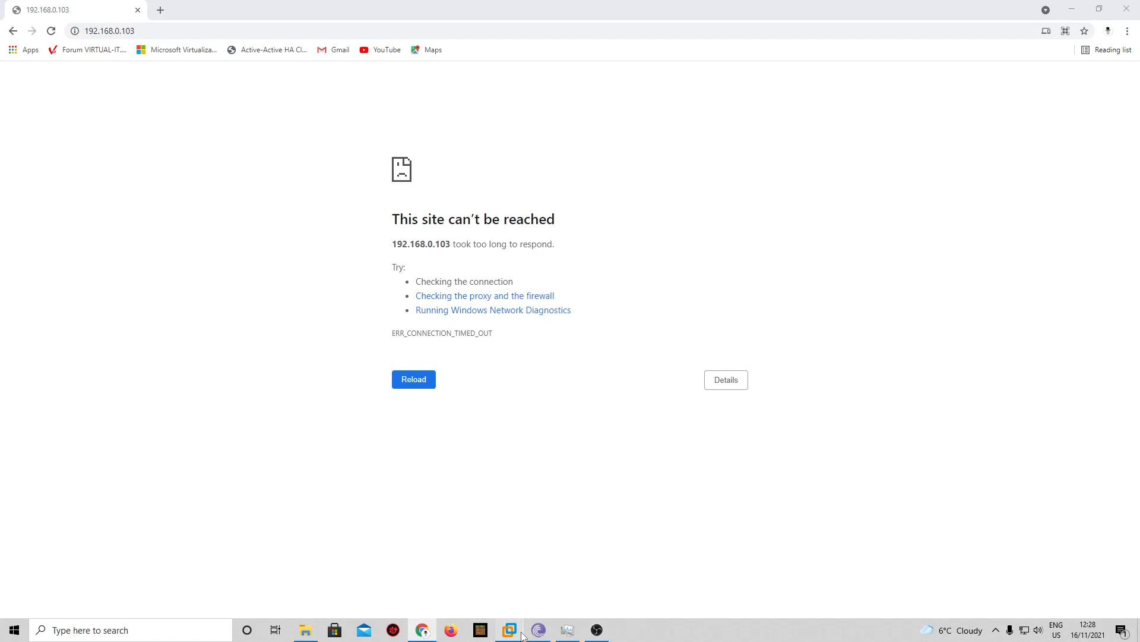
click(510, 629)
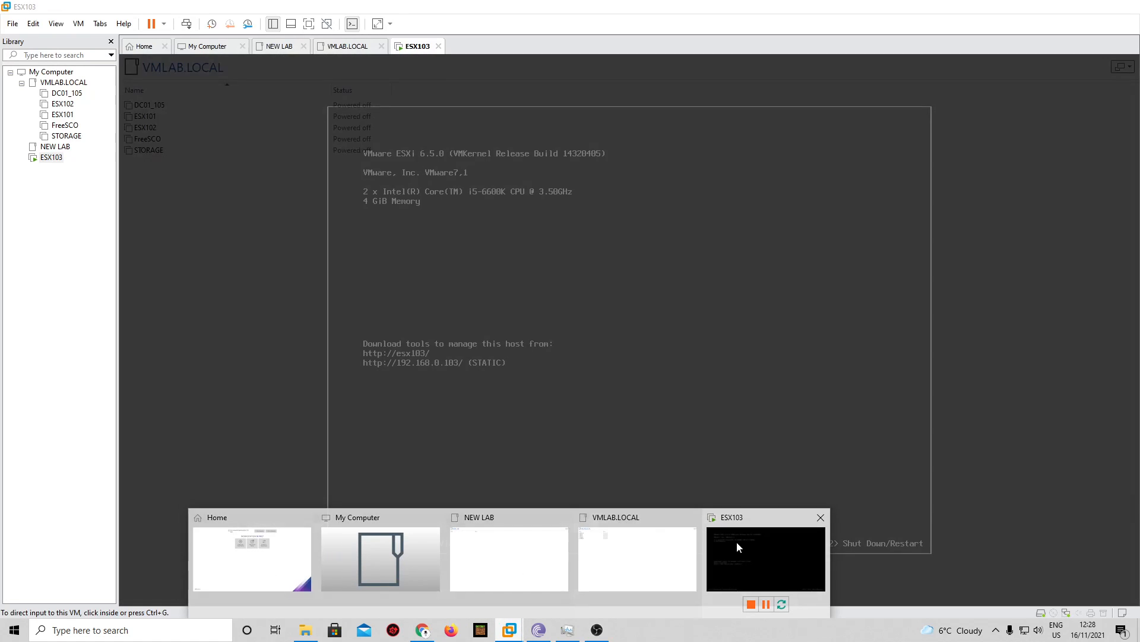
- Review ESX103's network adapter in Virtual Machine Settings, confirming it uses NAT, and reopen the machine's options
right_click(50, 157)
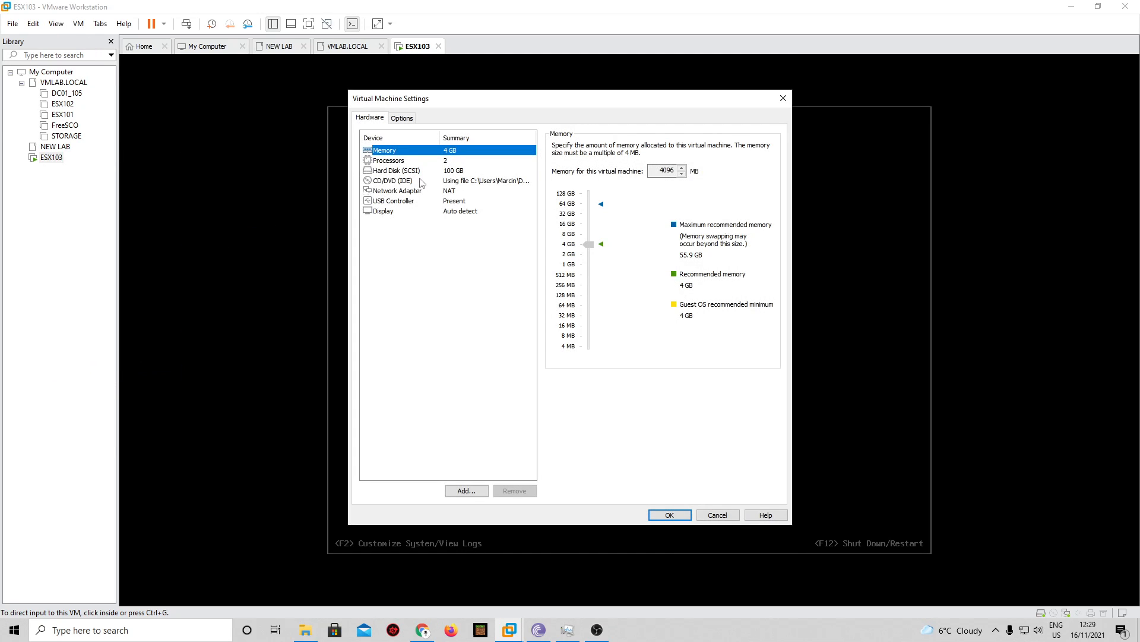
click(397, 190)
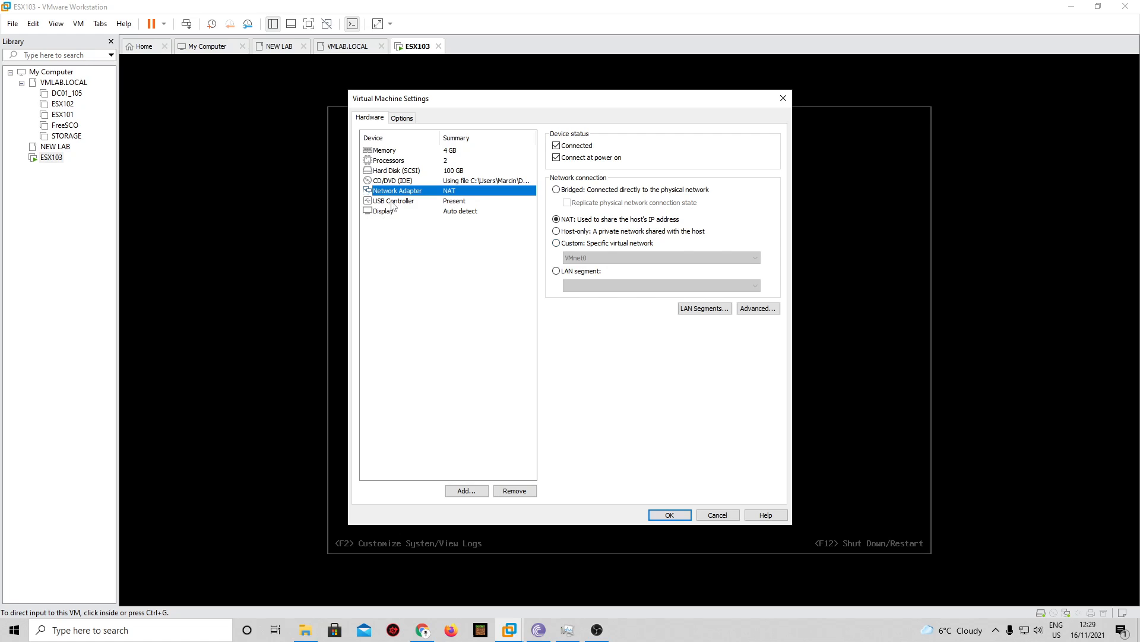
click(556, 242)
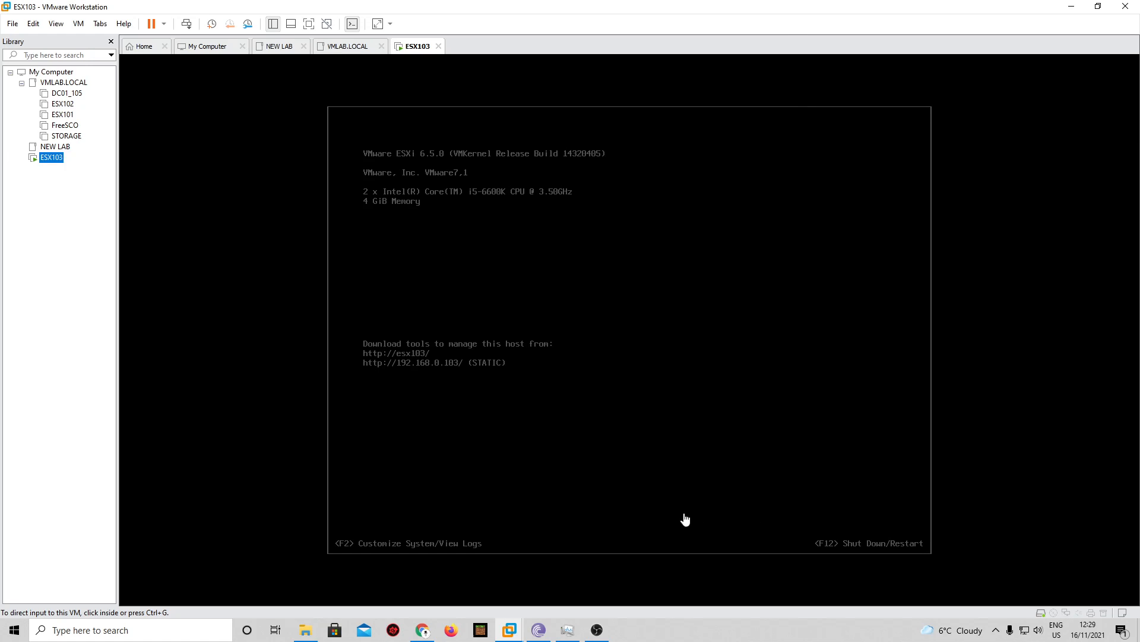
right_click(51, 157)
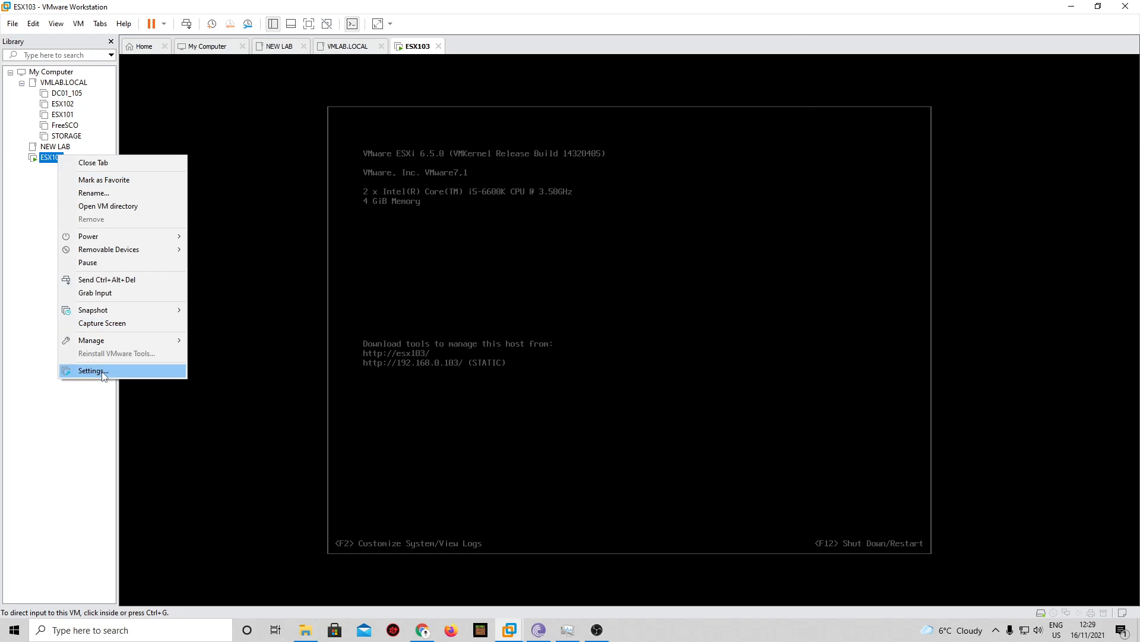
- Add network adapters 2 through 10 to ESX103's hardware list and apply the settings
click(91, 371)
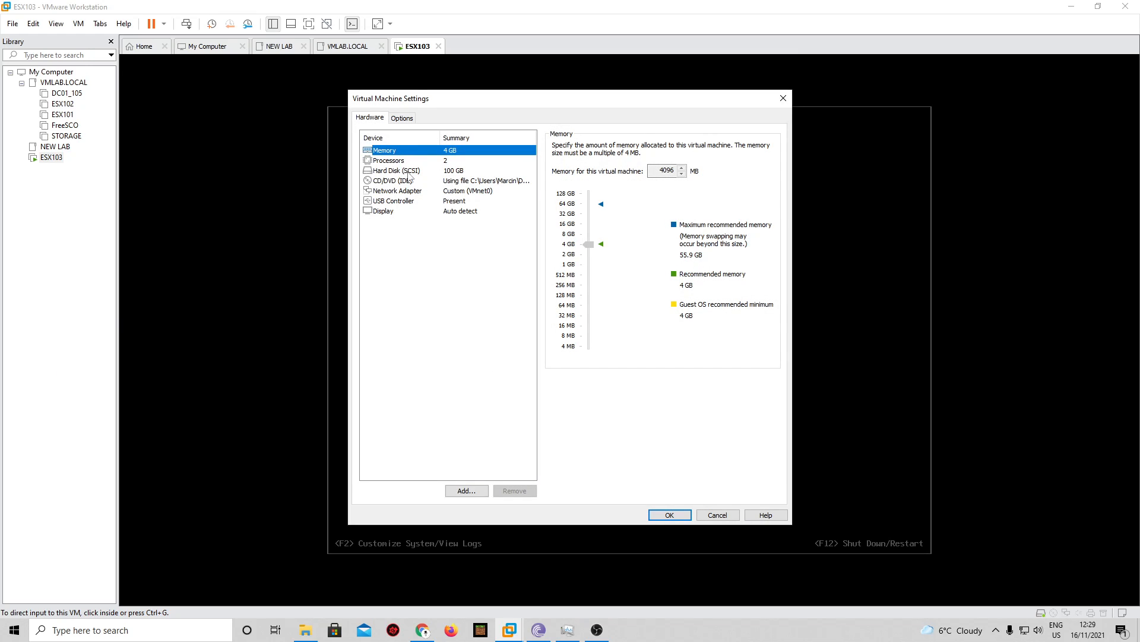
click(397, 190)
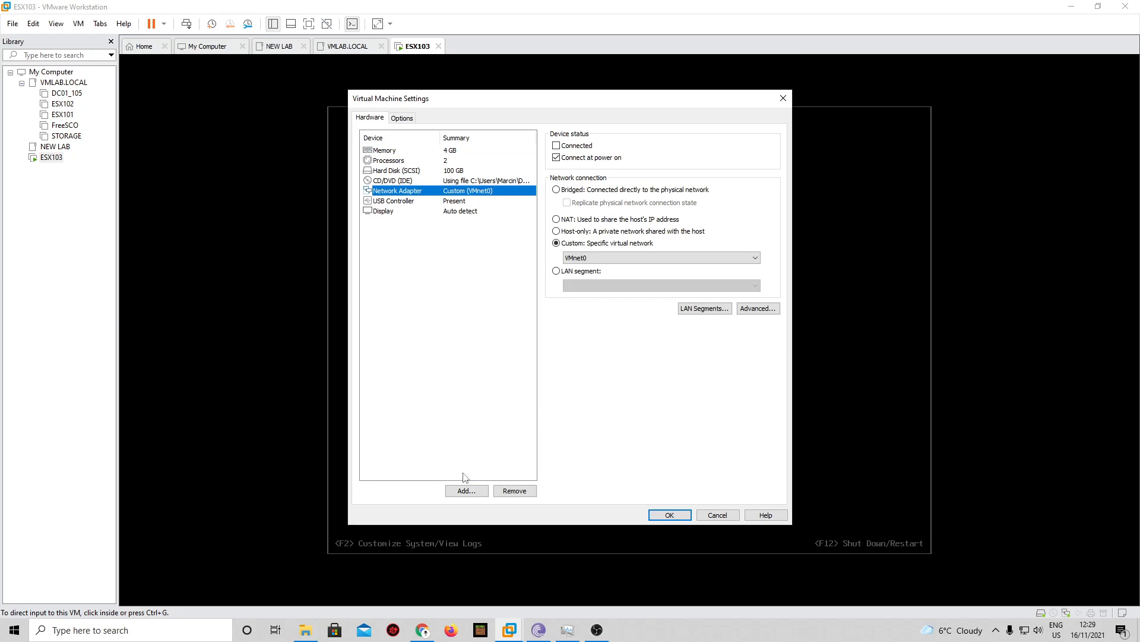
click(464, 491)
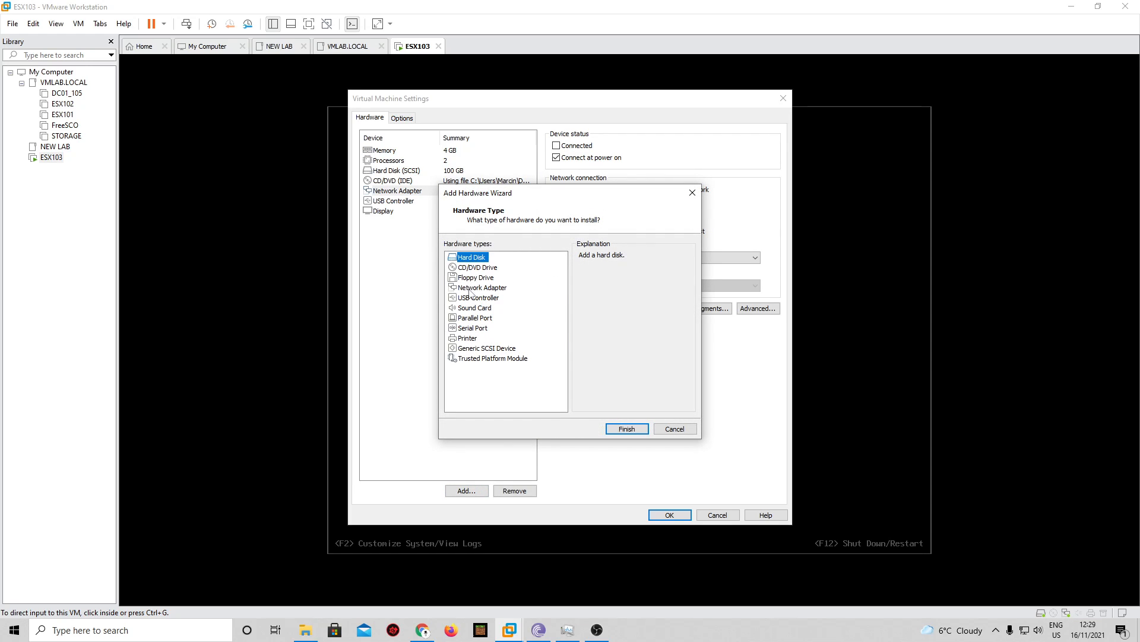
click(626, 428)
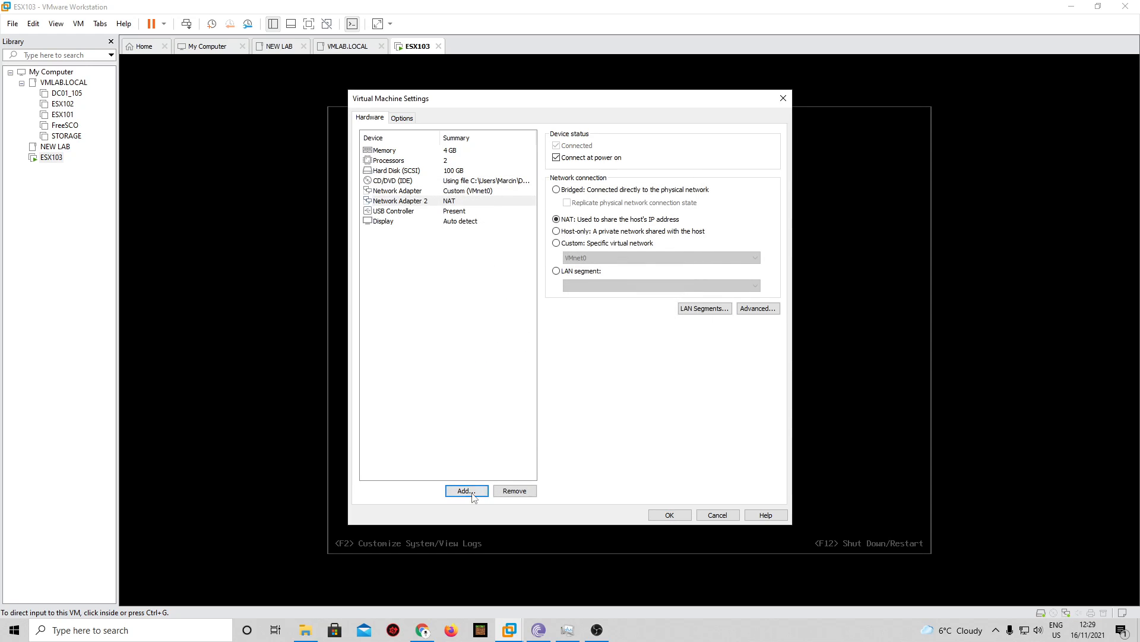
click(466, 491)
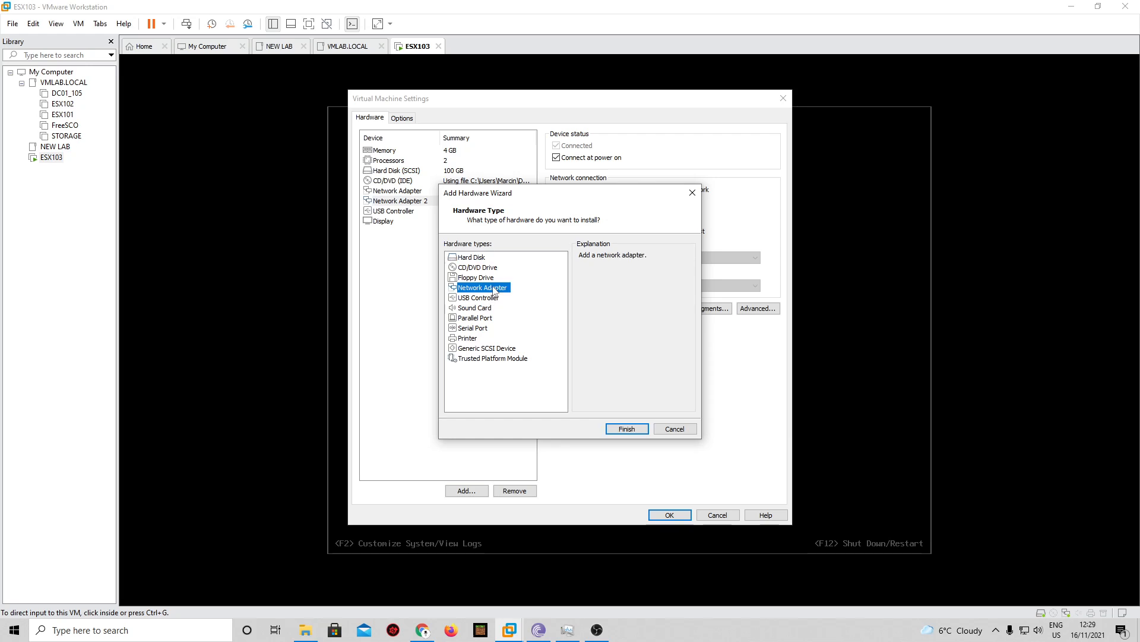
click(626, 429)
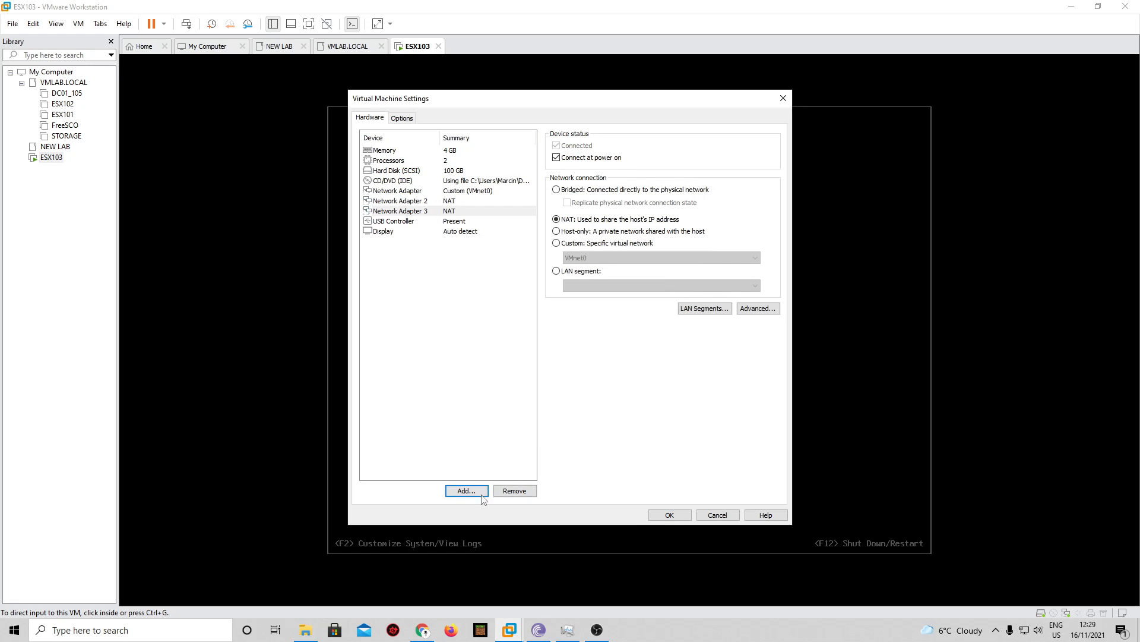
click(466, 491)
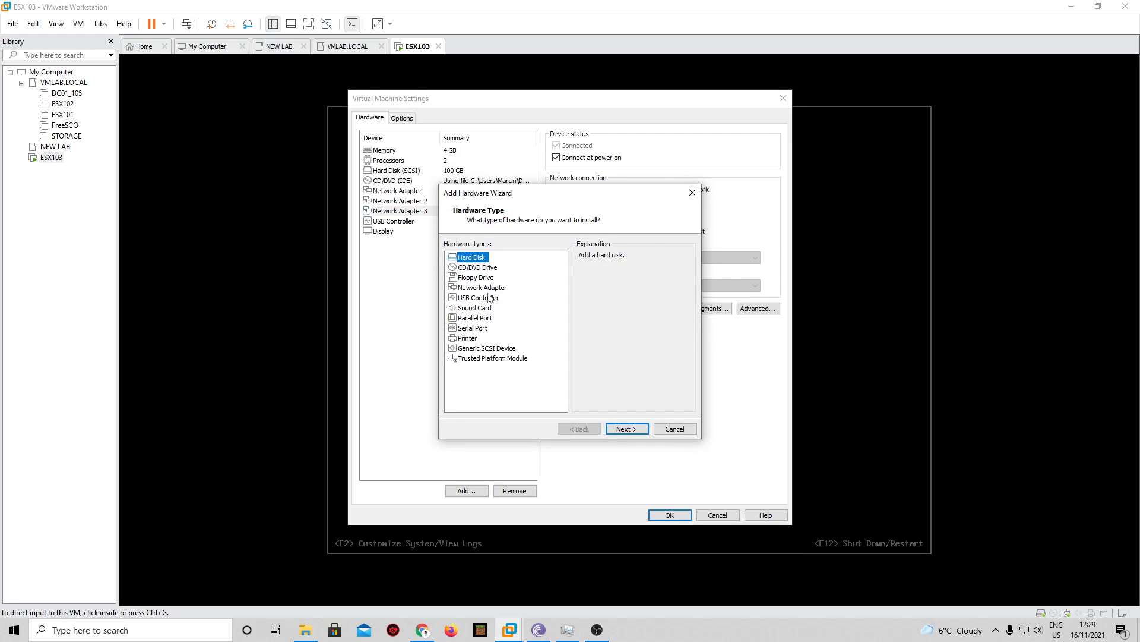
click(481, 286)
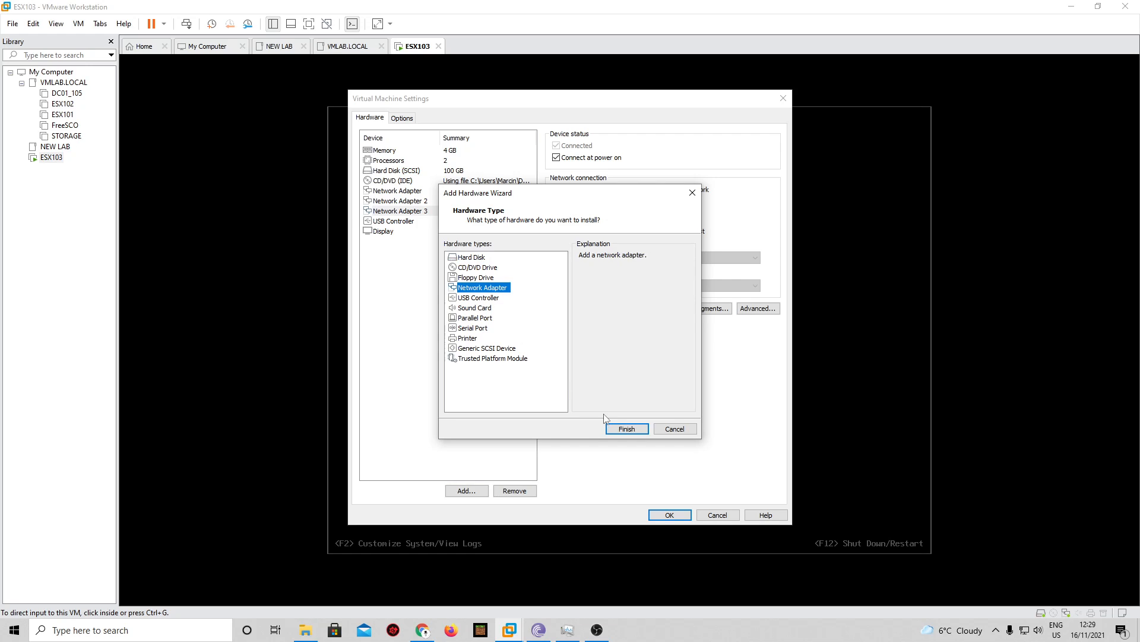
click(626, 429)
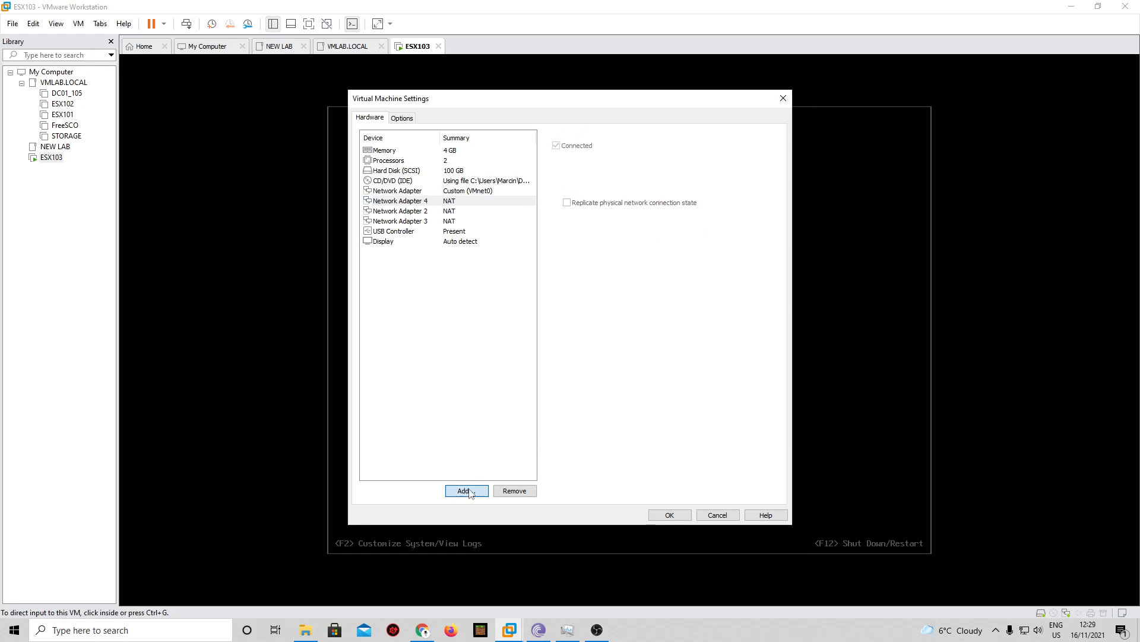
click(466, 490)
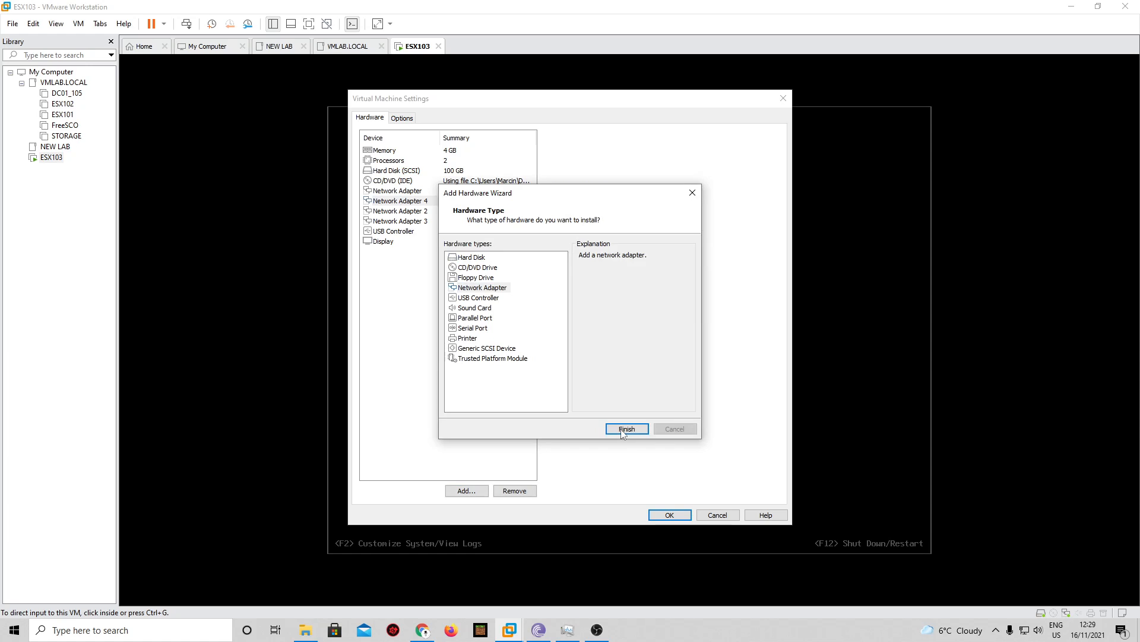
click(626, 429)
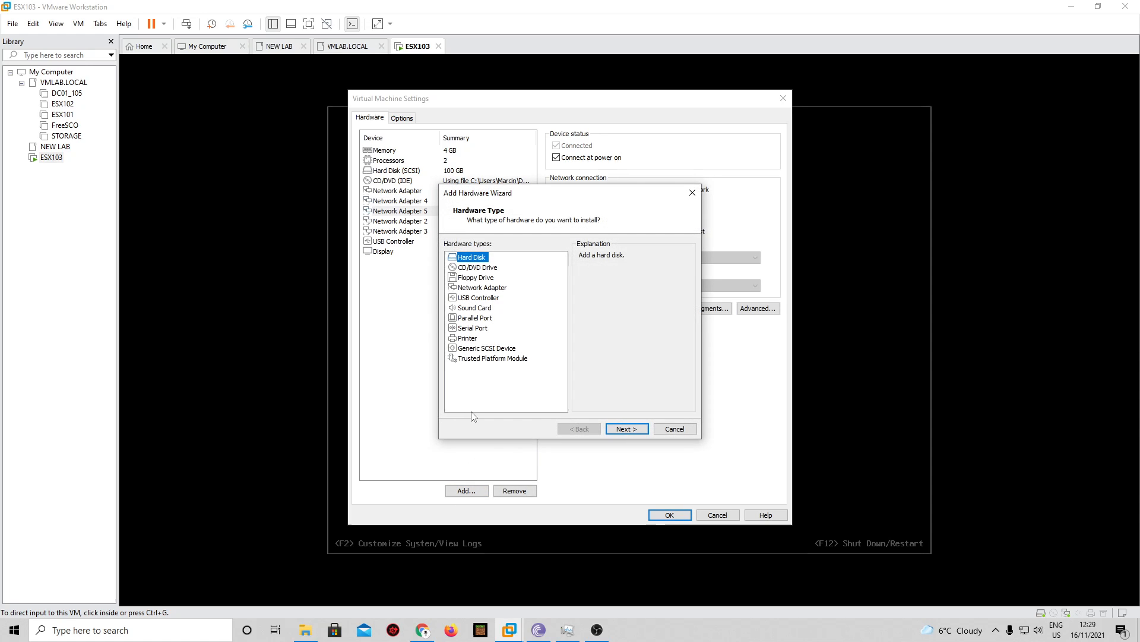
click(483, 287)
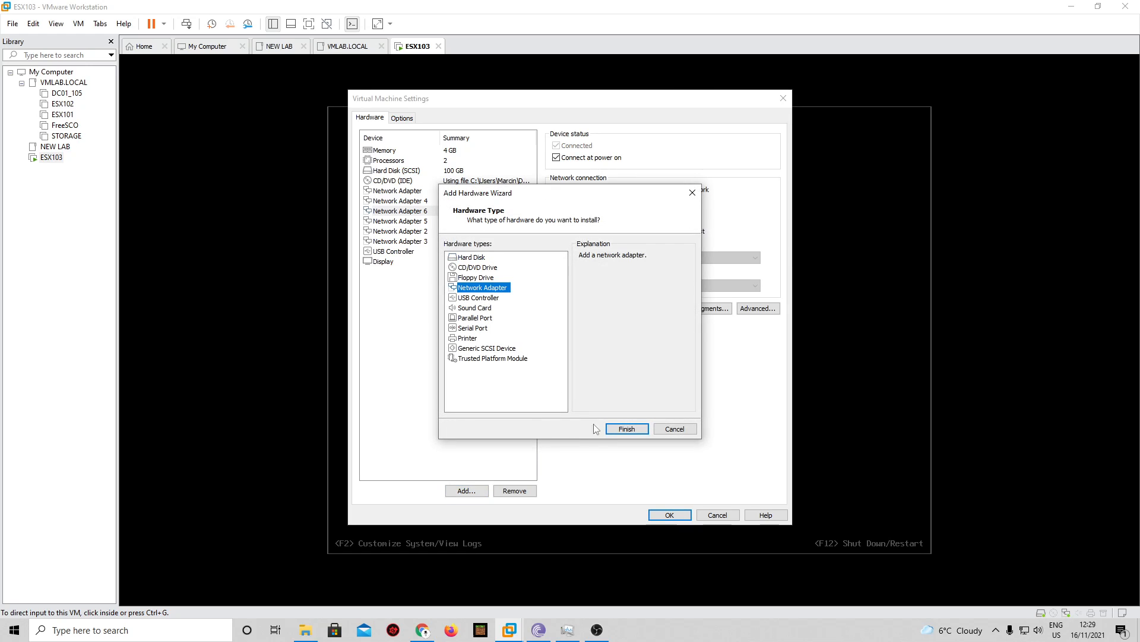
click(626, 427)
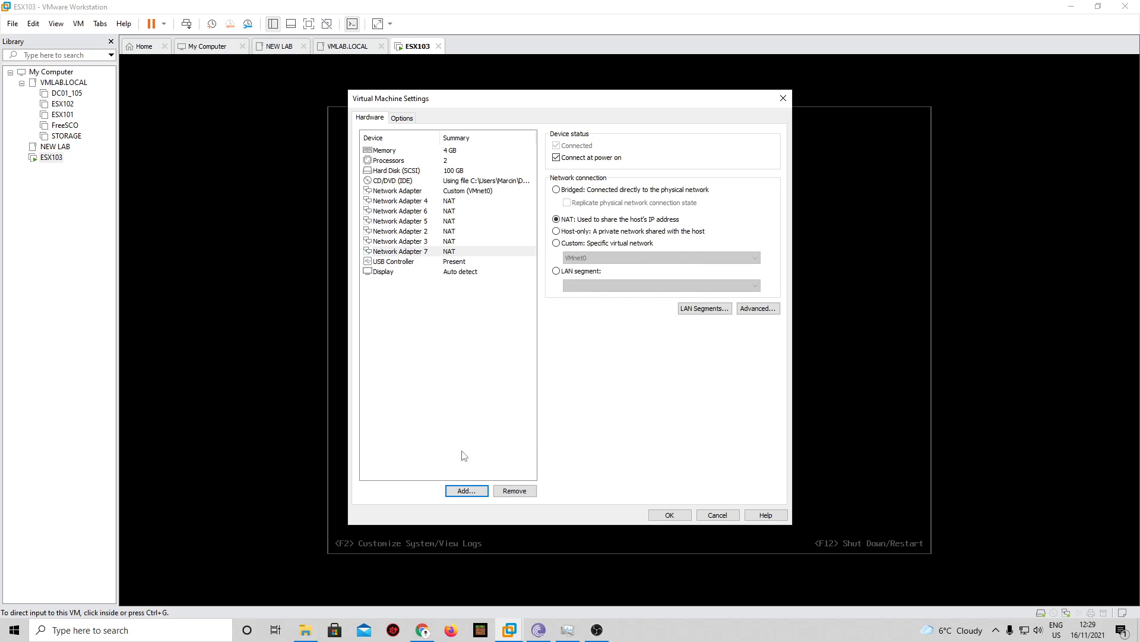
click(465, 490)
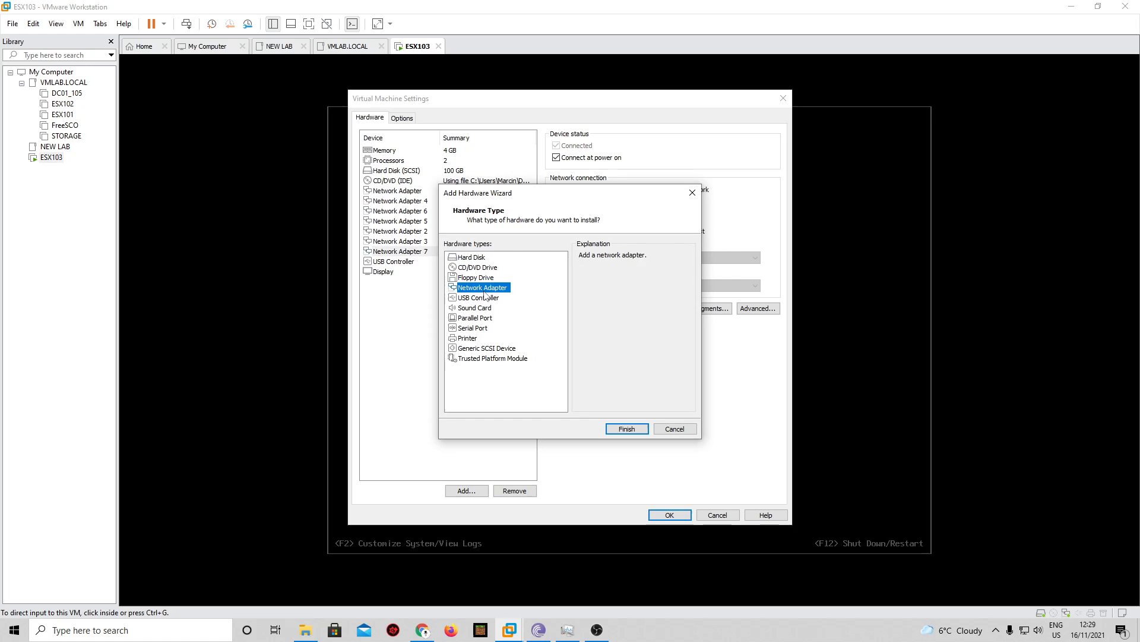
click(626, 428)
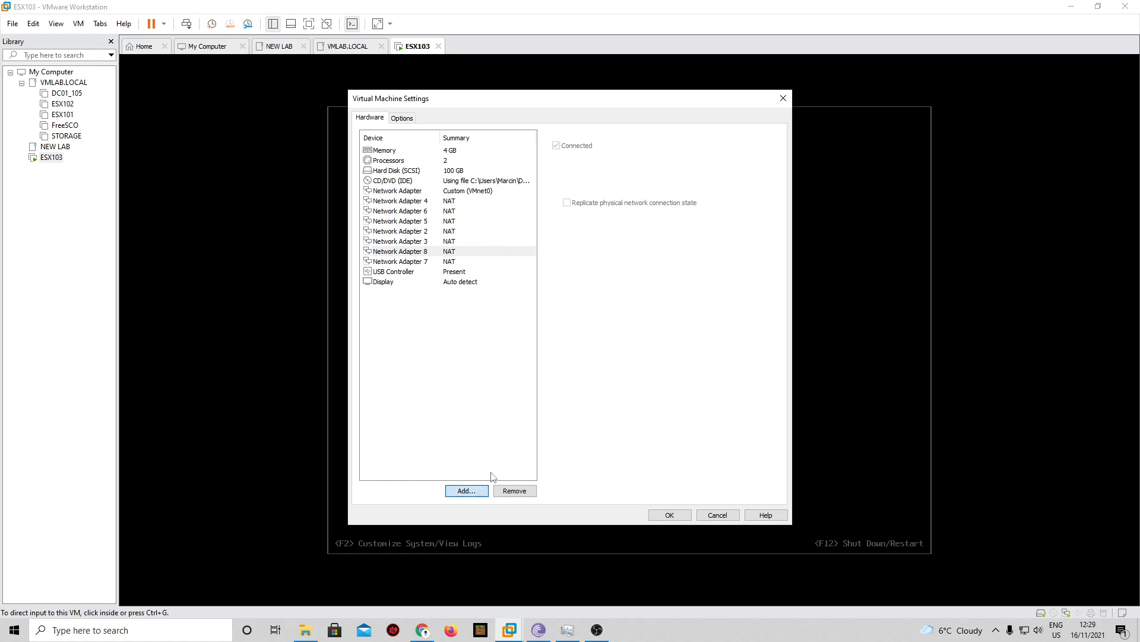
click(466, 491)
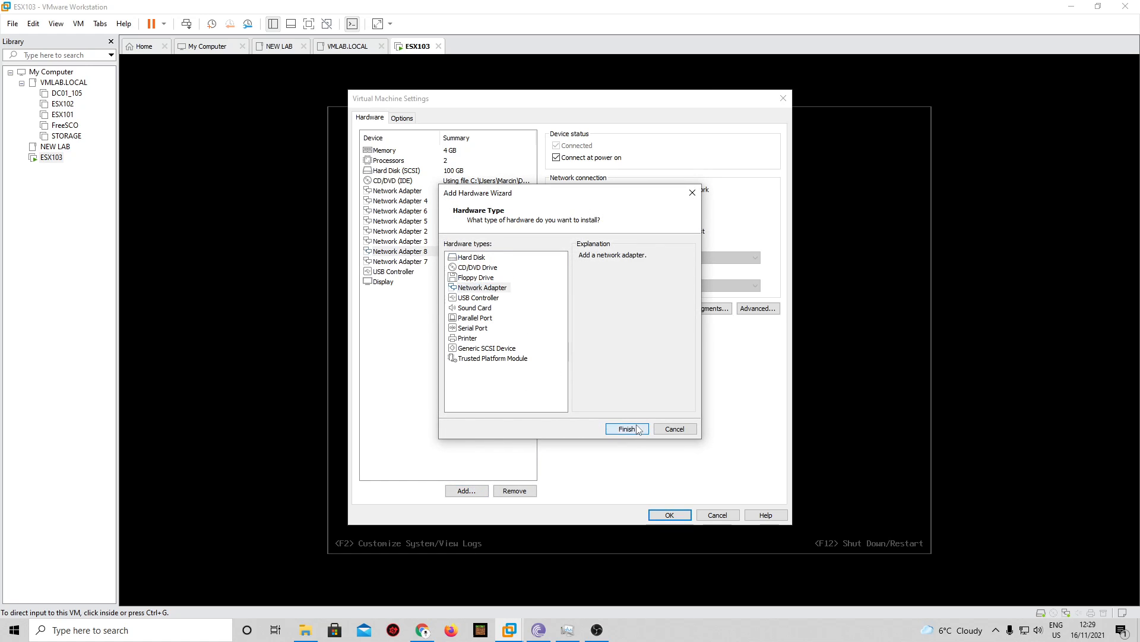
click(626, 428)
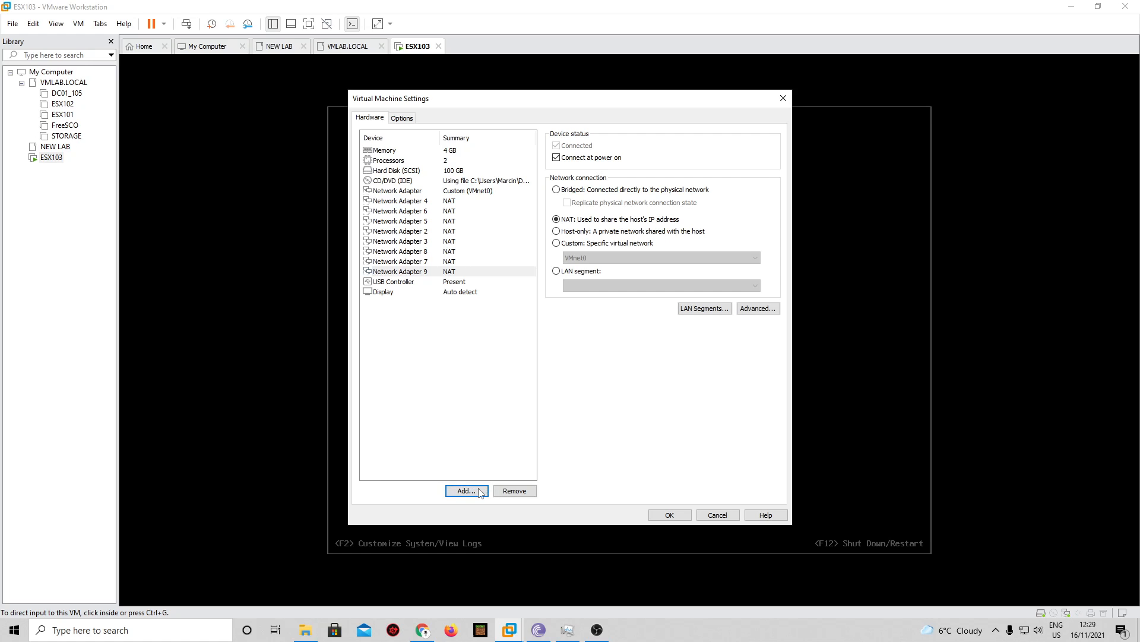
click(466, 491)
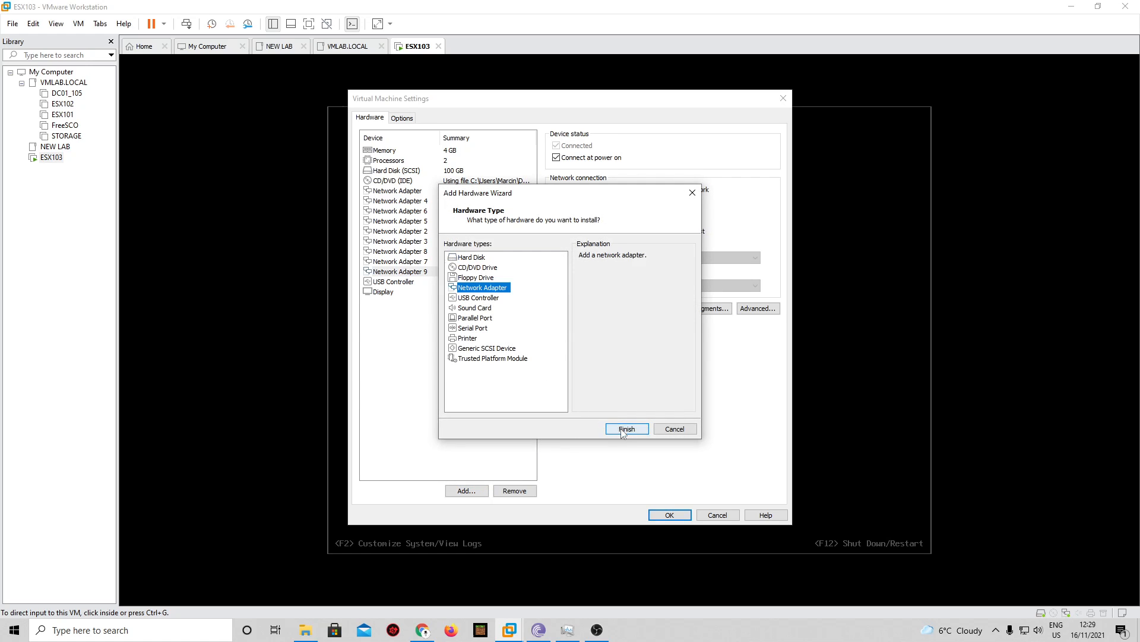
click(626, 429)
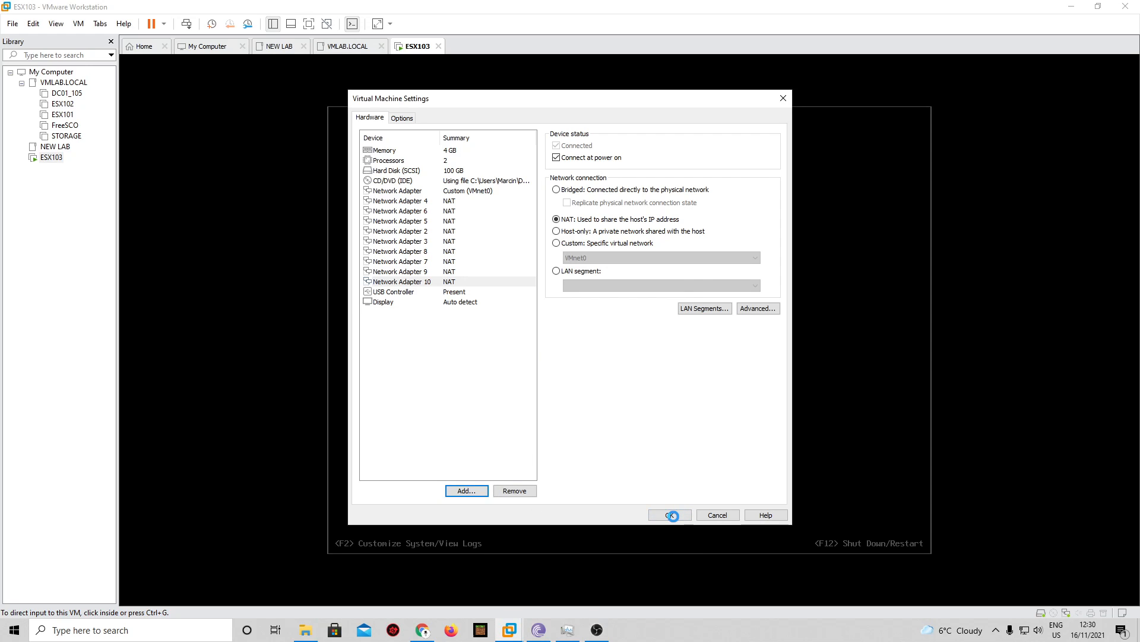
click(400, 281)
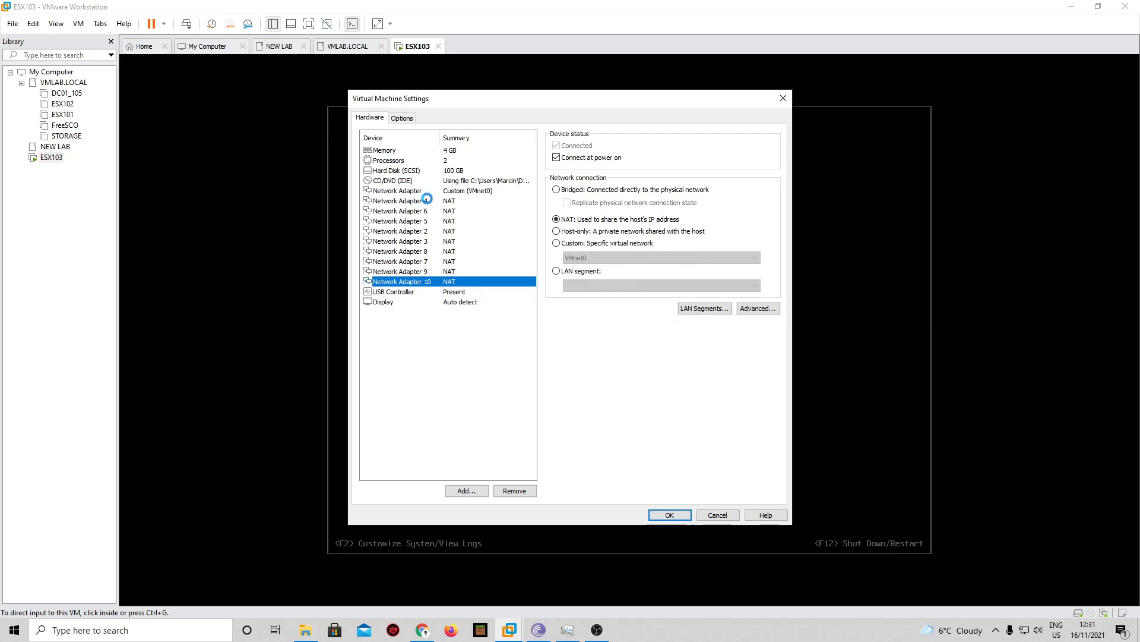
- Review adapters 2 and 3 in ESX103's hardware settings and put adapter 3 on its custom VMnet network
right_click(47, 157)
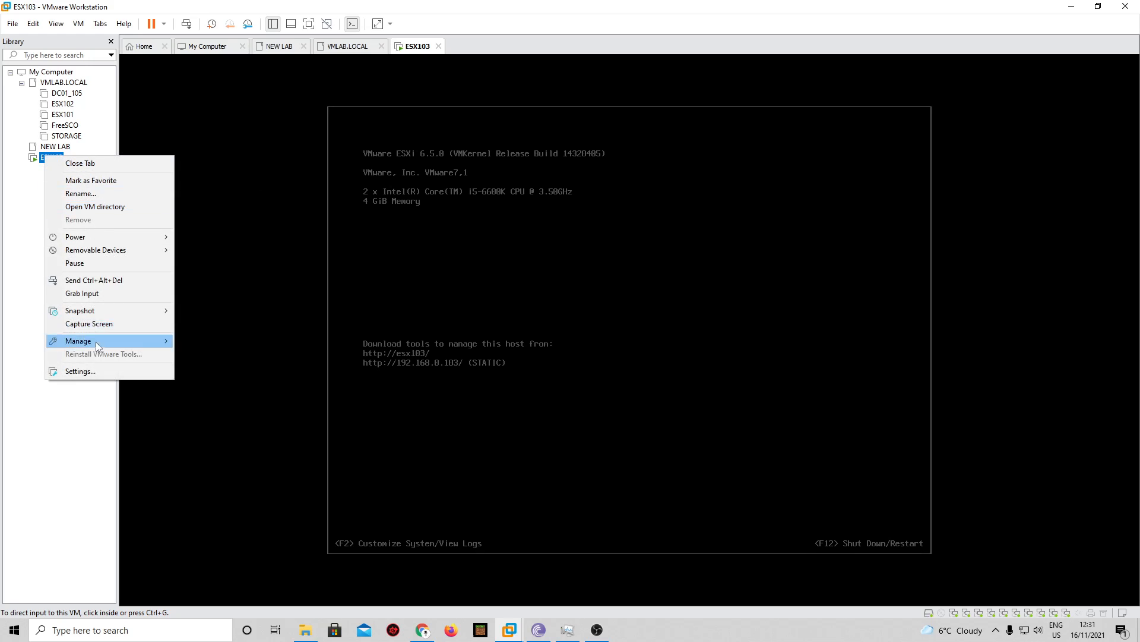
click(265, 282)
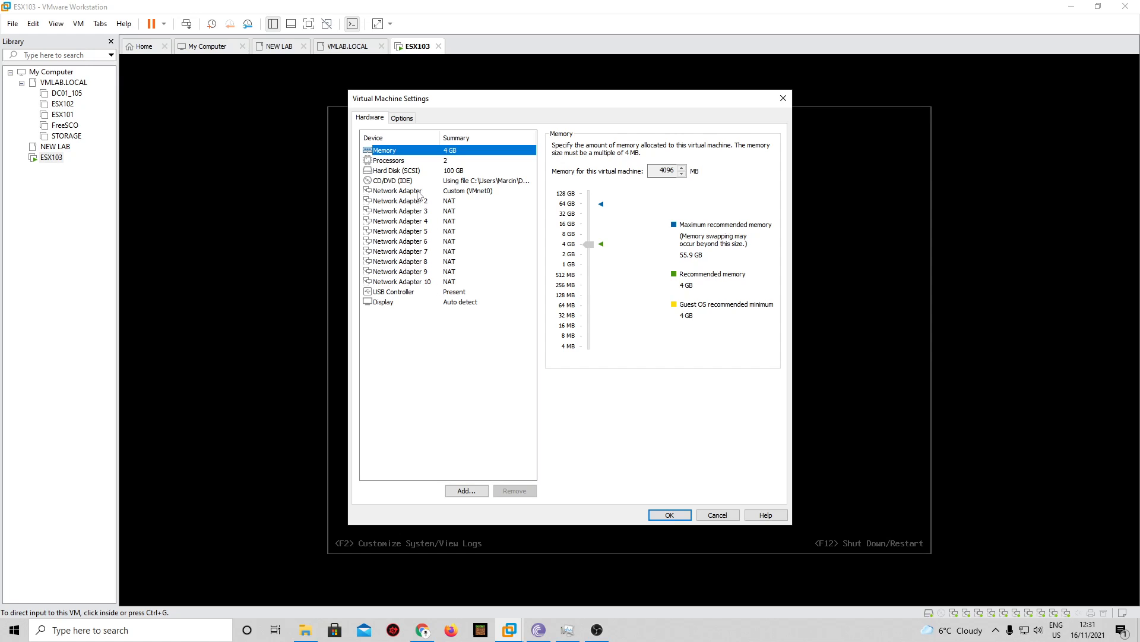
click(400, 201)
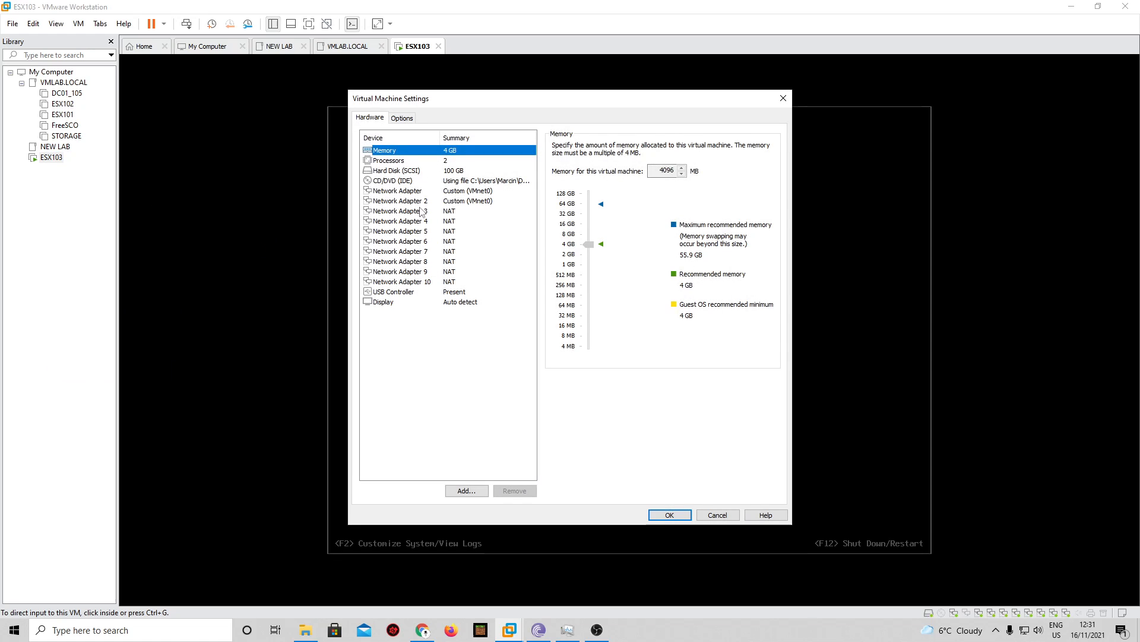
click(399, 210)
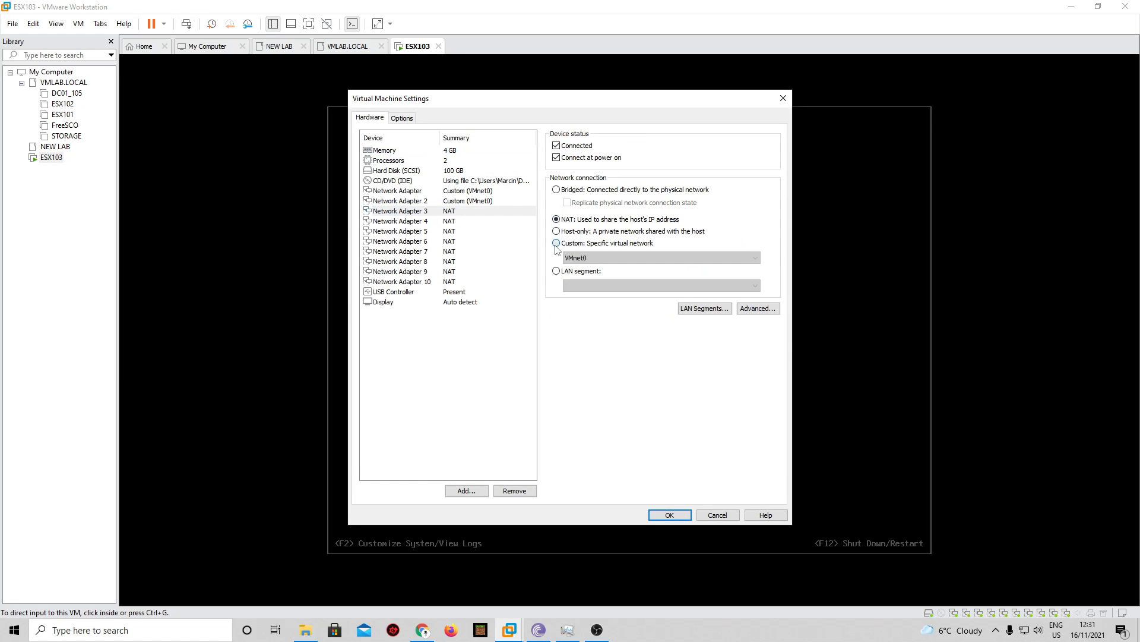
click(556, 242)
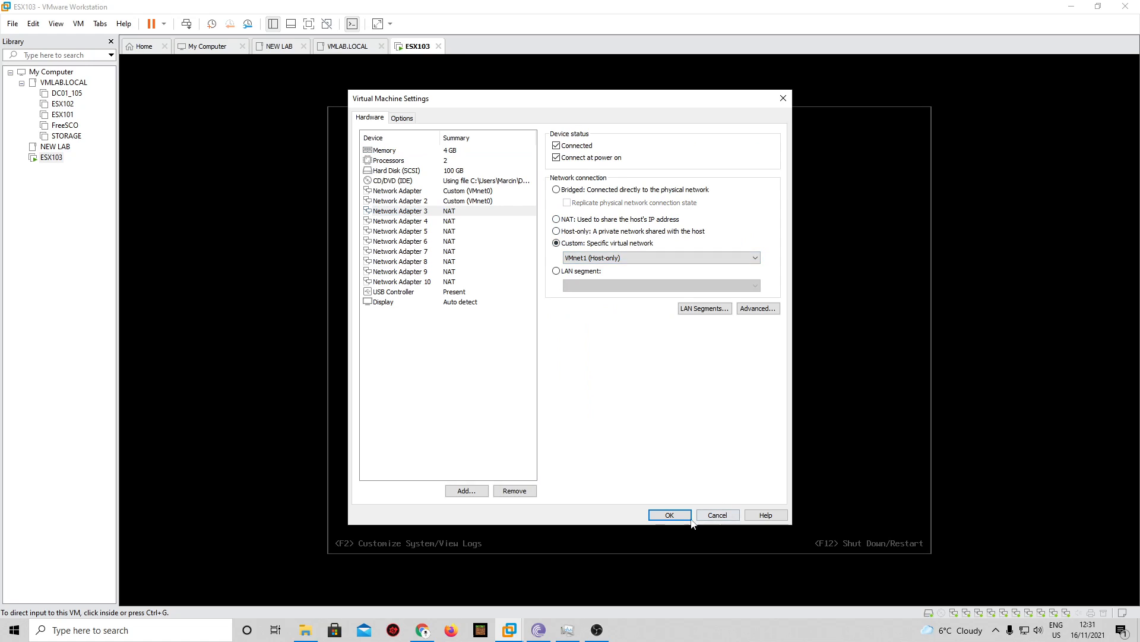
click(668, 515)
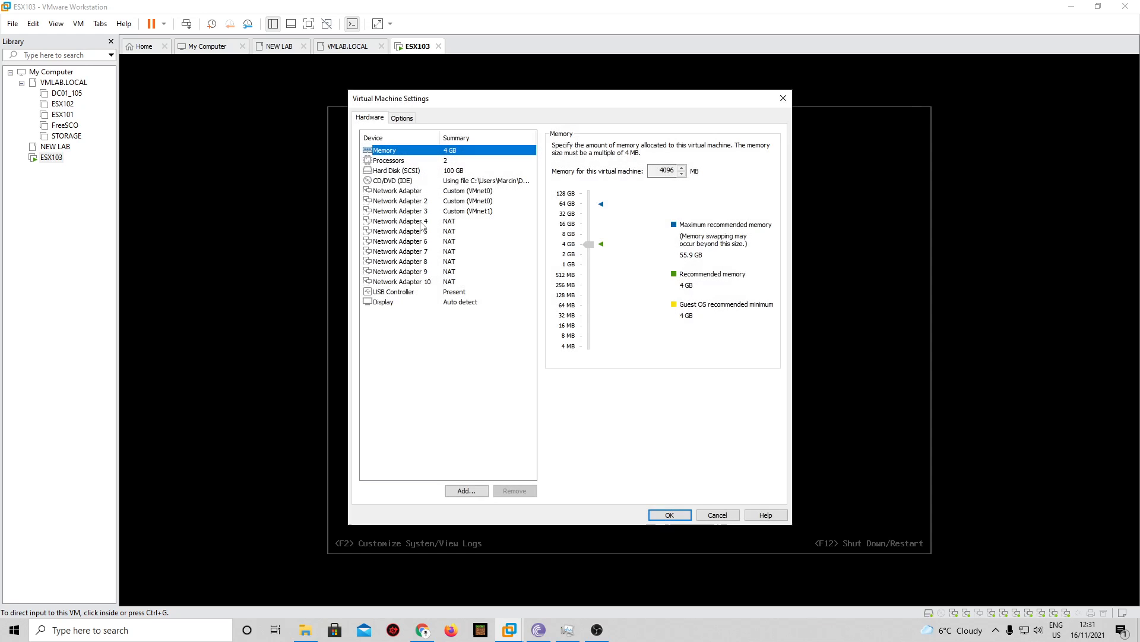
- Move network adapter 4 from NAT onto its custom VMnet network
click(400, 221)
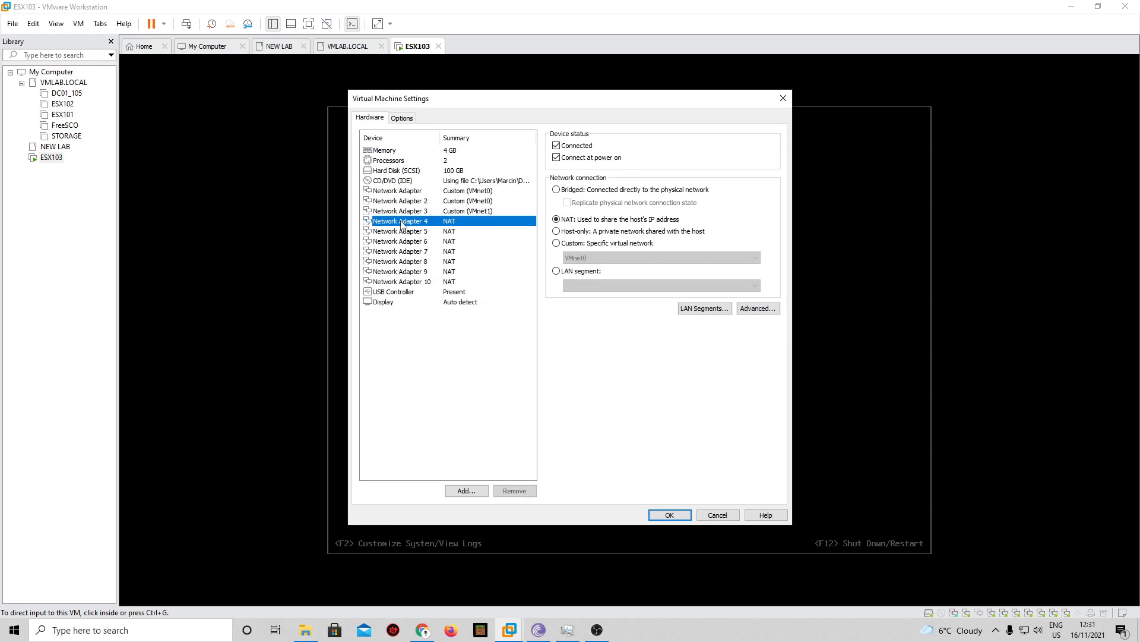
click(556, 242)
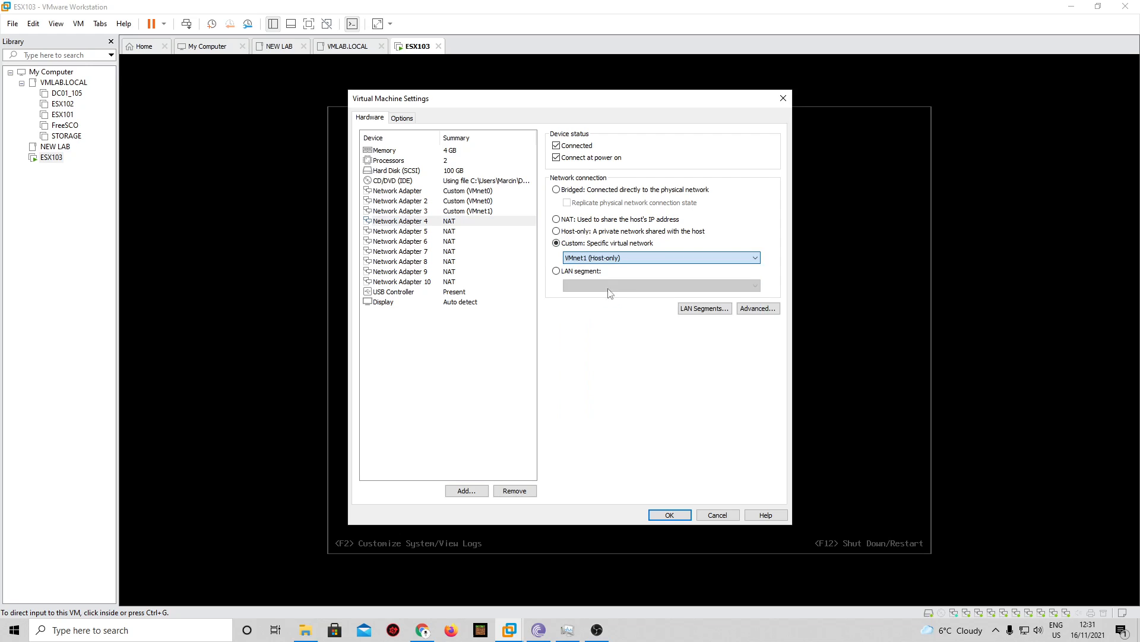
click(667, 514)
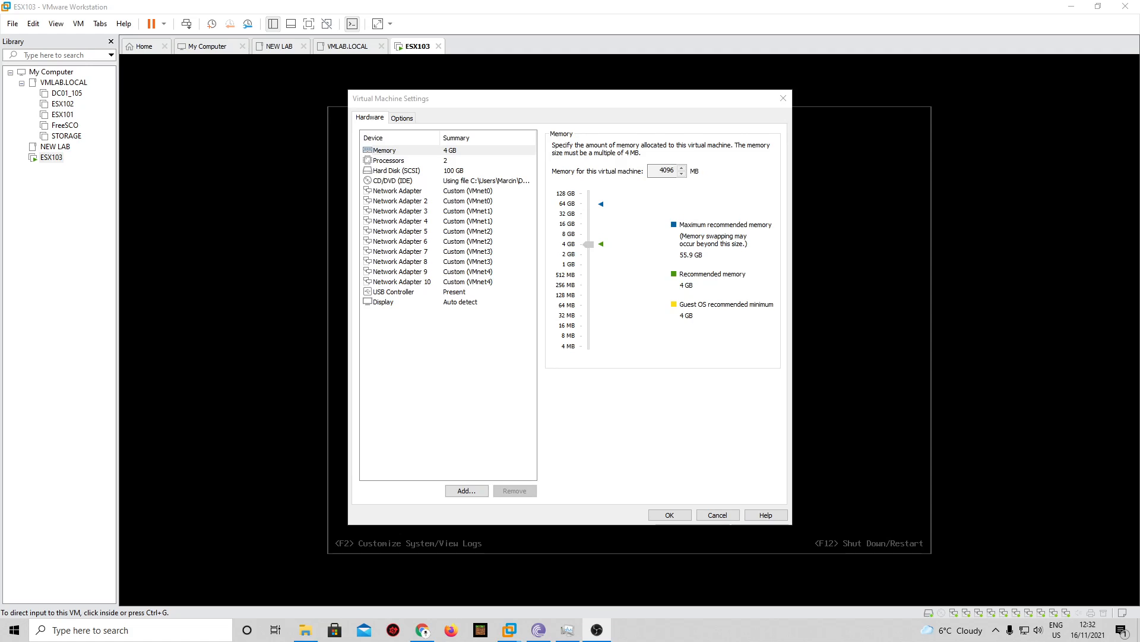
mouse_move(487, 192)
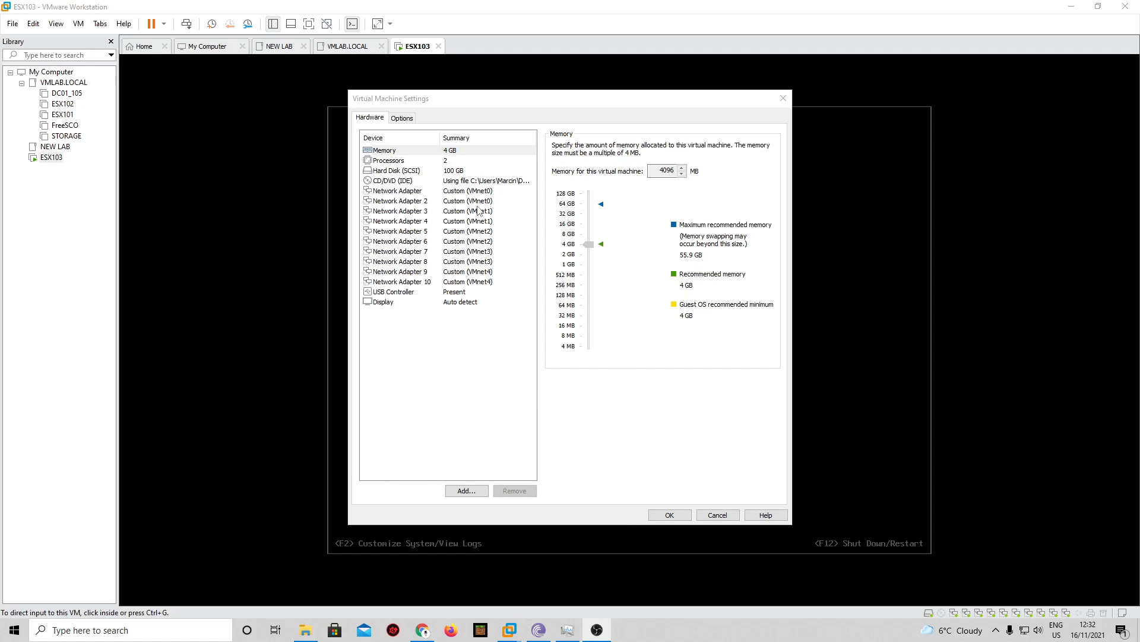
mouse_move(414, 212)
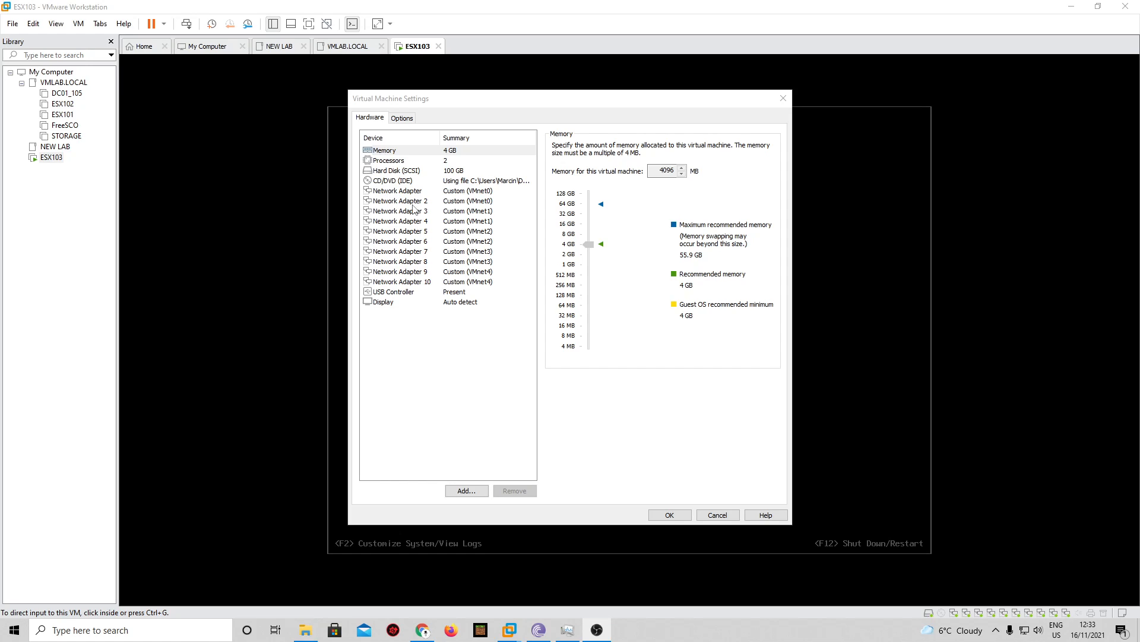
mouse_move(474, 210)
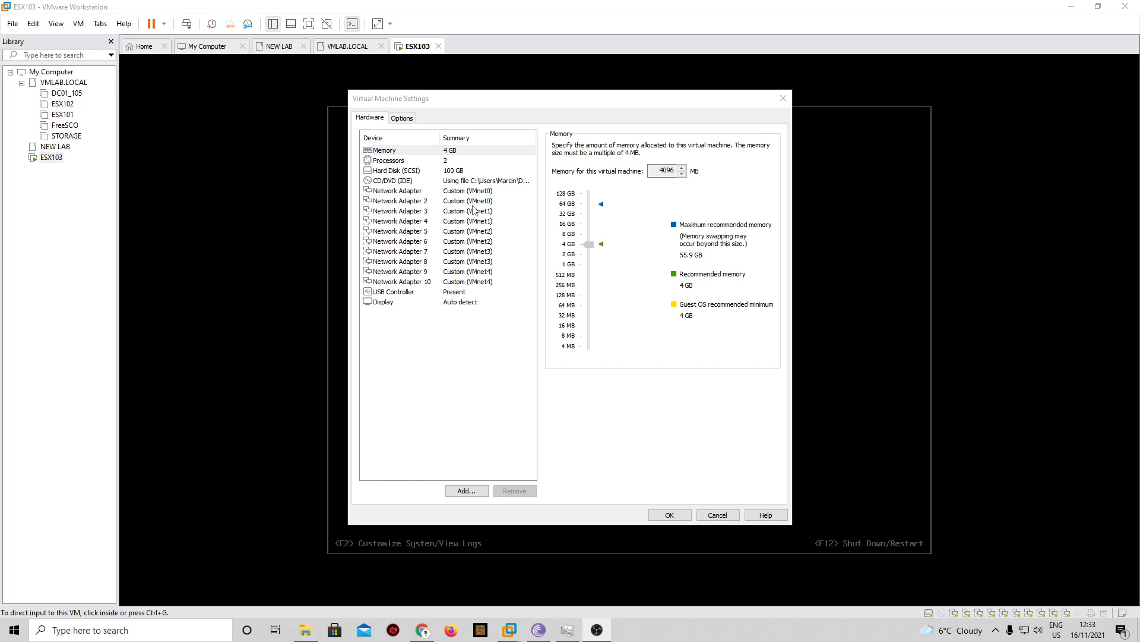
mouse_move(488, 212)
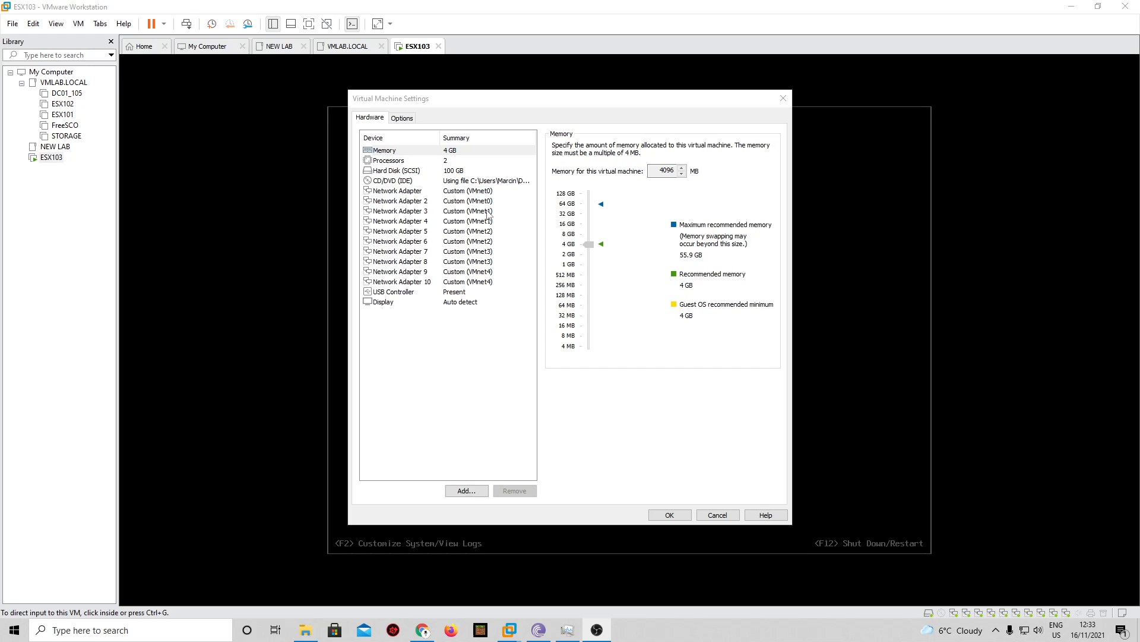
mouse_move(650, 558)
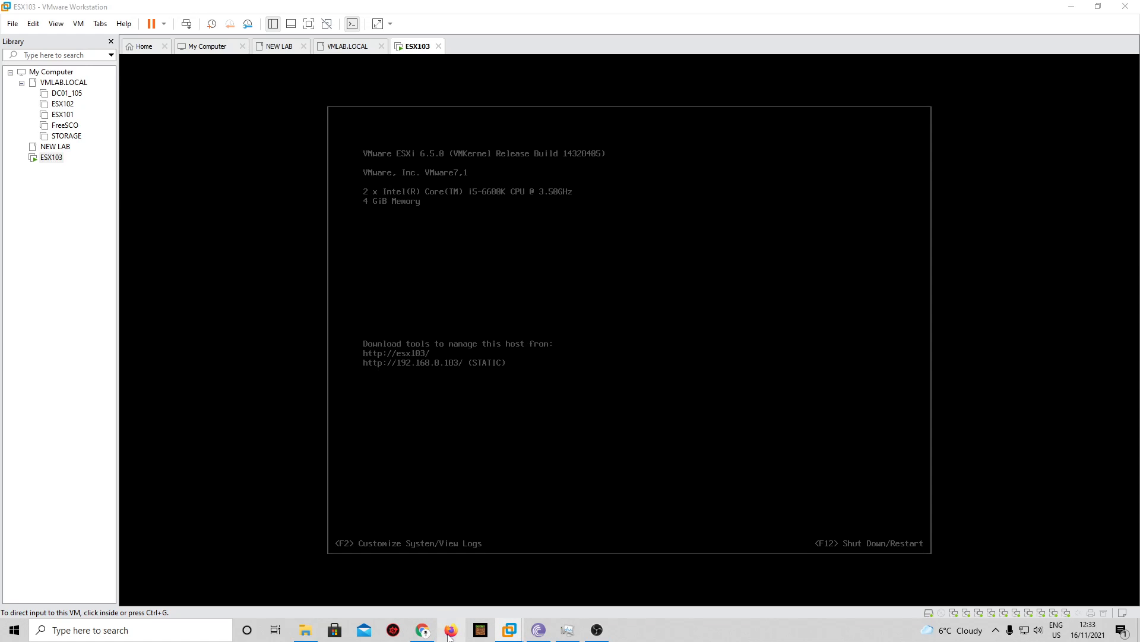
- Browse to the ESXi host address and accept the untrusted certificate risk to continue
click(451, 630)
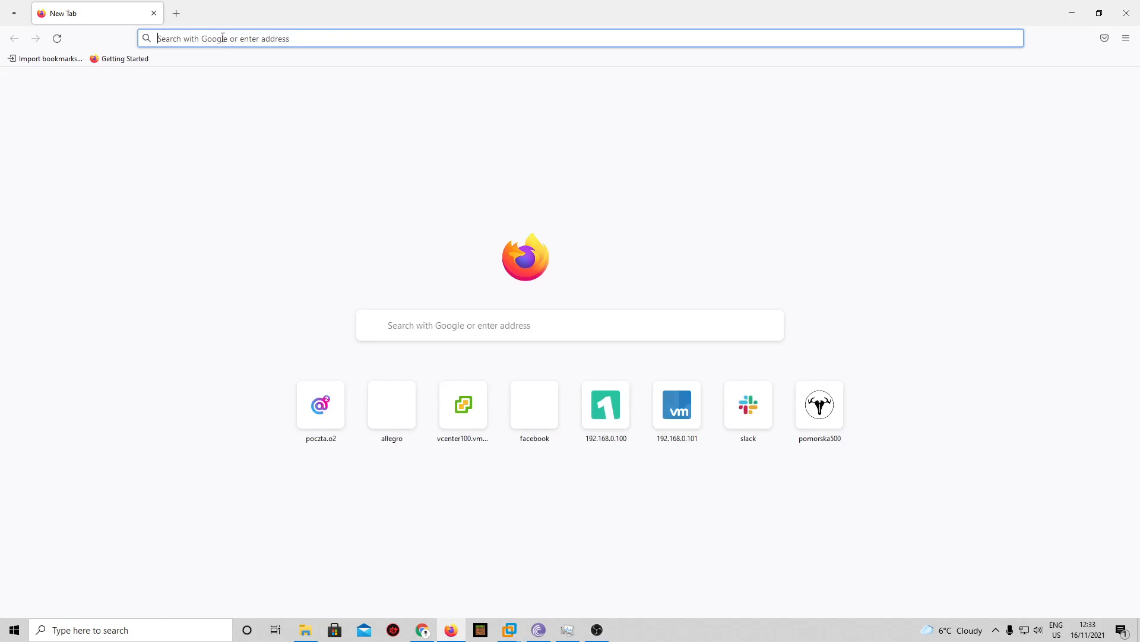
text(192.168.0.101)
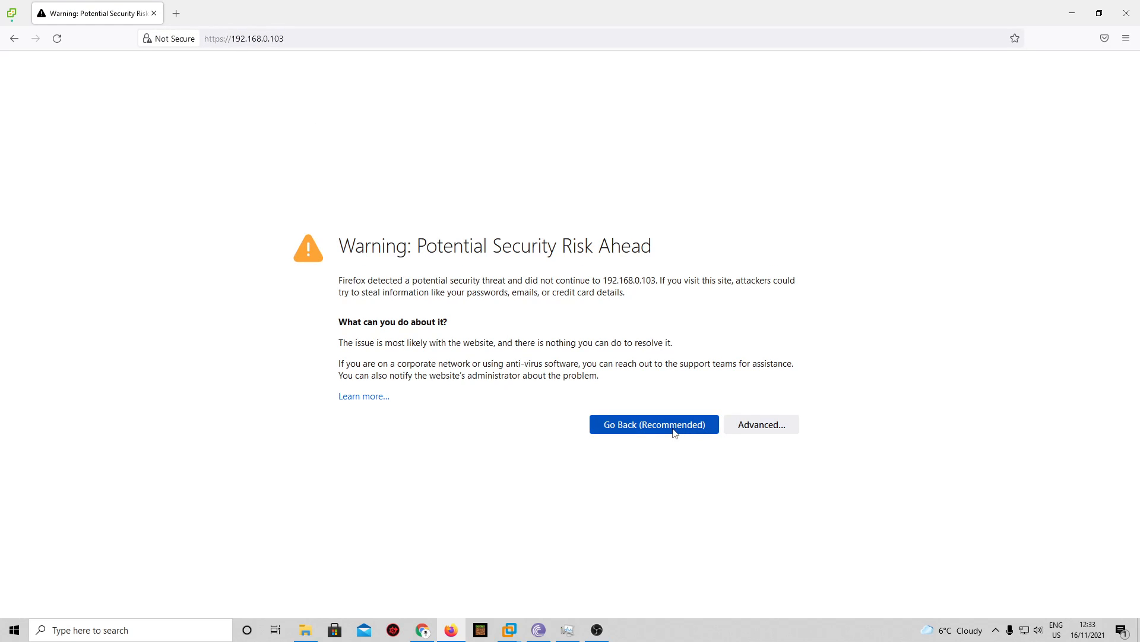
click(760, 424)
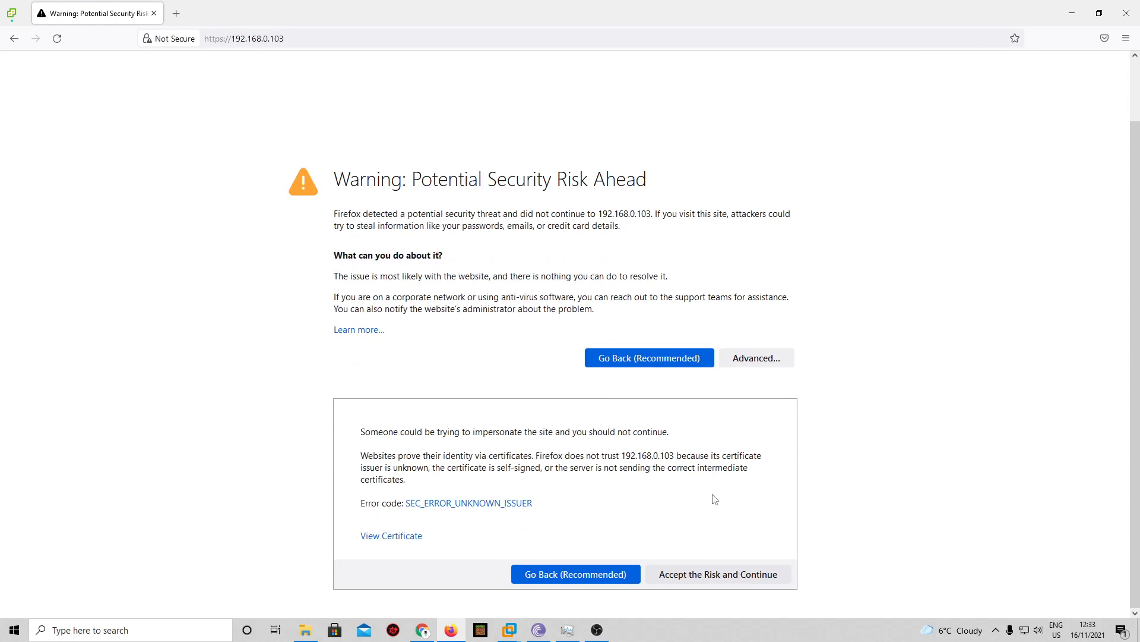
click(717, 574)
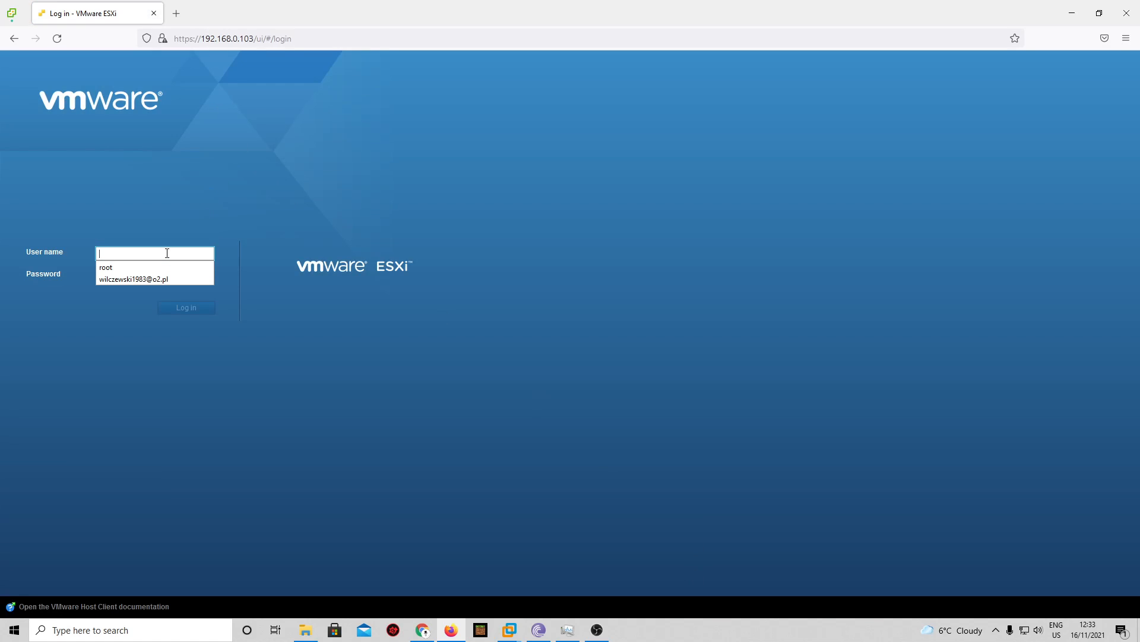
- Sign in to the host client as root and dismiss the improvement program notice
click(106, 267)
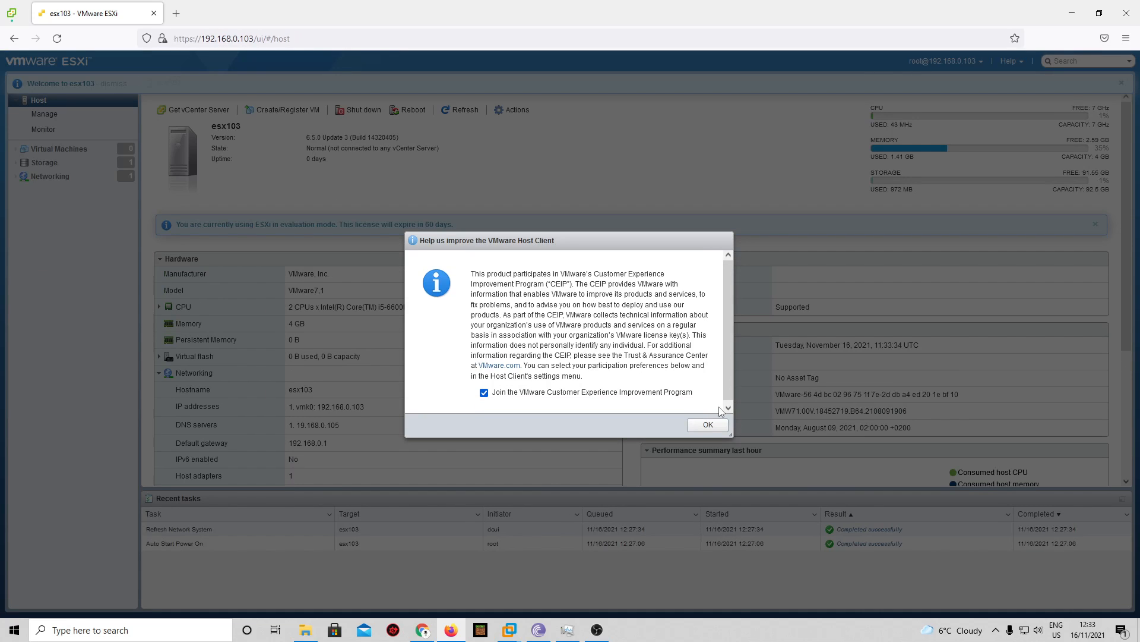
click(705, 425)
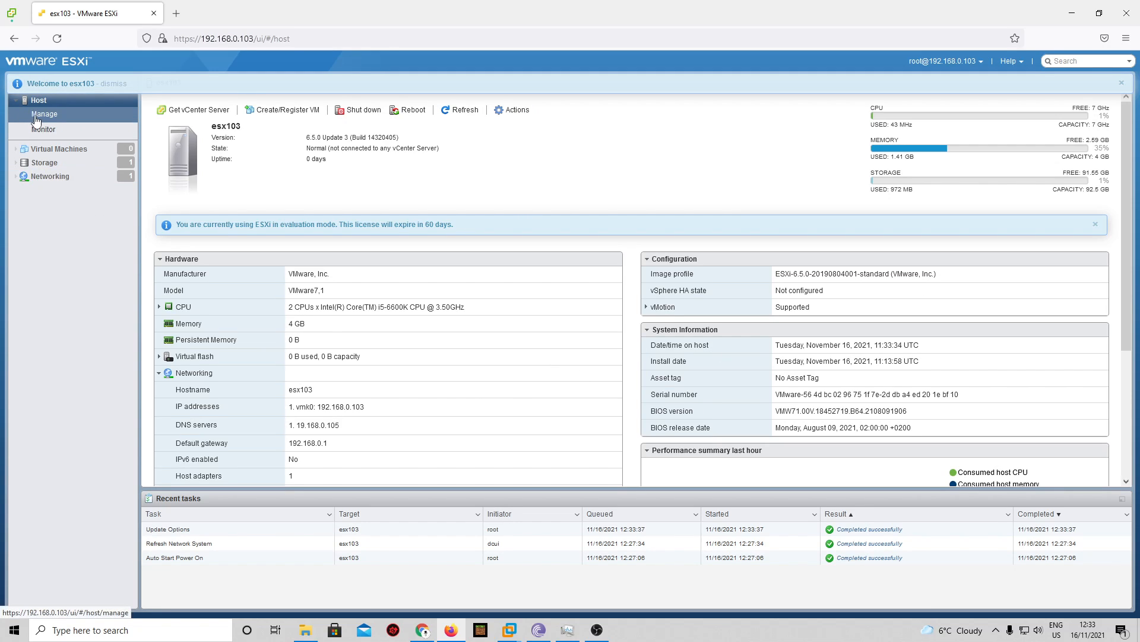
- Rename datastore1 to esx103-ssd from the Storage datastore list and save
click(60, 148)
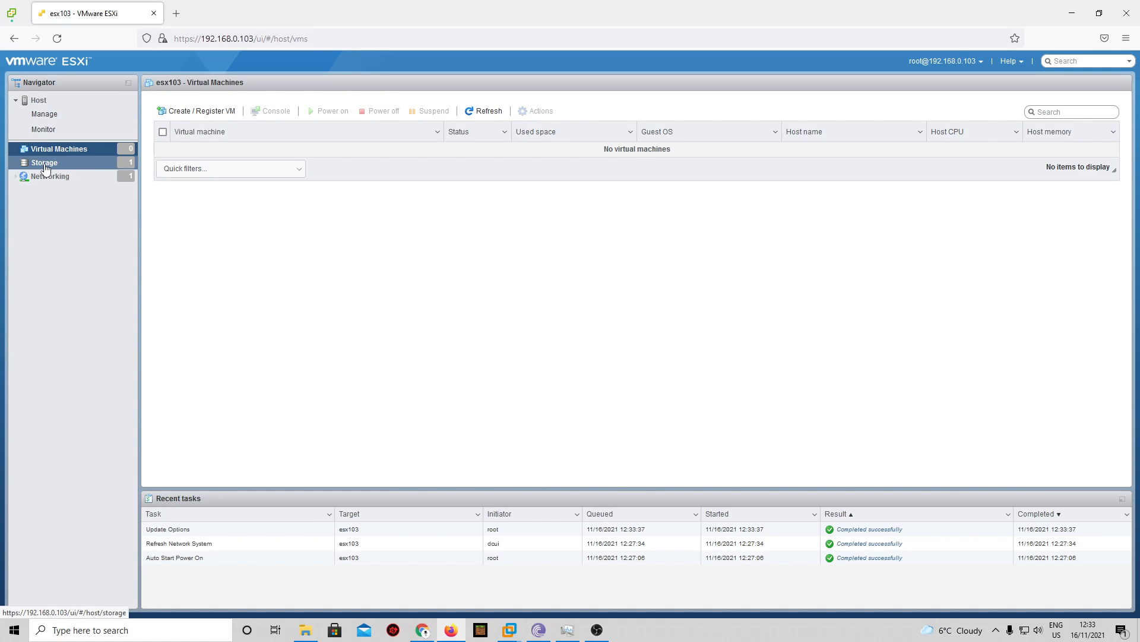
click(43, 162)
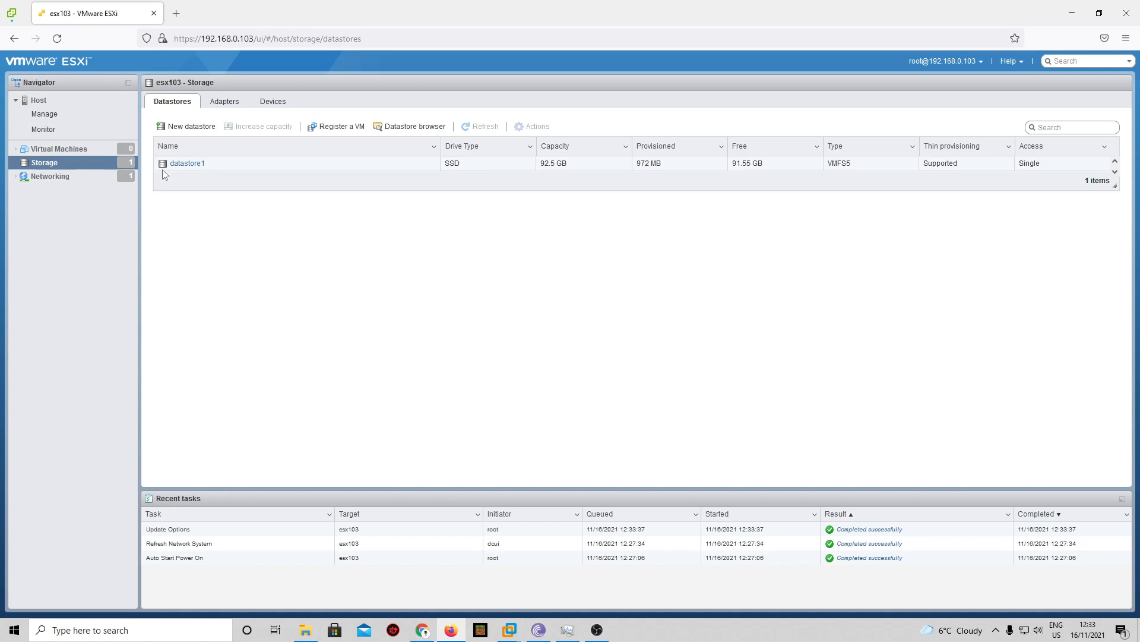
right_click(186, 162)
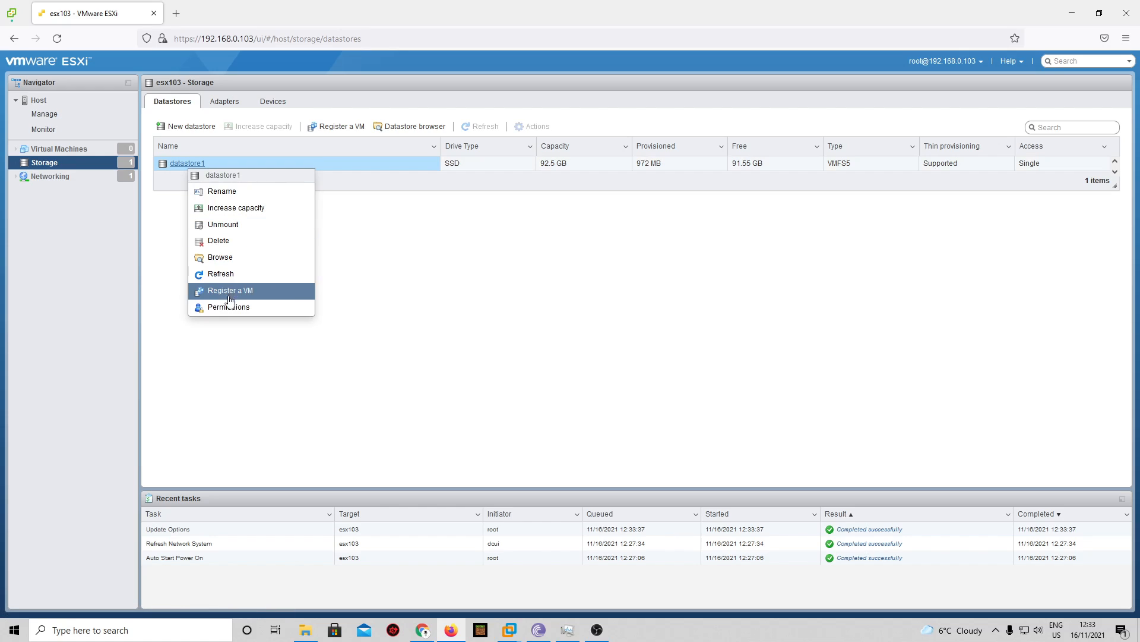
mouse_move(222, 191)
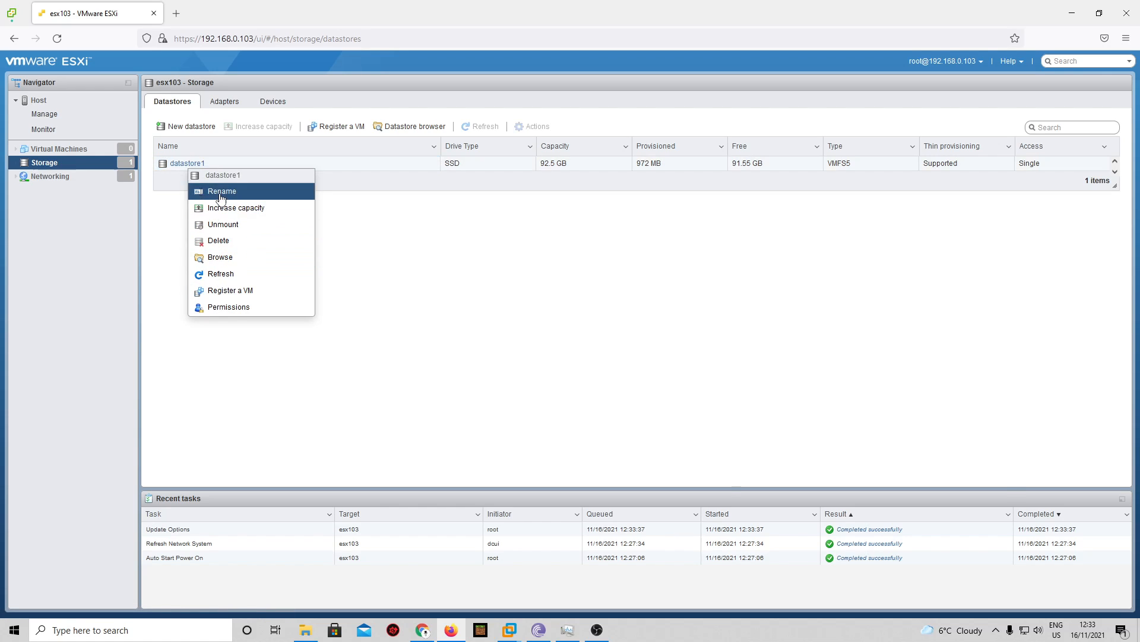
click(222, 190)
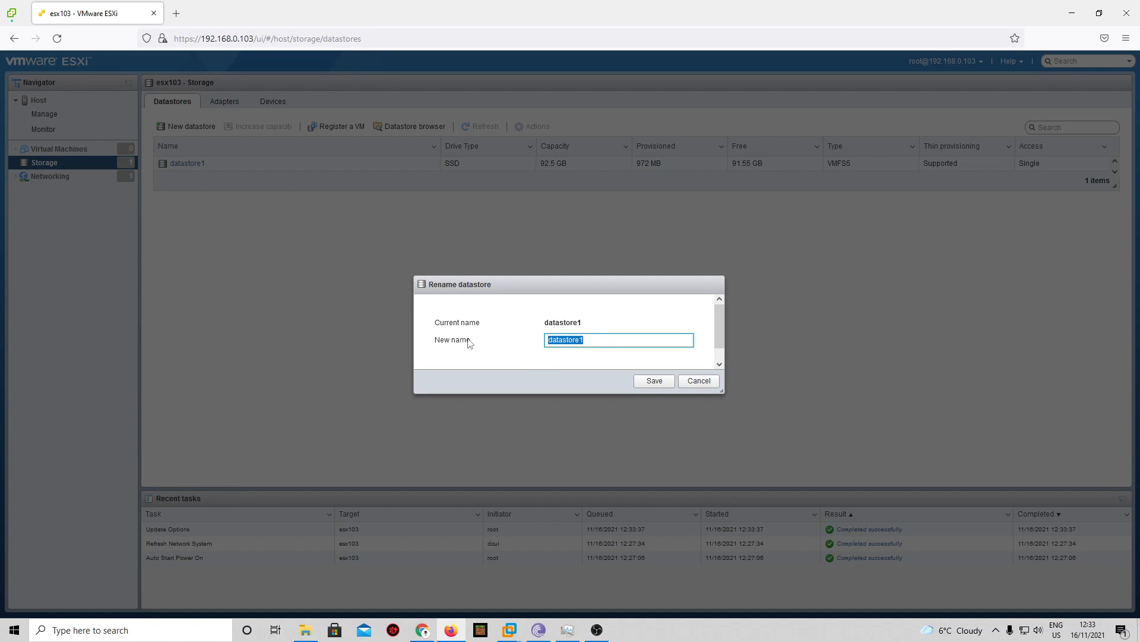
text(esx103-ssd)
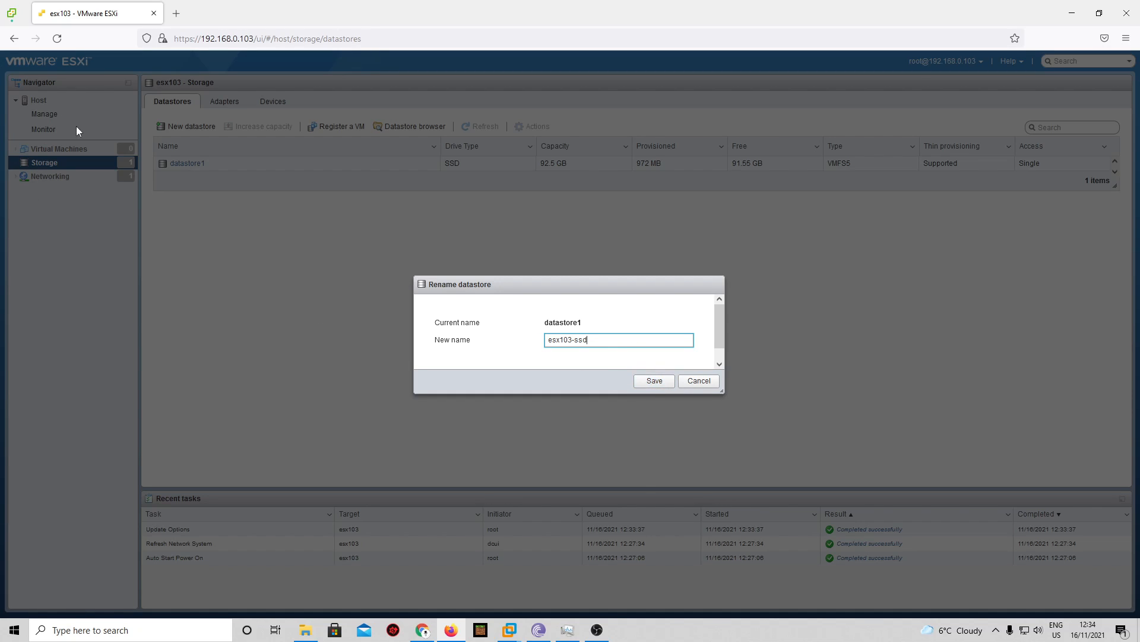
mouse_move(92, 224)
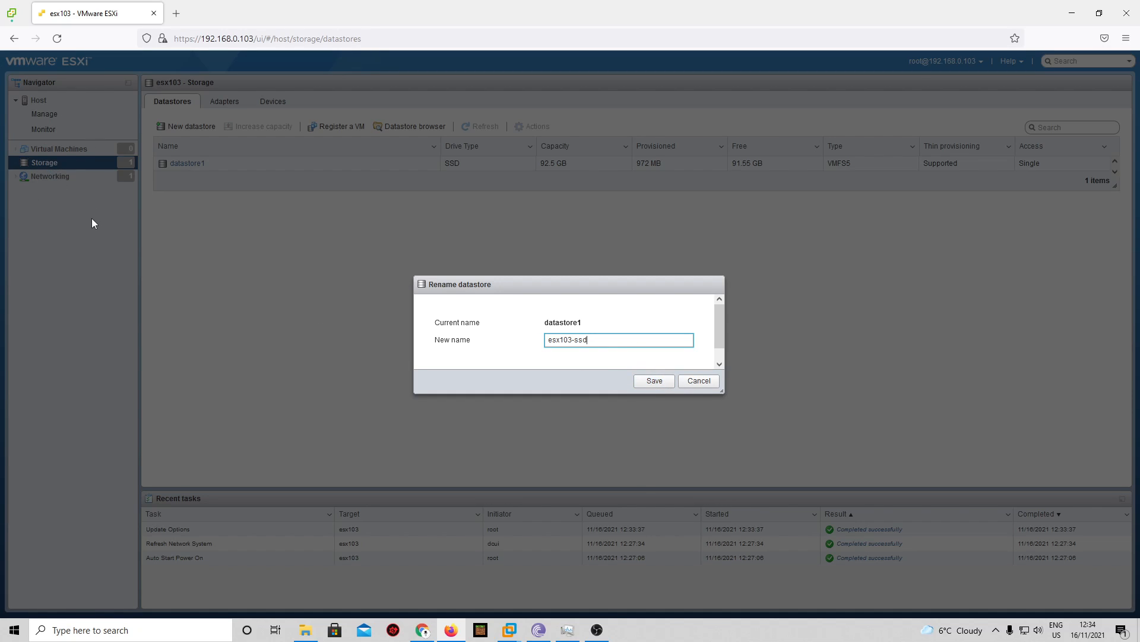
mouse_move(390, 361)
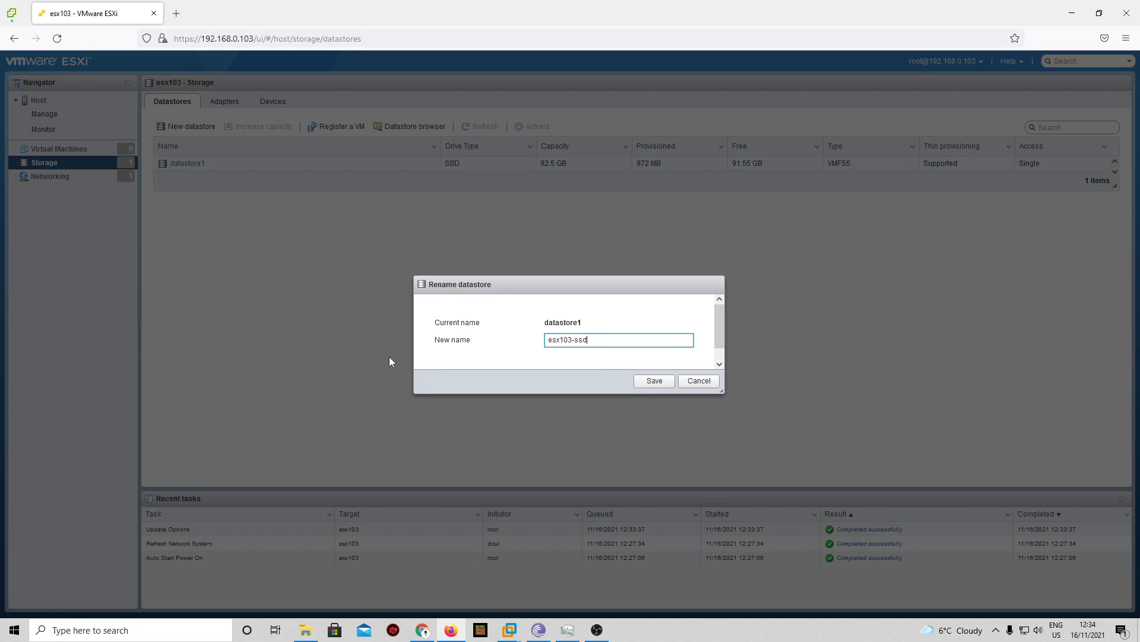
mouse_move(540, 387)
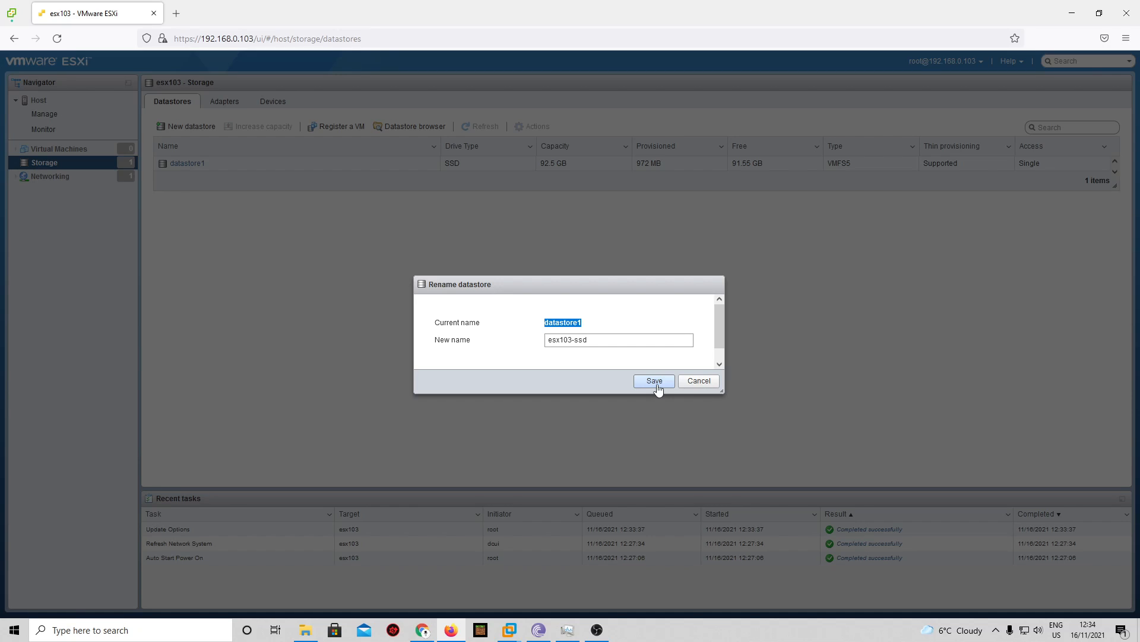
click(653, 381)
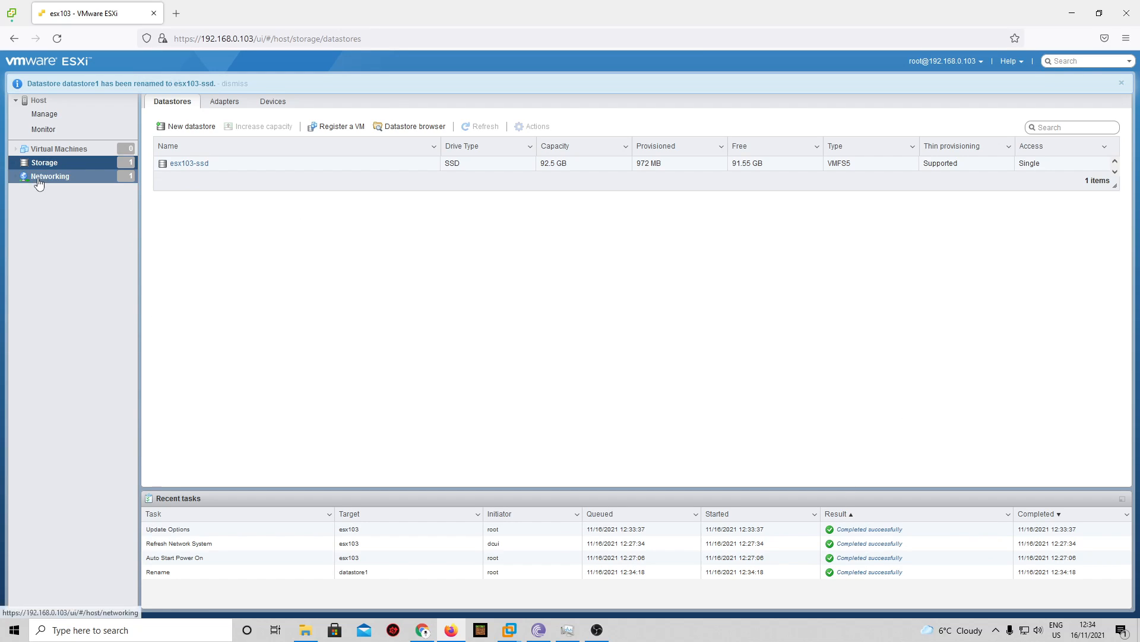
- Inspect vSwitch0 under Networking, noting its missing uplink redundancy warning
click(49, 175)
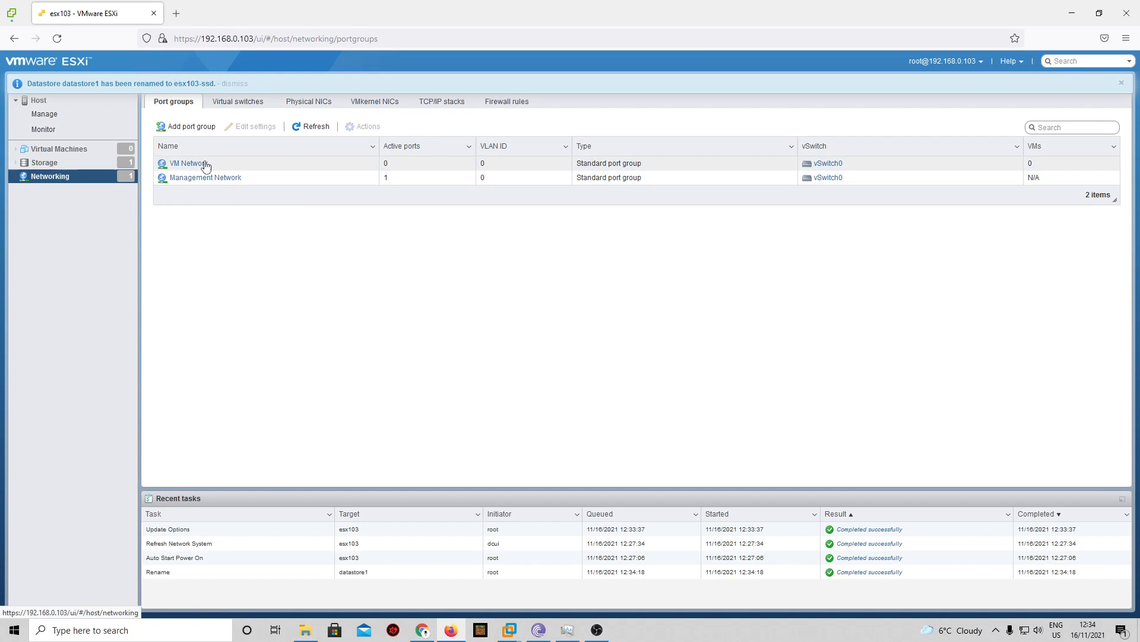
mouse_move(190, 162)
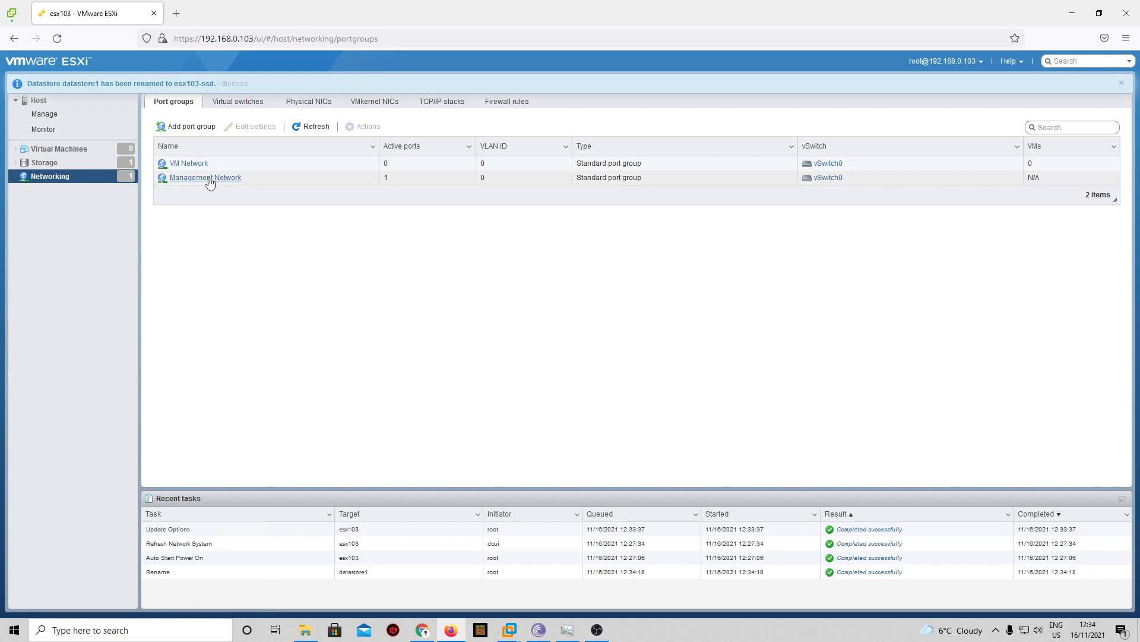
click(234, 83)
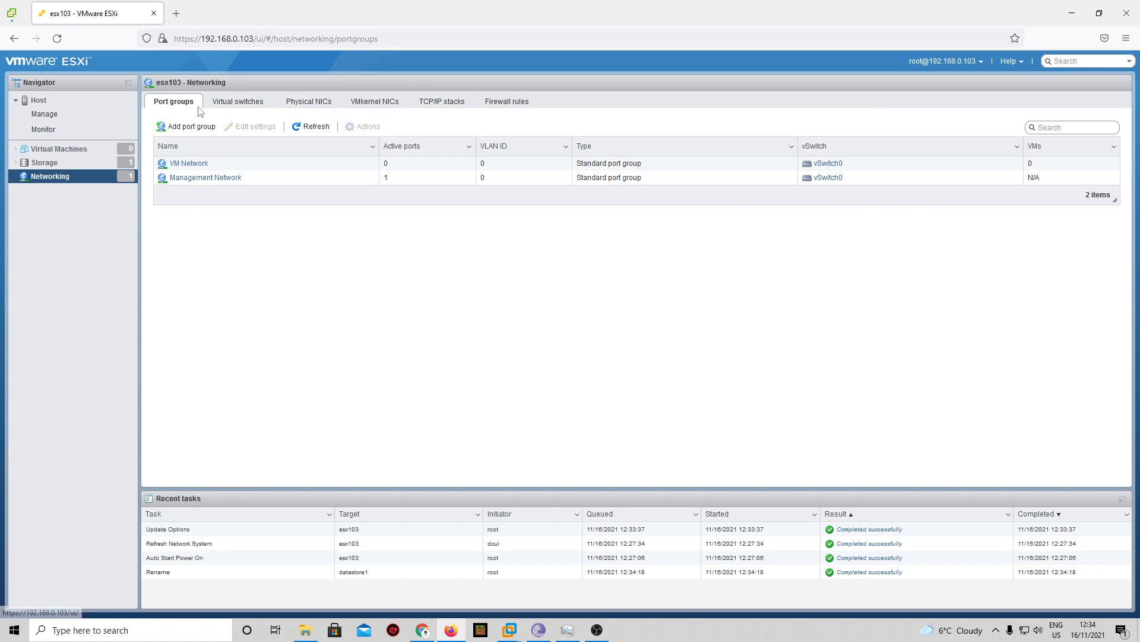
click(236, 101)
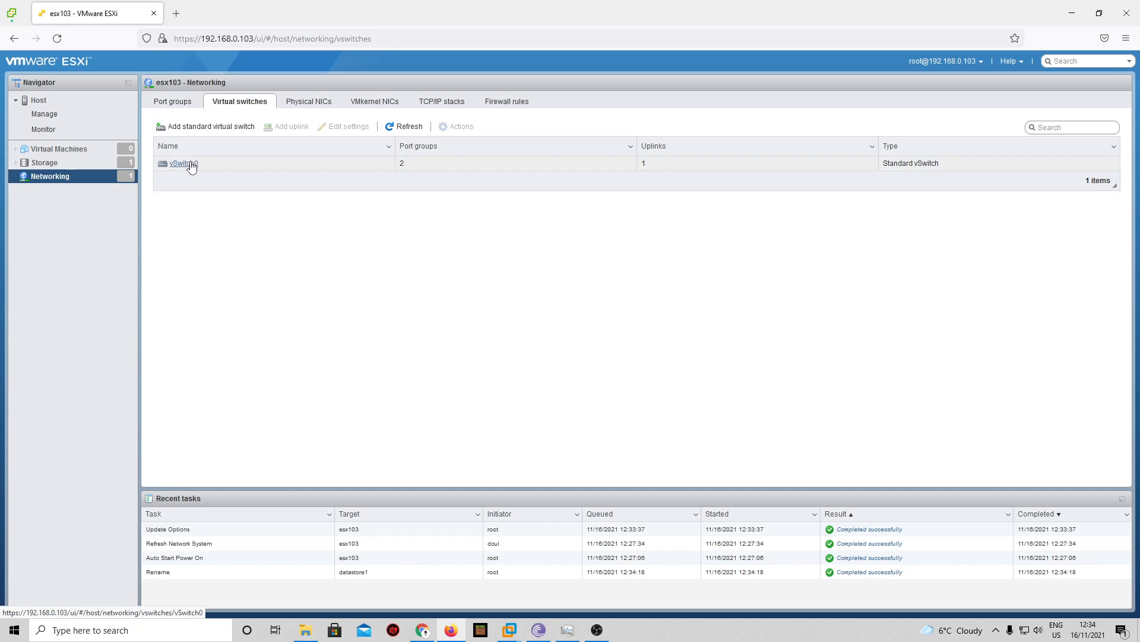
click(180, 163)
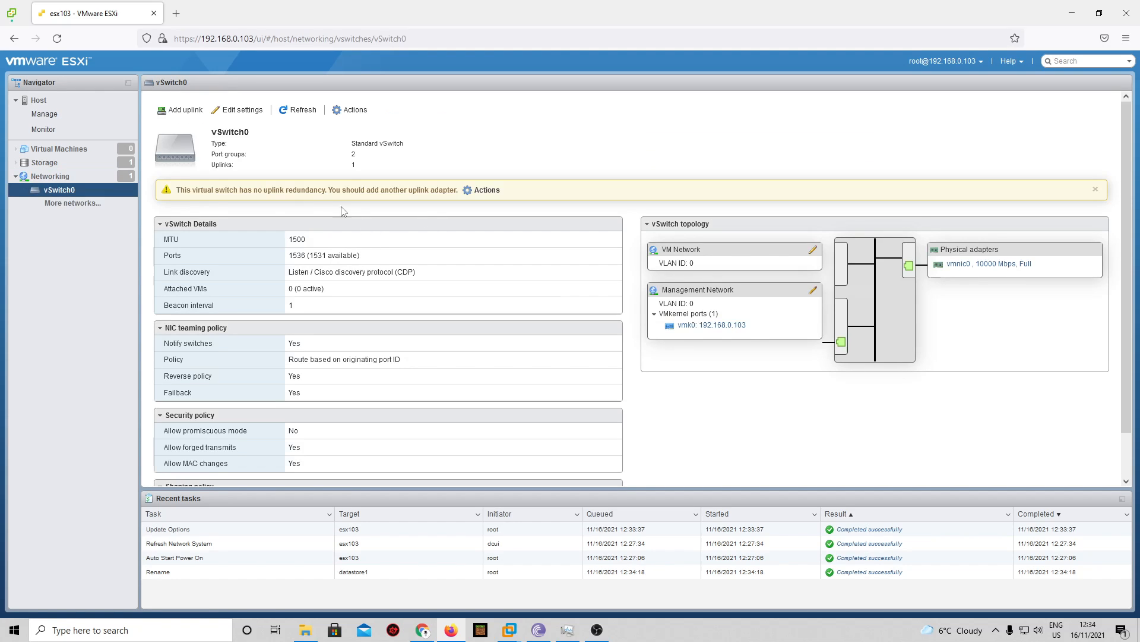
drag(226, 190, 287, 190)
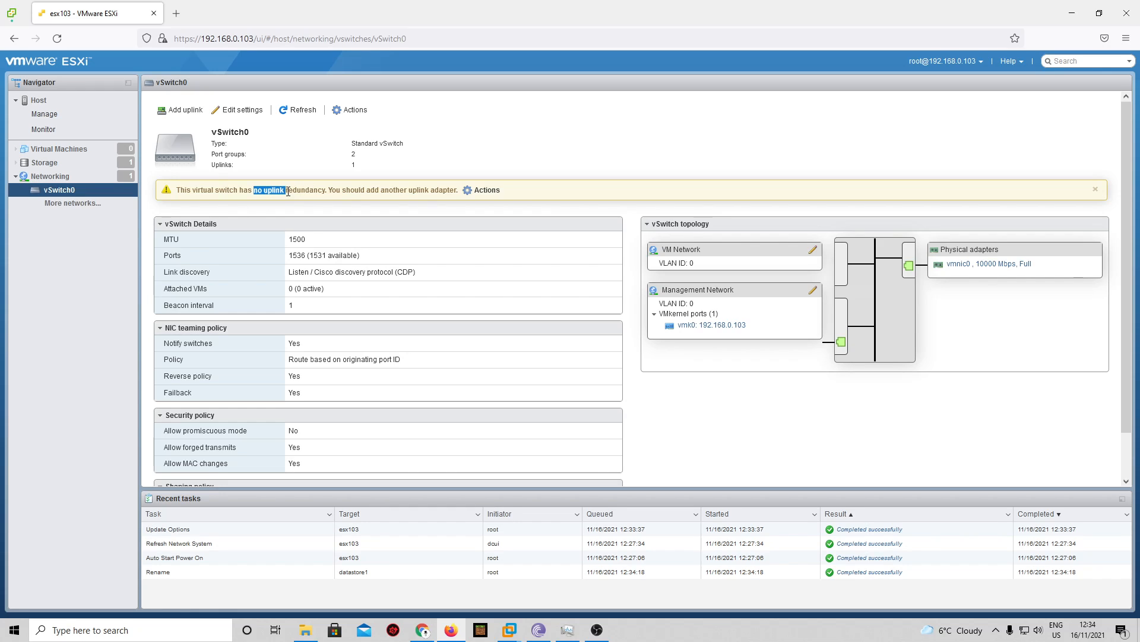
mouse_move(973, 267)
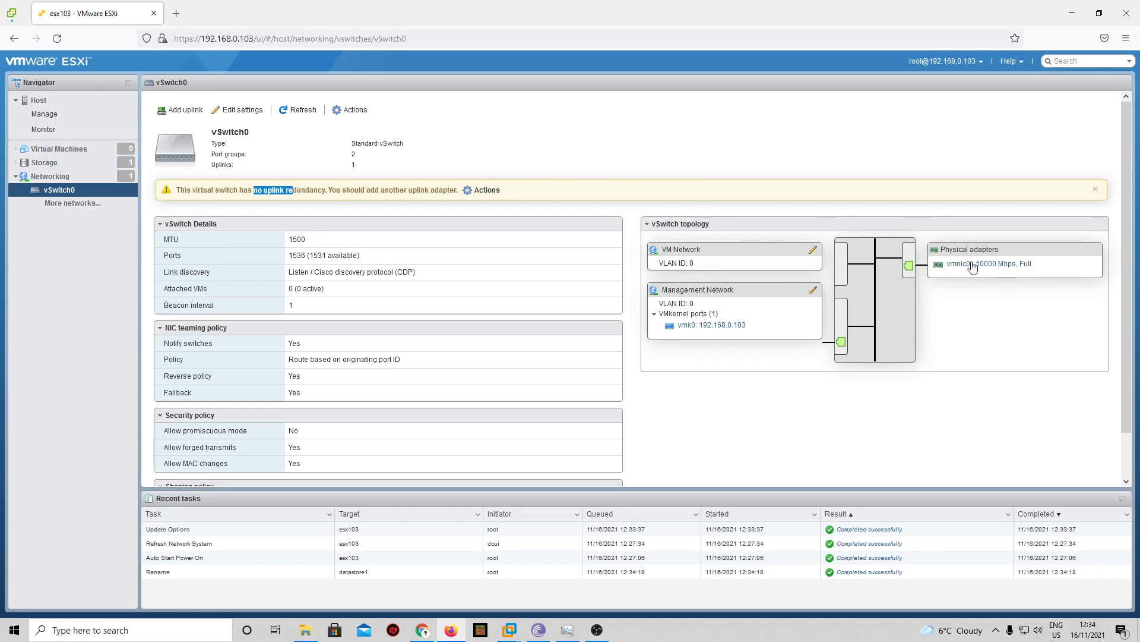
mouse_move(991, 274)
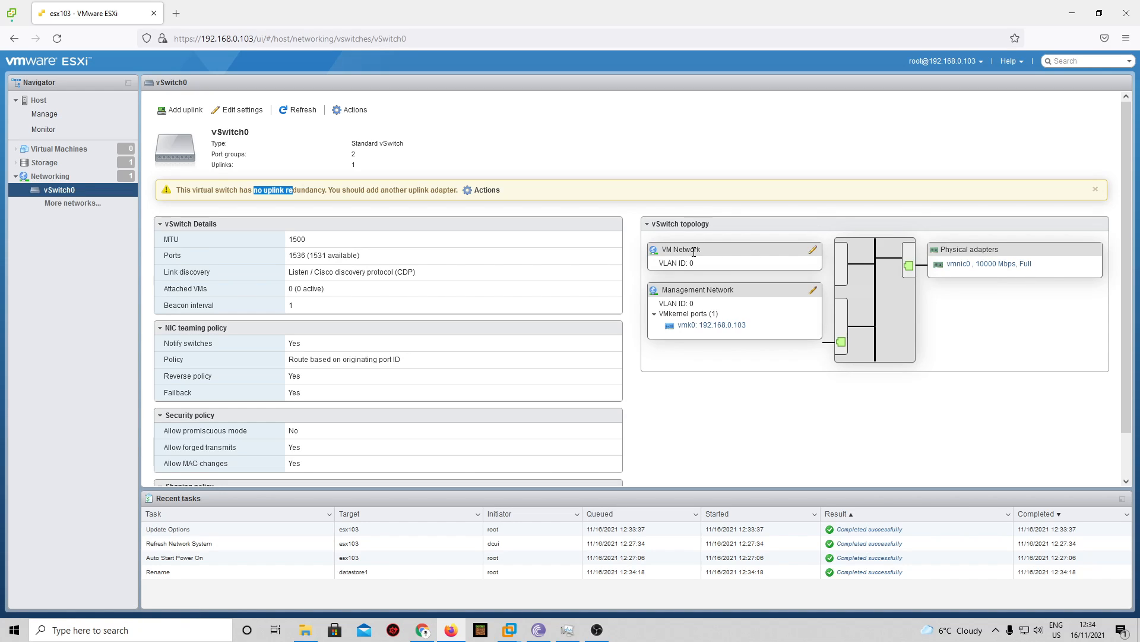
mouse_move(863, 289)
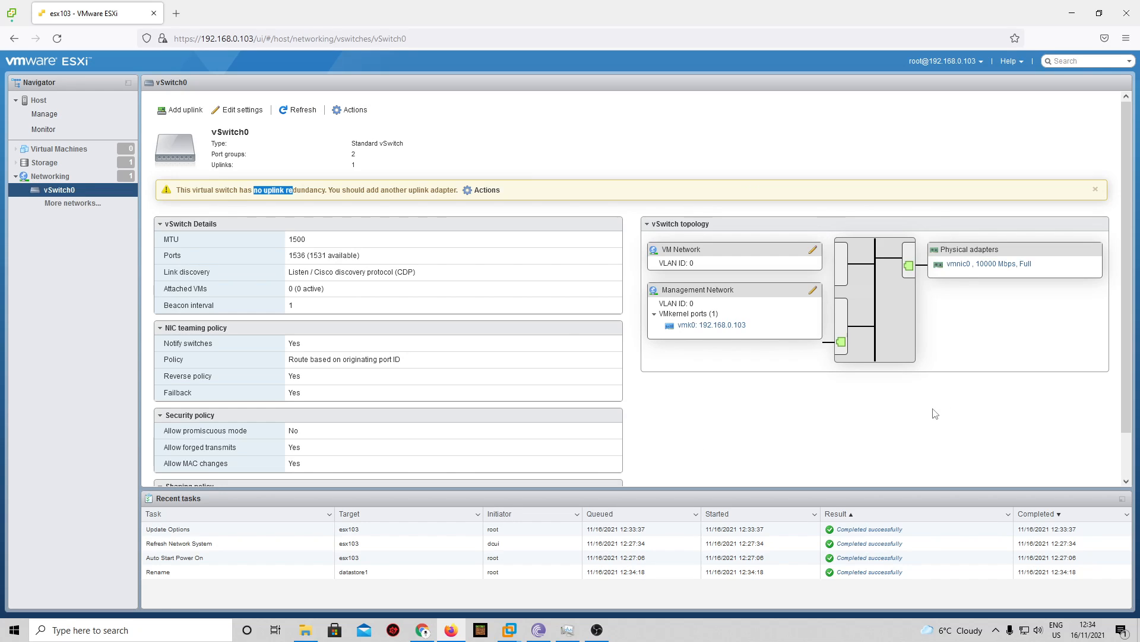
mouse_move(573, 176)
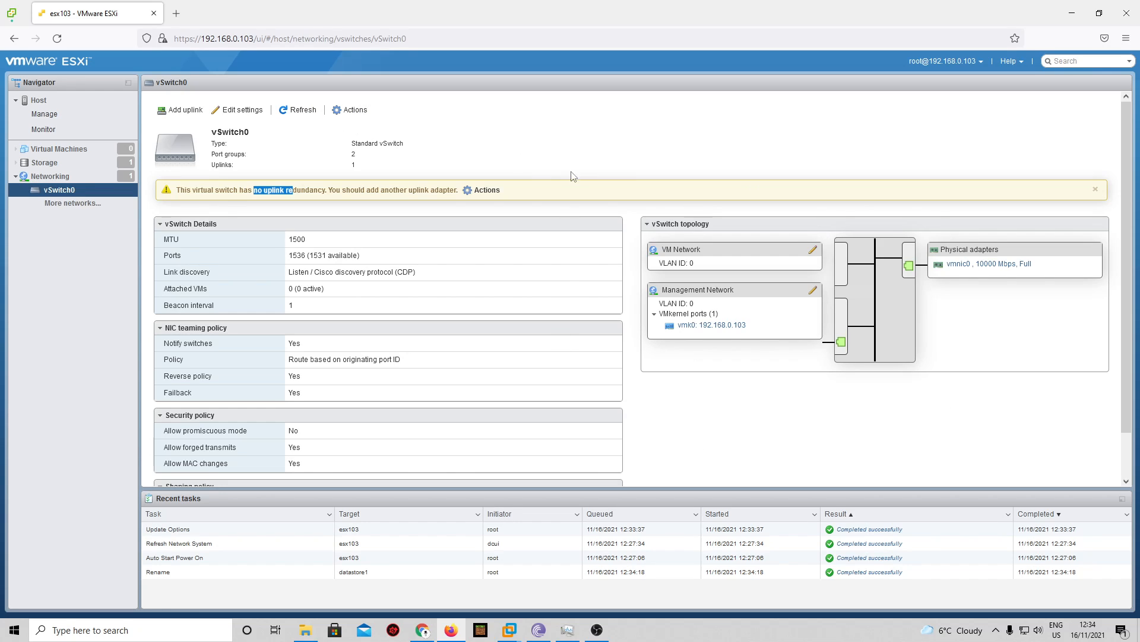
mouse_move(1059, 216)
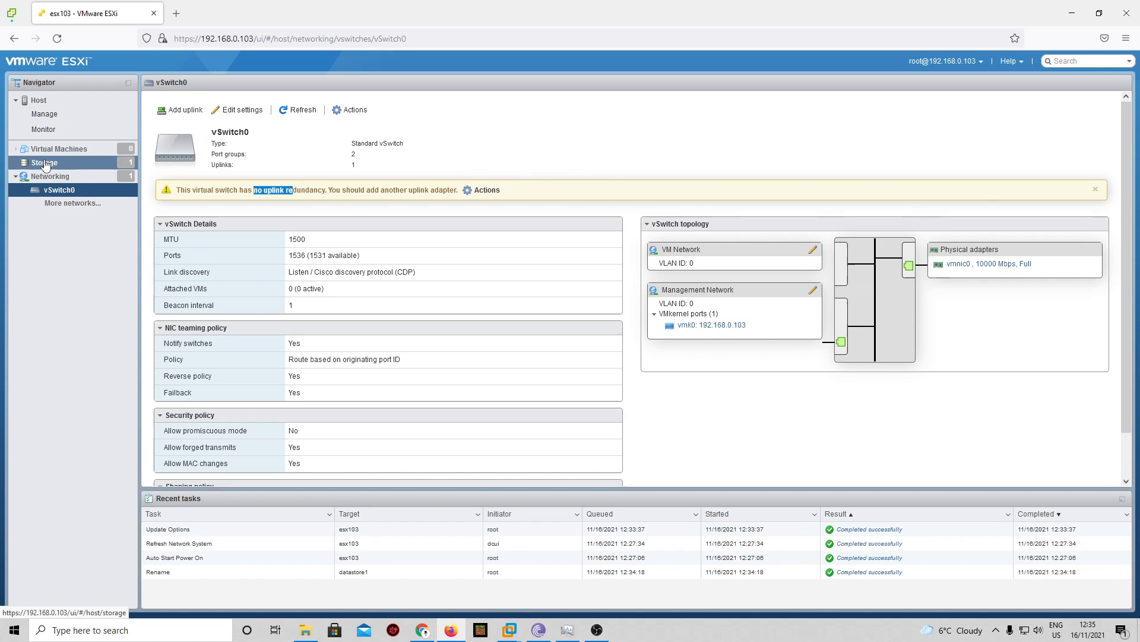
- Confirm esx103-ssd in the datastore list, then view the empty virtual machines list
click(44, 163)
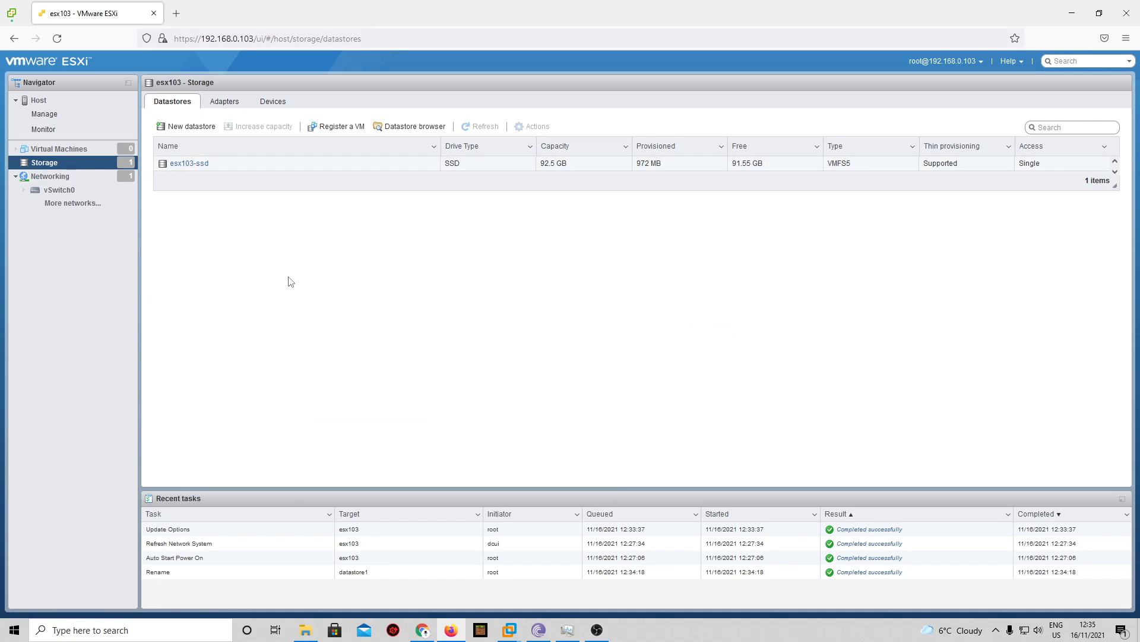
mouse_move(215, 224)
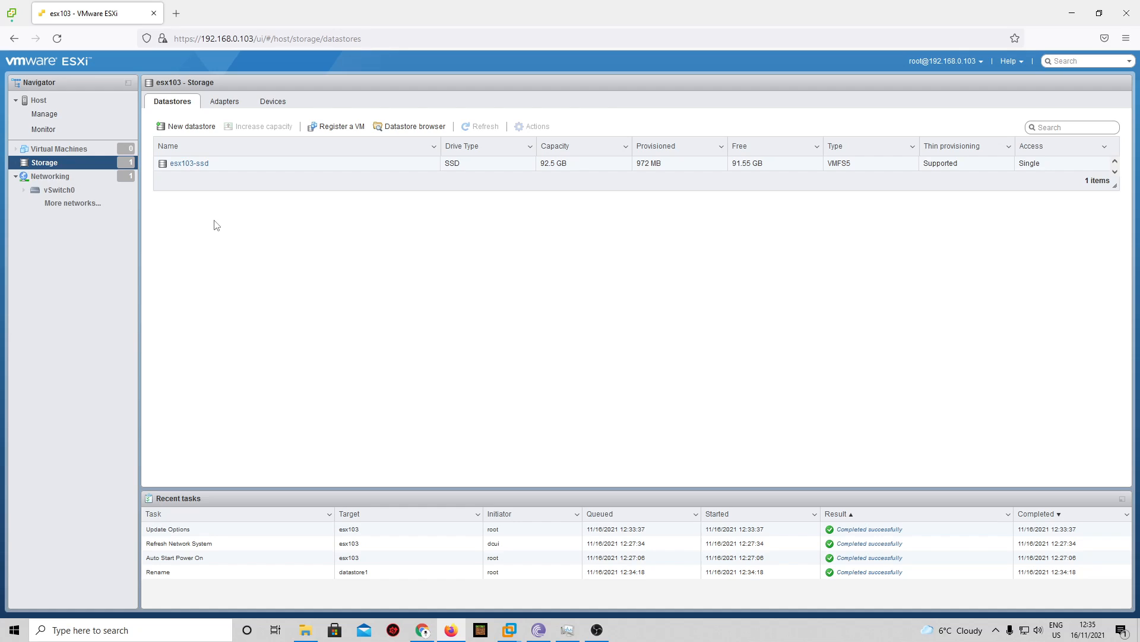
mouse_move(297, 278)
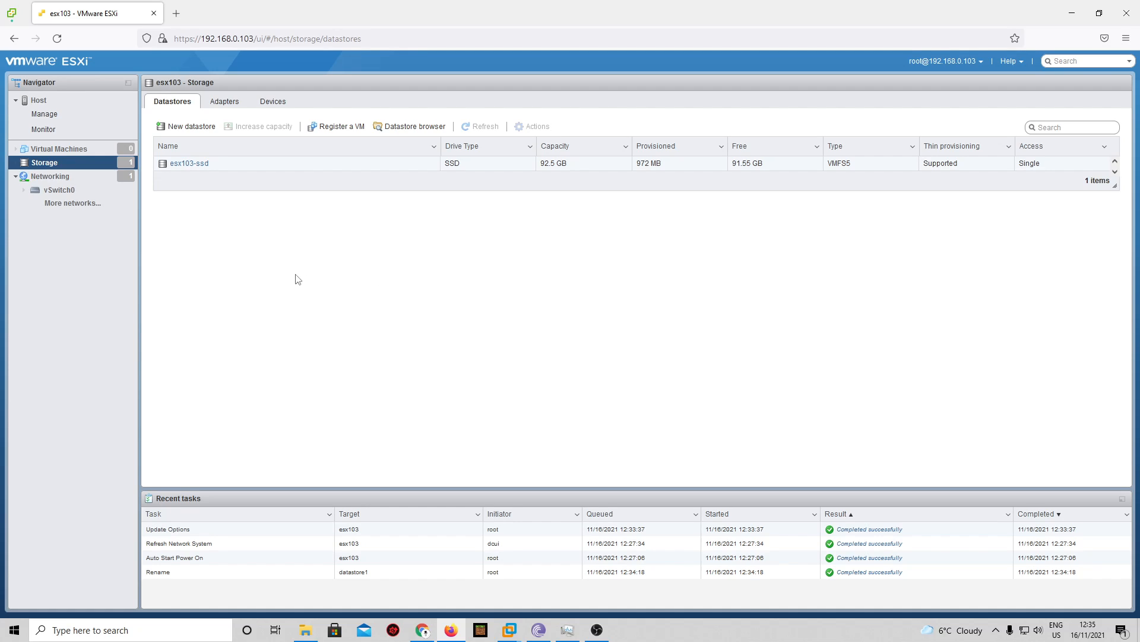
mouse_move(688, 37)
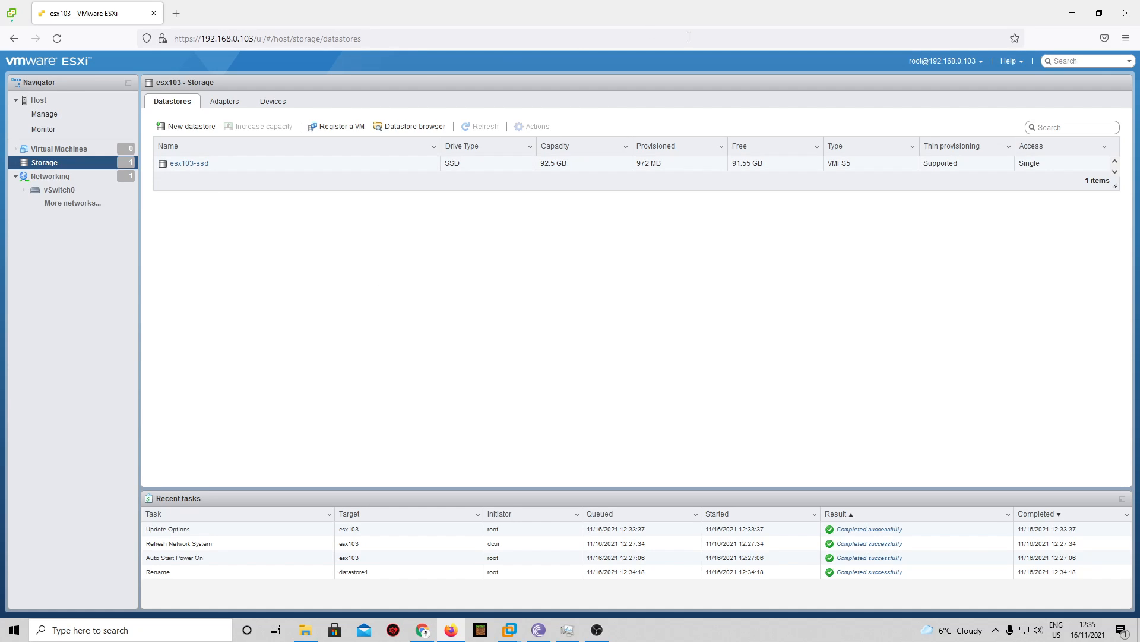
mouse_move(800, 95)
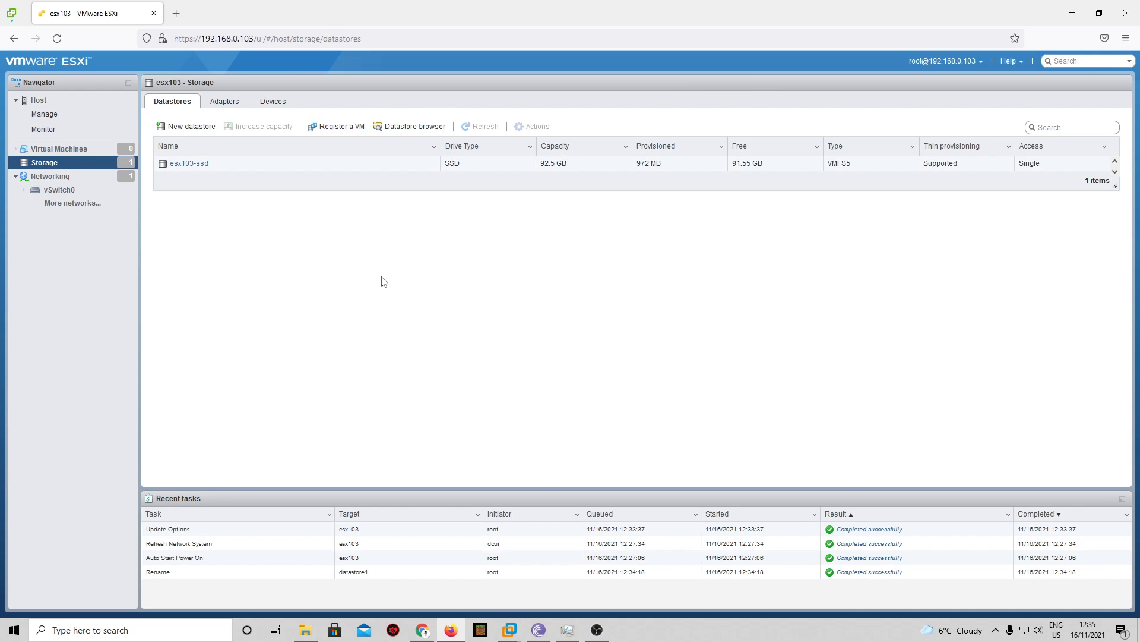
mouse_move(1058, 314)
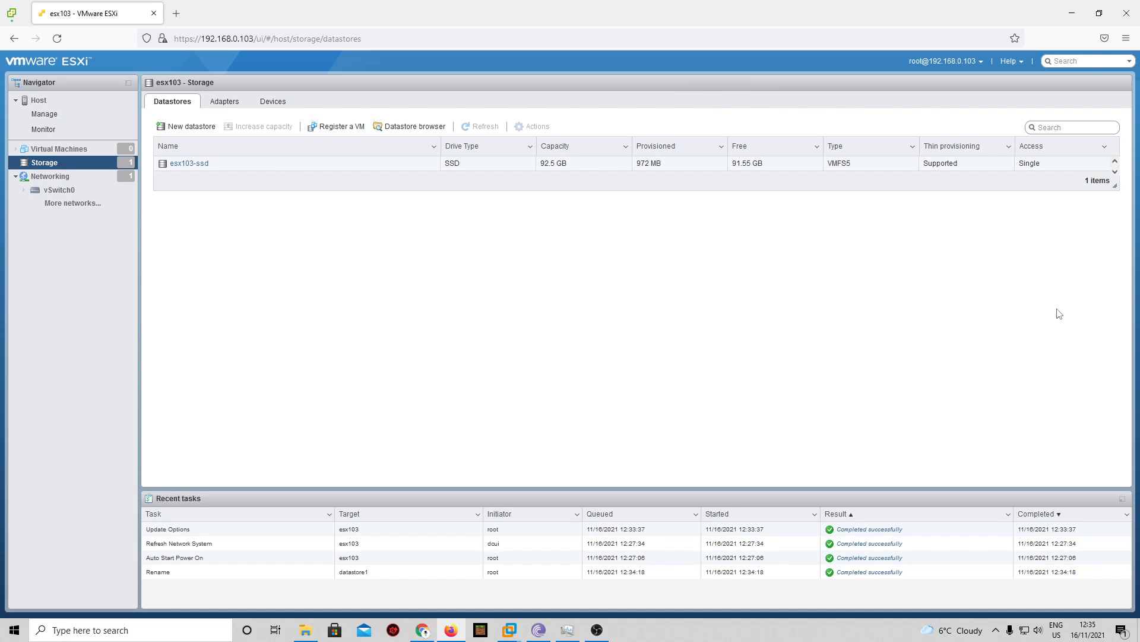
mouse_move(1005, 329)
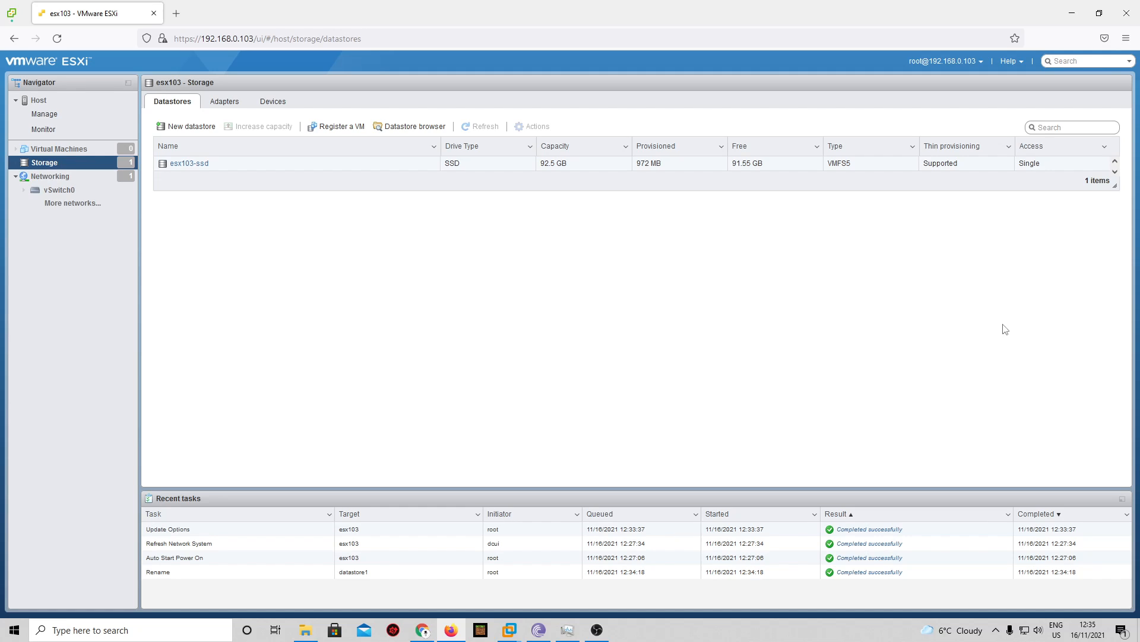
mouse_move(286, 269)
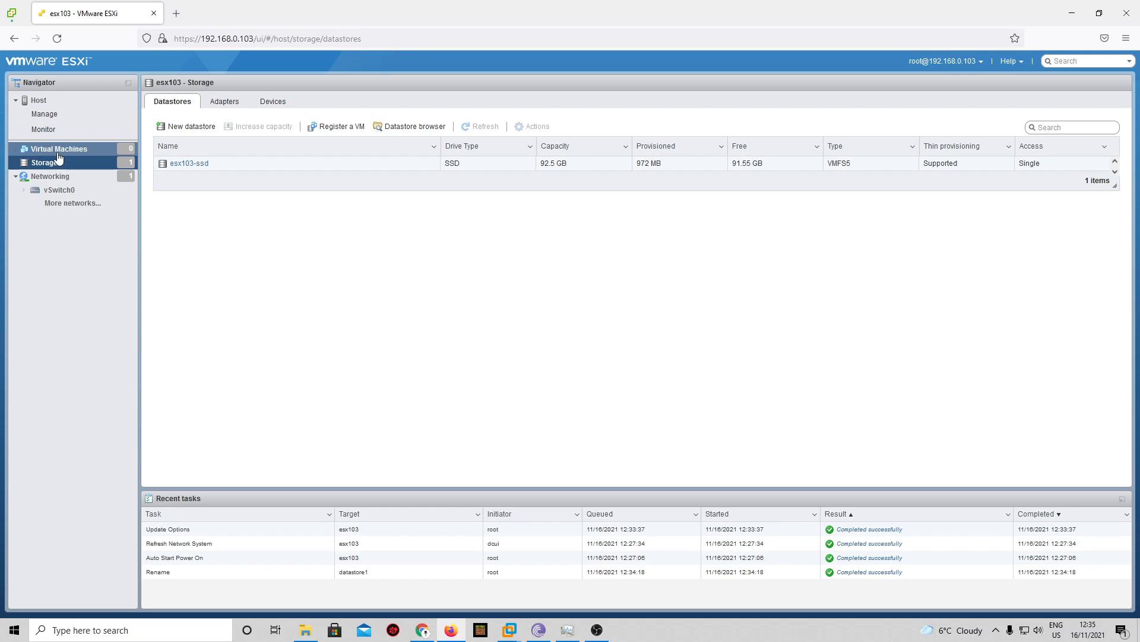
click(58, 149)
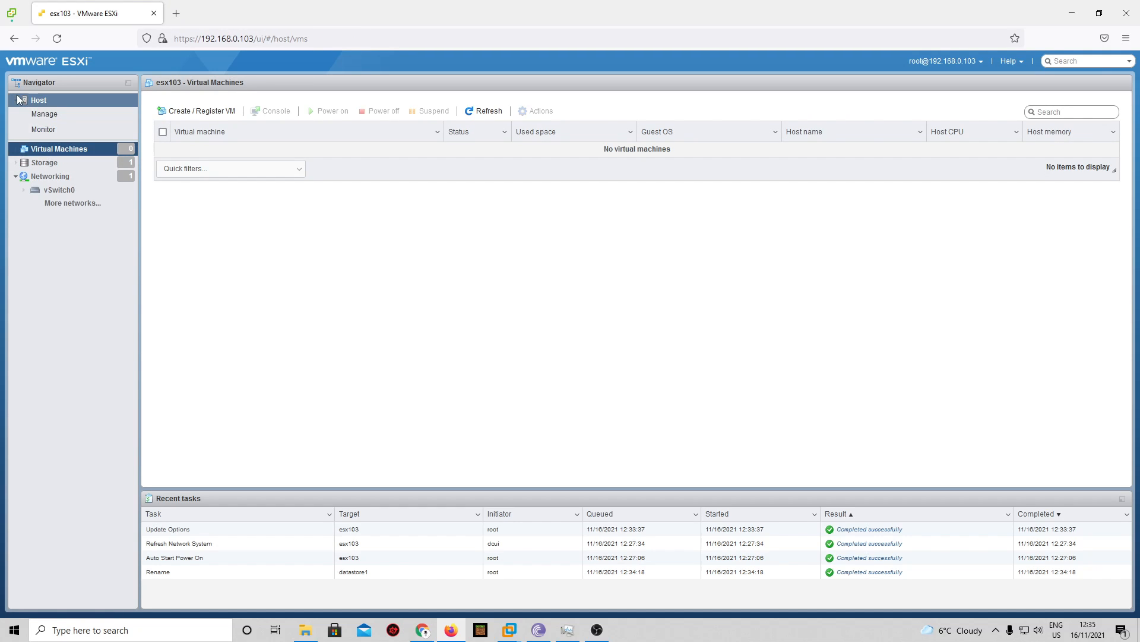
- Browse Host Manage pages: Hardware, Licensing, Packages, then Security & users authentication and certificates
click(44, 115)
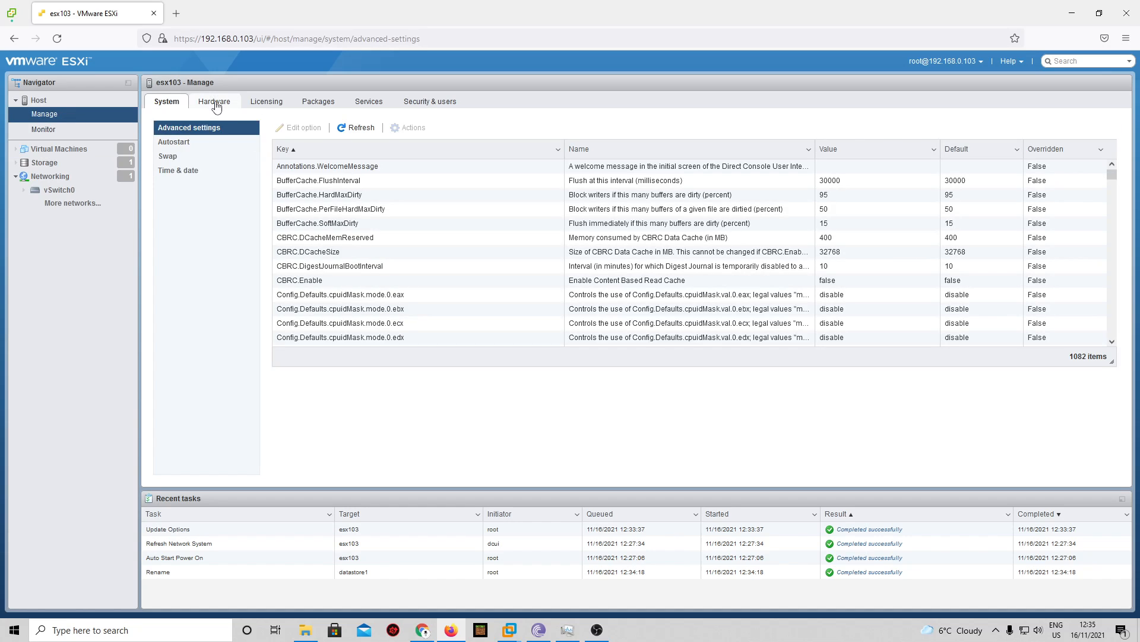
click(214, 101)
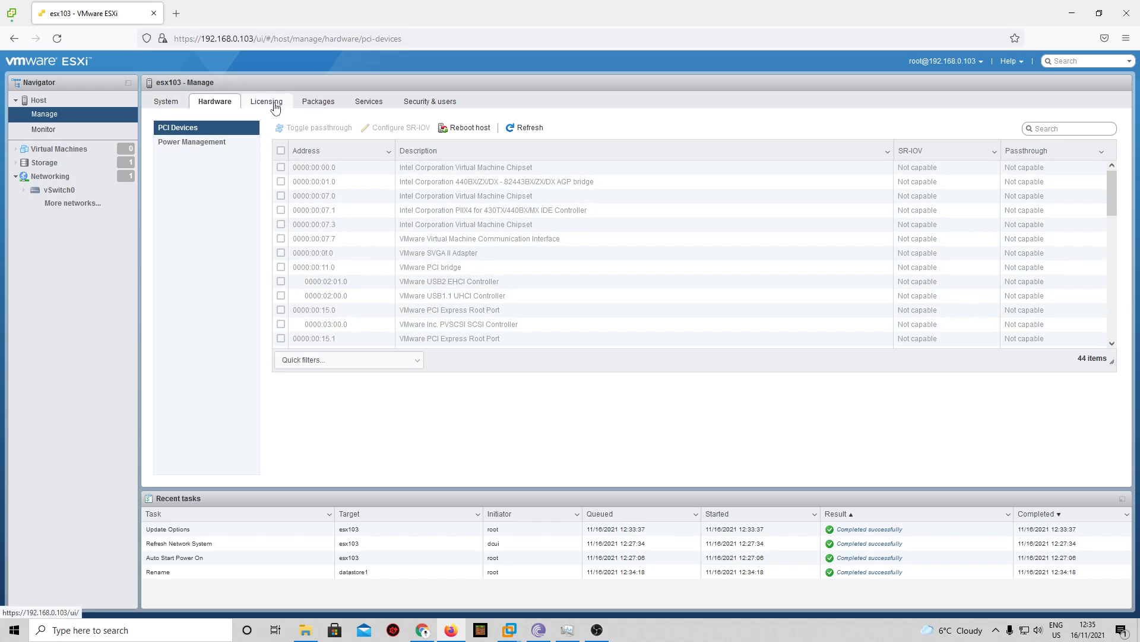
click(266, 101)
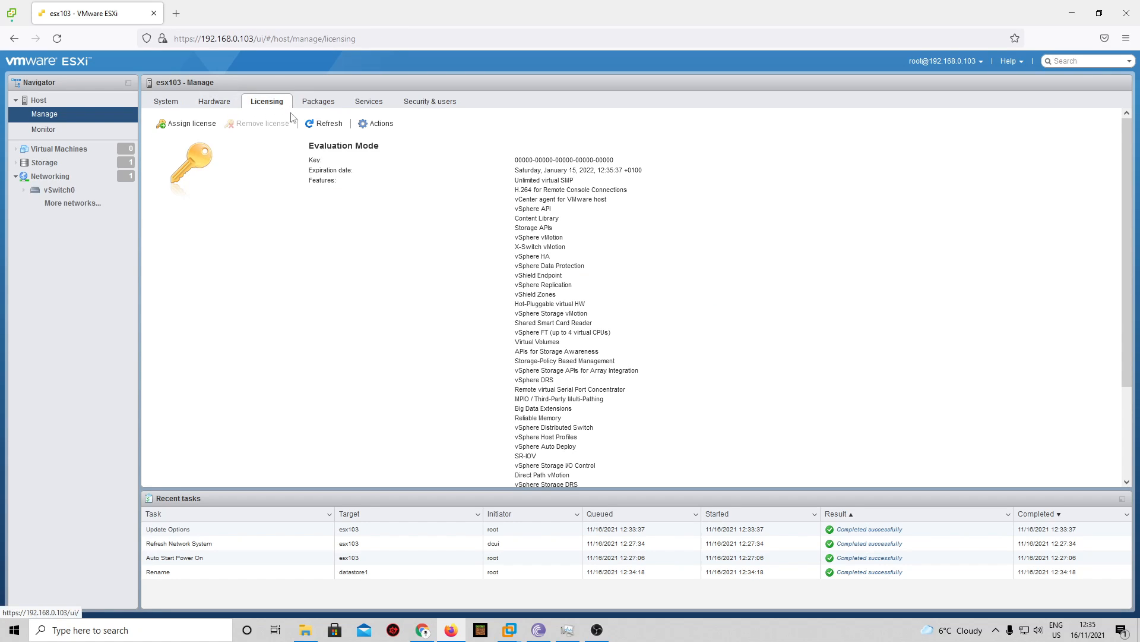
click(318, 101)
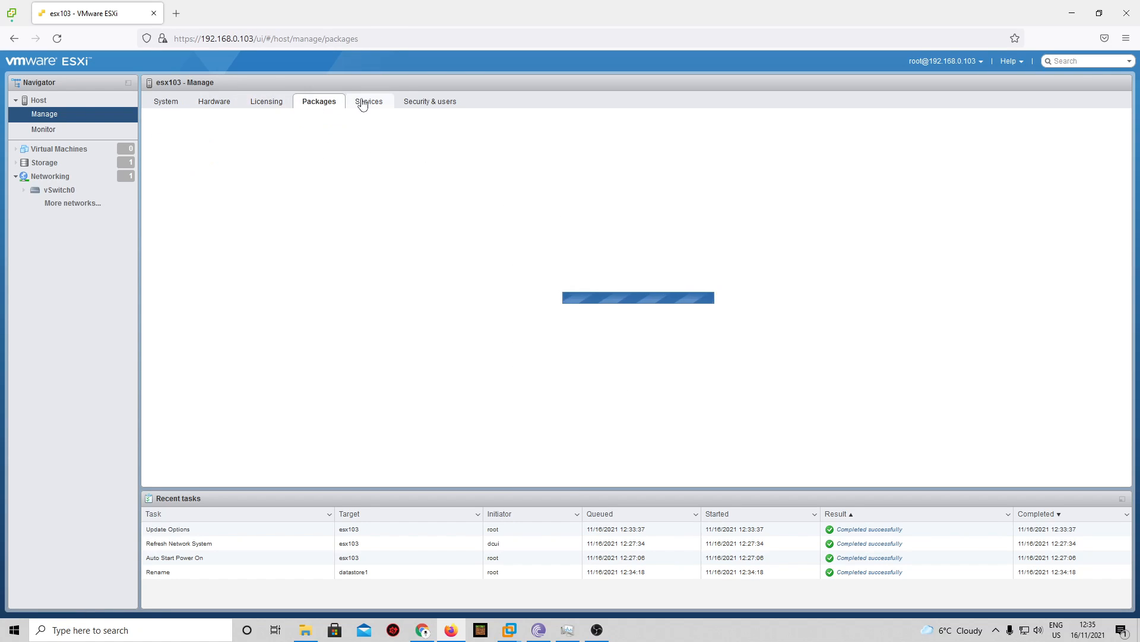
click(429, 101)
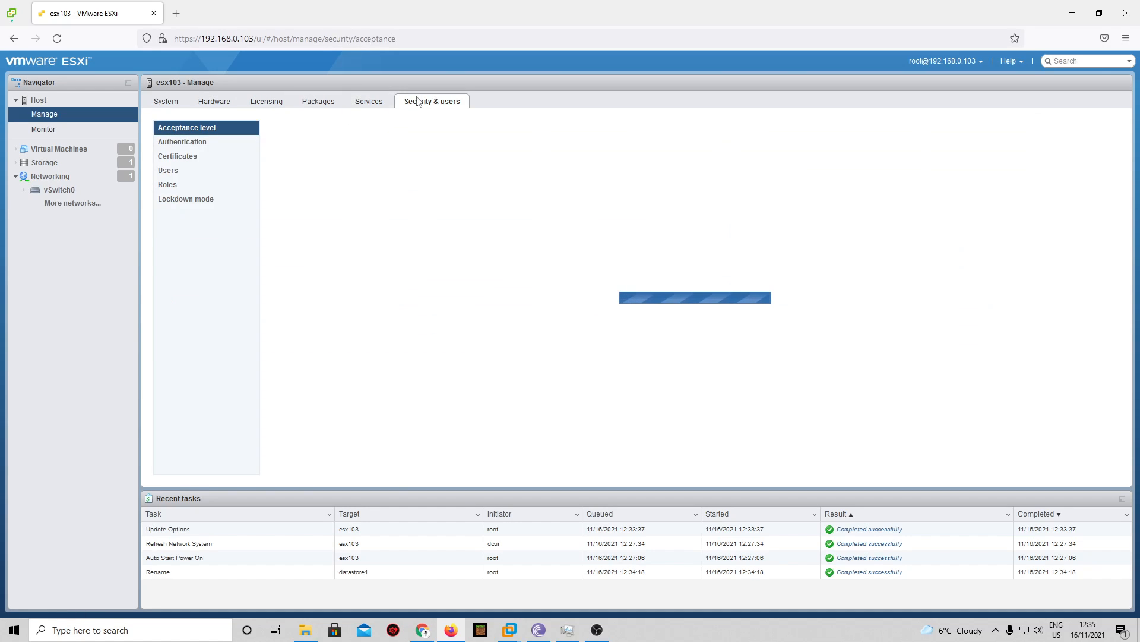
click(182, 141)
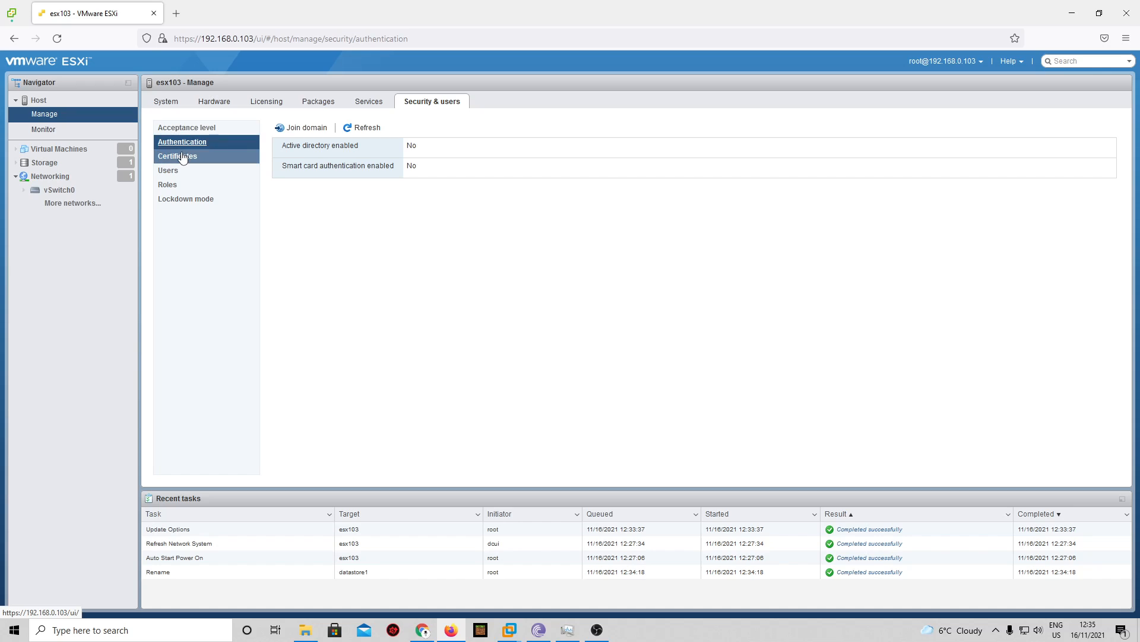
click(177, 156)
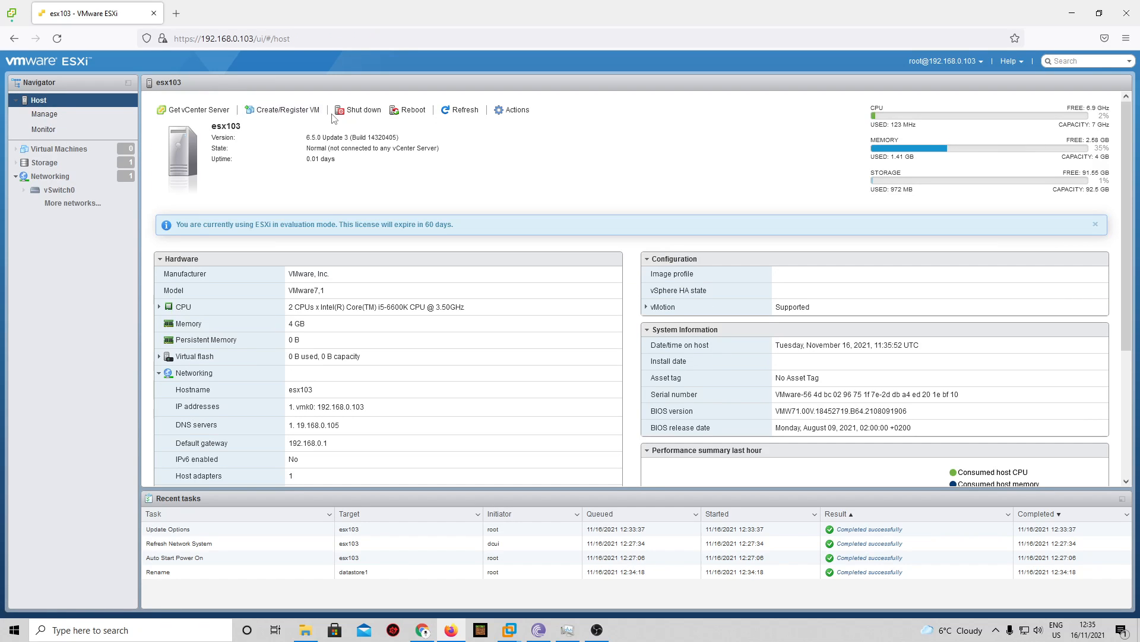
- Return to the System section and view swap then VM autostart settings (autostart disabled)
click(44, 114)
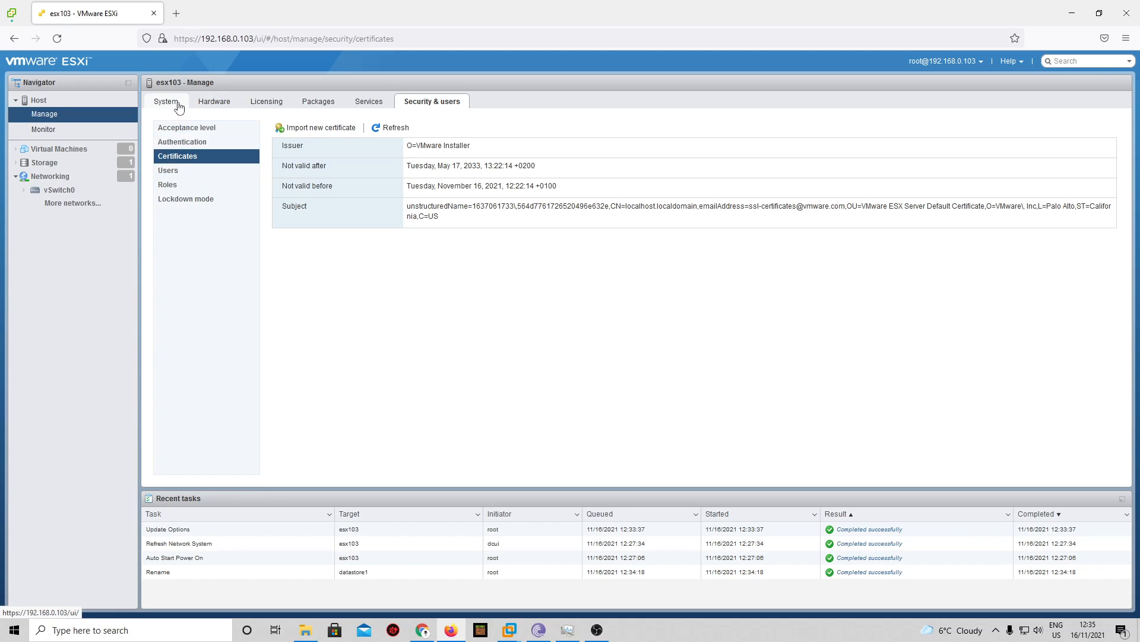
click(166, 101)
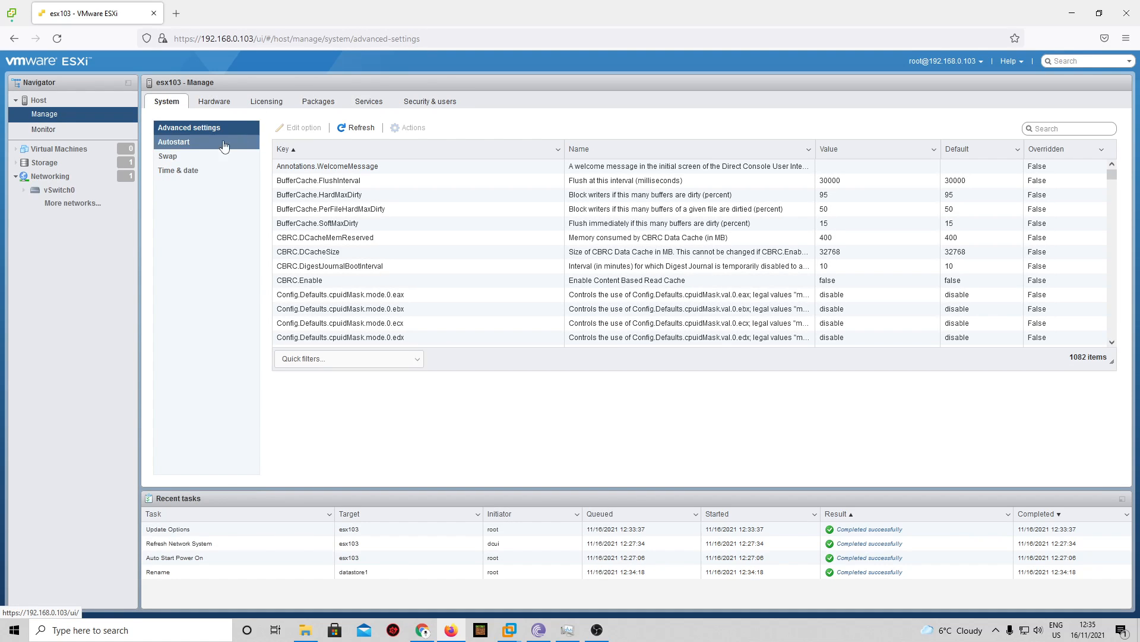
click(168, 156)
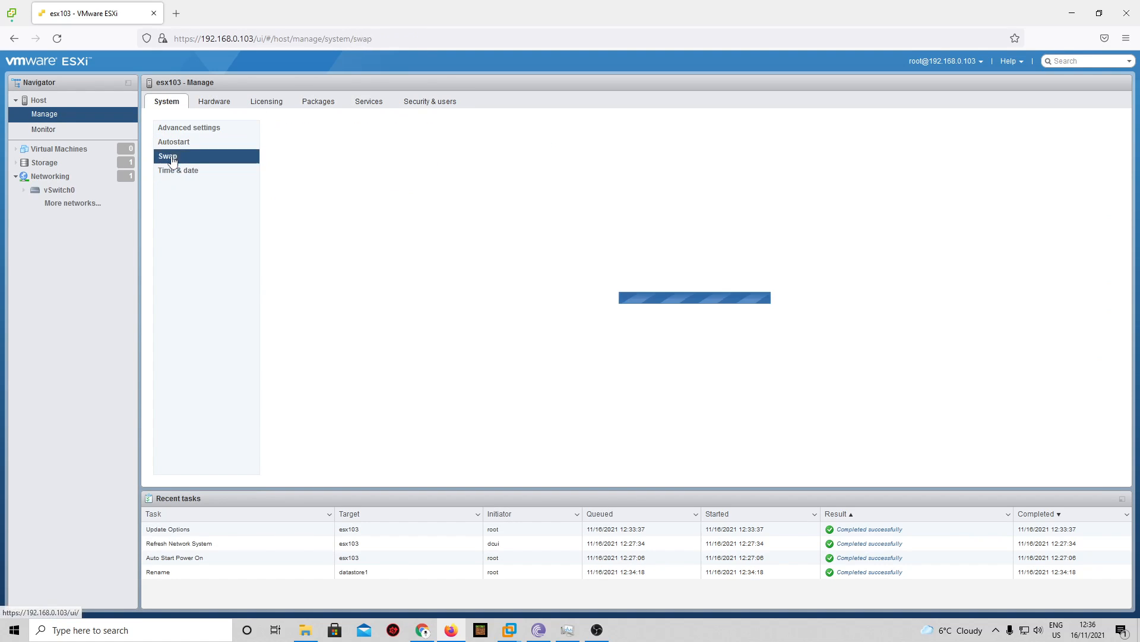
click(174, 142)
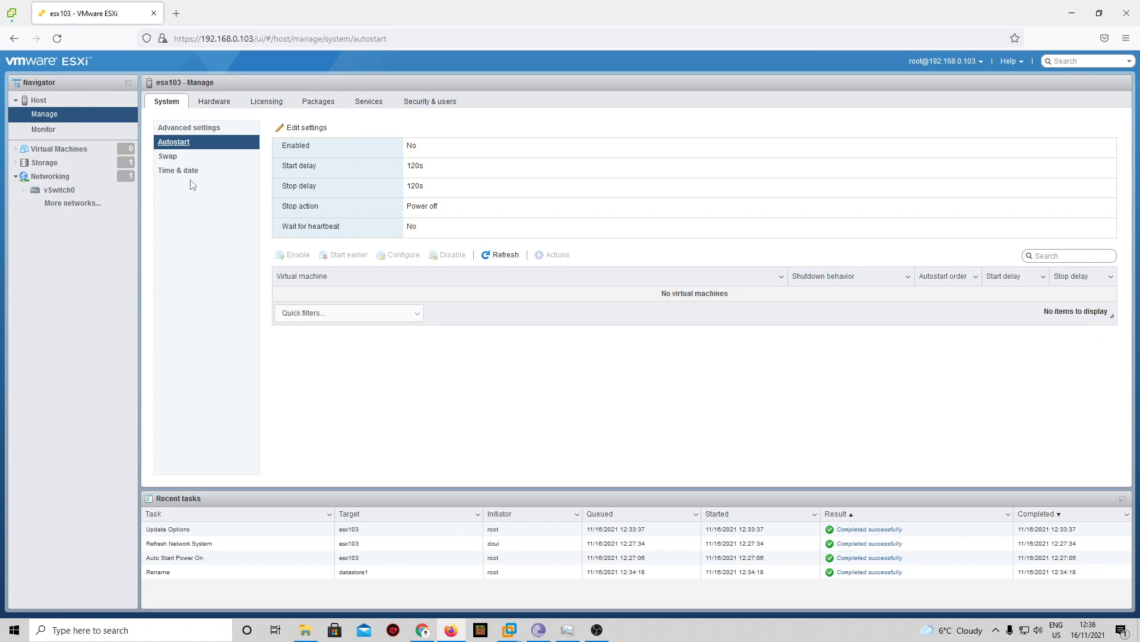
- Return via Virtual Machines to the esx103 host summary showing ESXi 6.5.0 Update 3 details
click(59, 149)
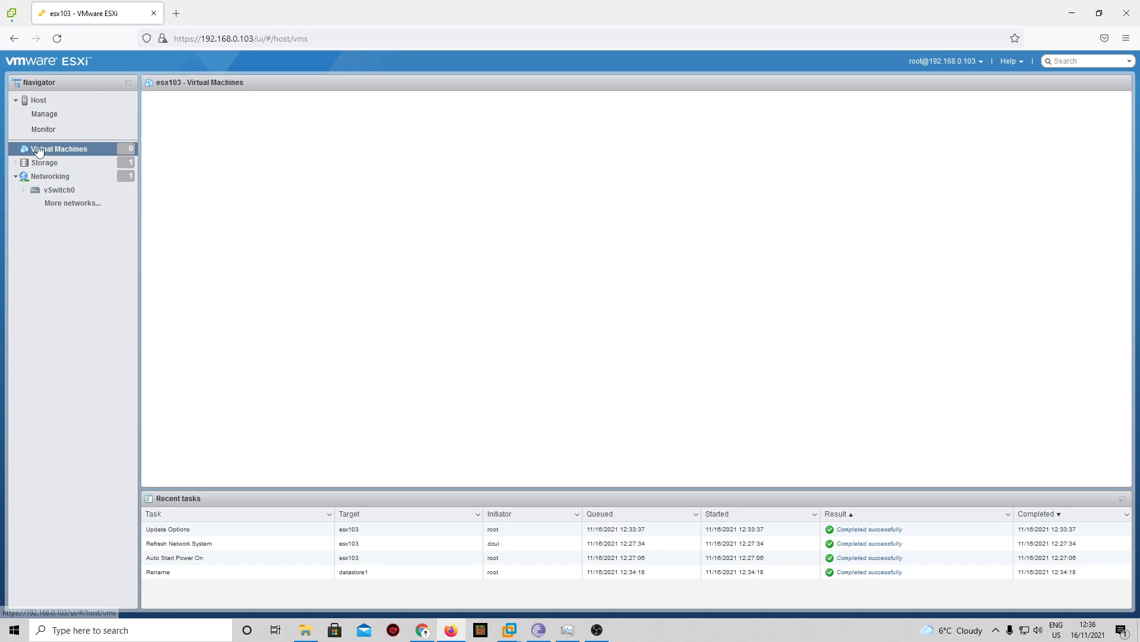
click(38, 100)
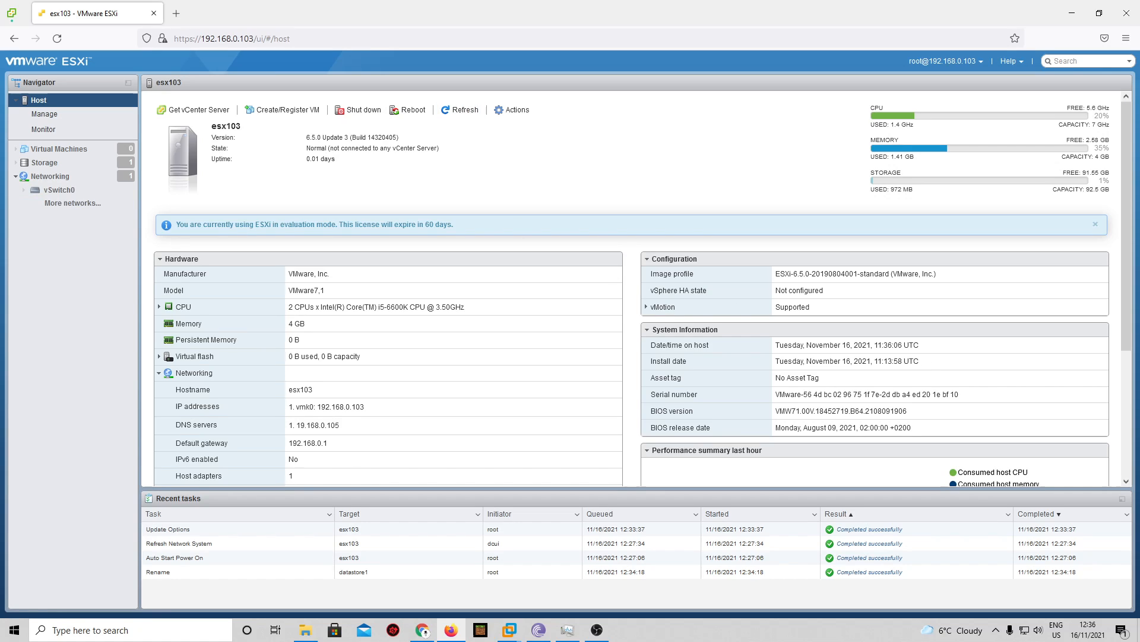
mouse_move(965, 264)
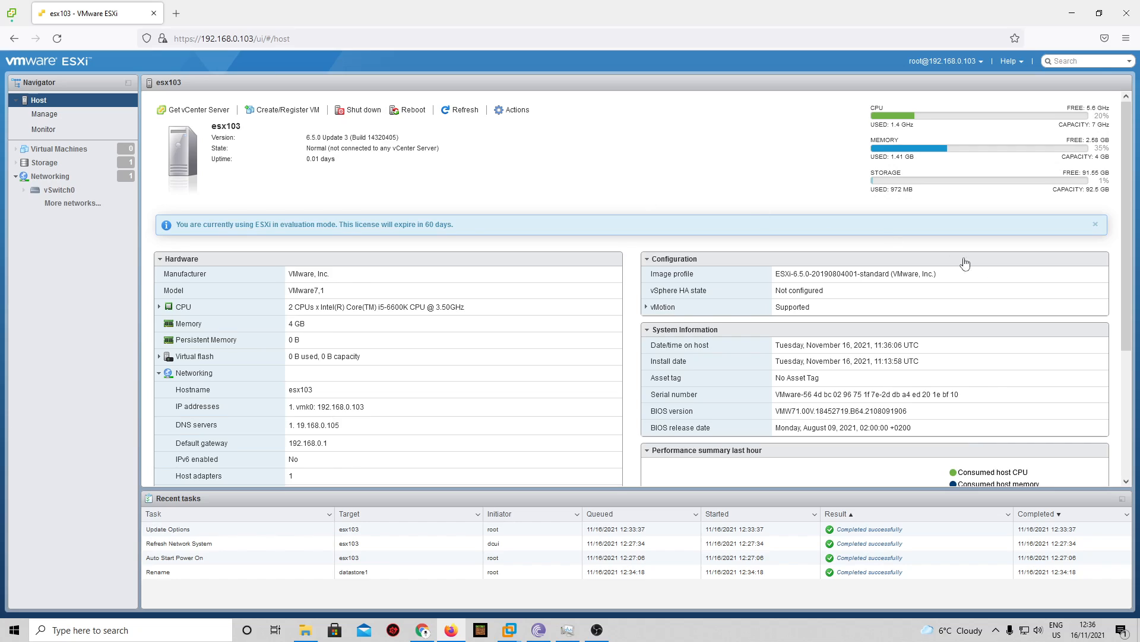
mouse_move(836, 224)
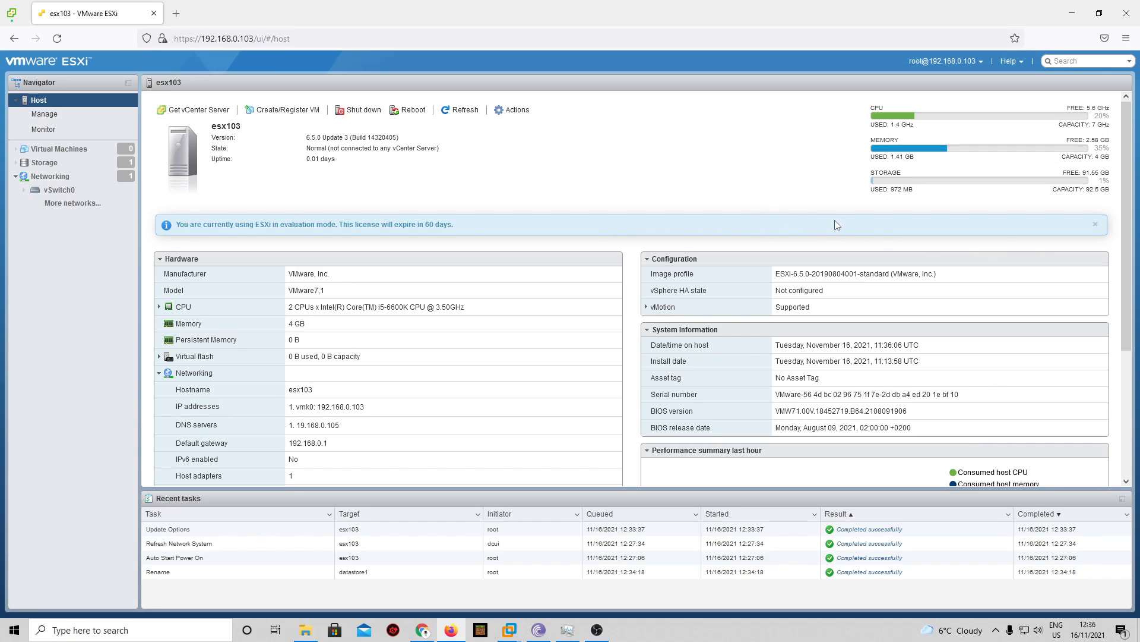